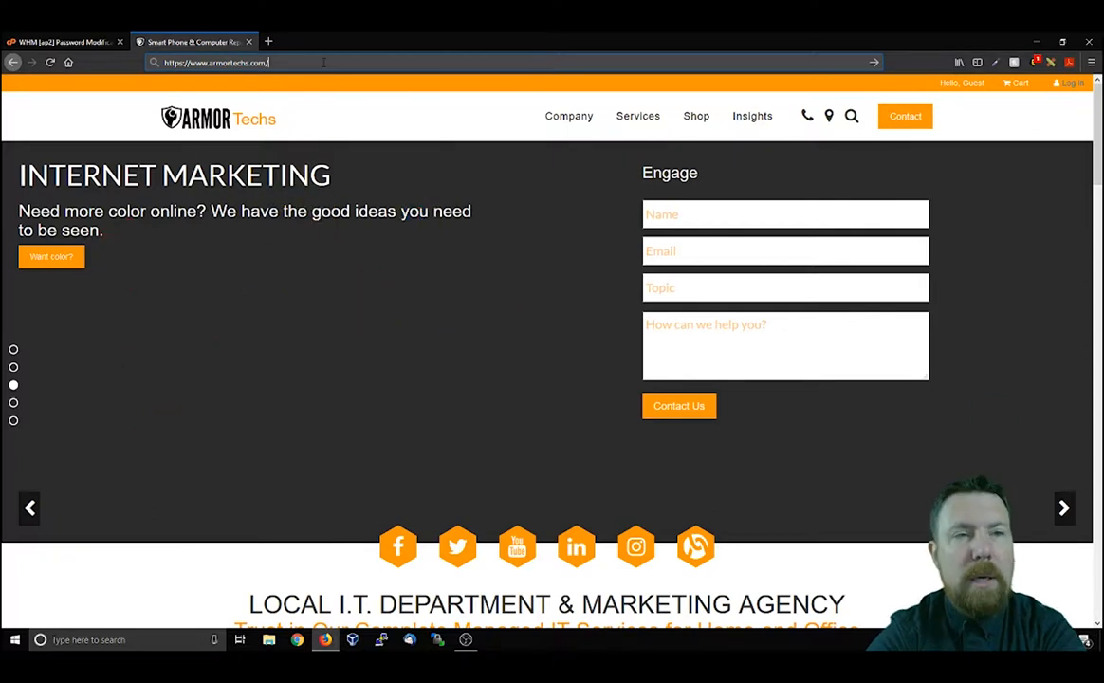
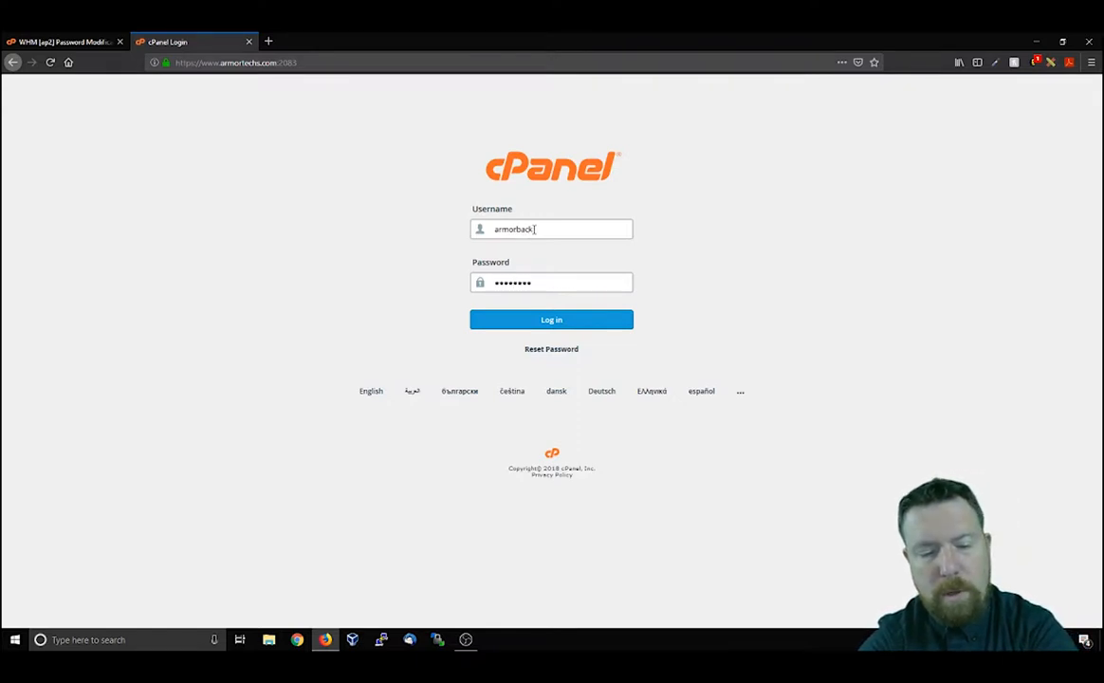
click(550, 318)
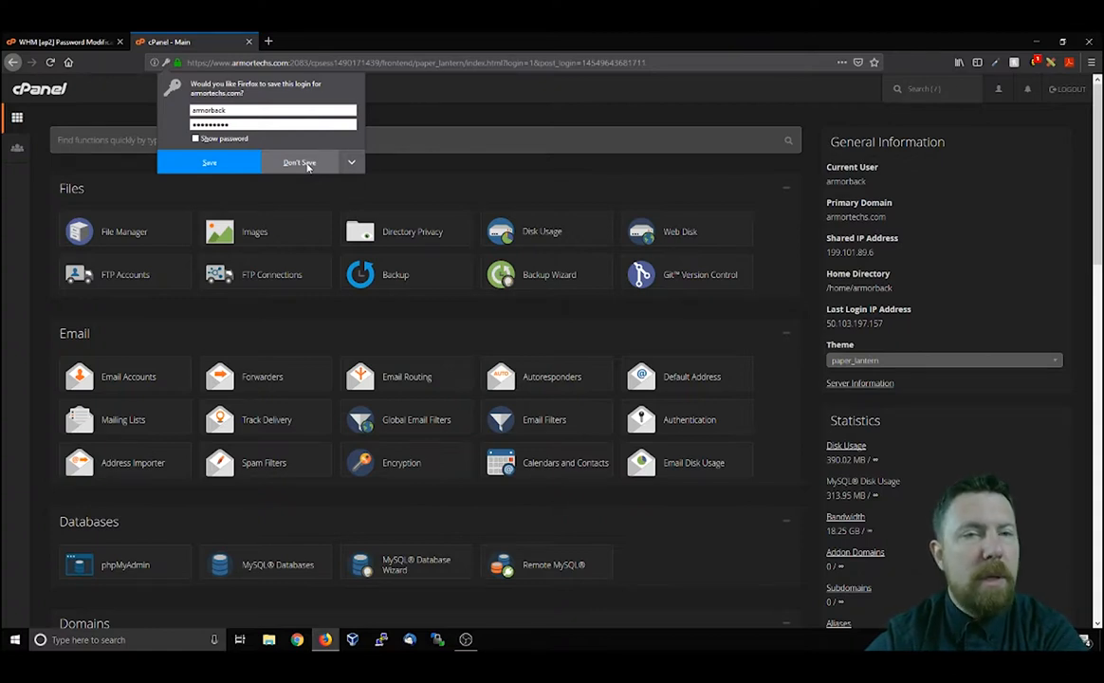
Decline Firefox's save-password prompt and browse down the dashboard to the preferences area
click(299, 163)
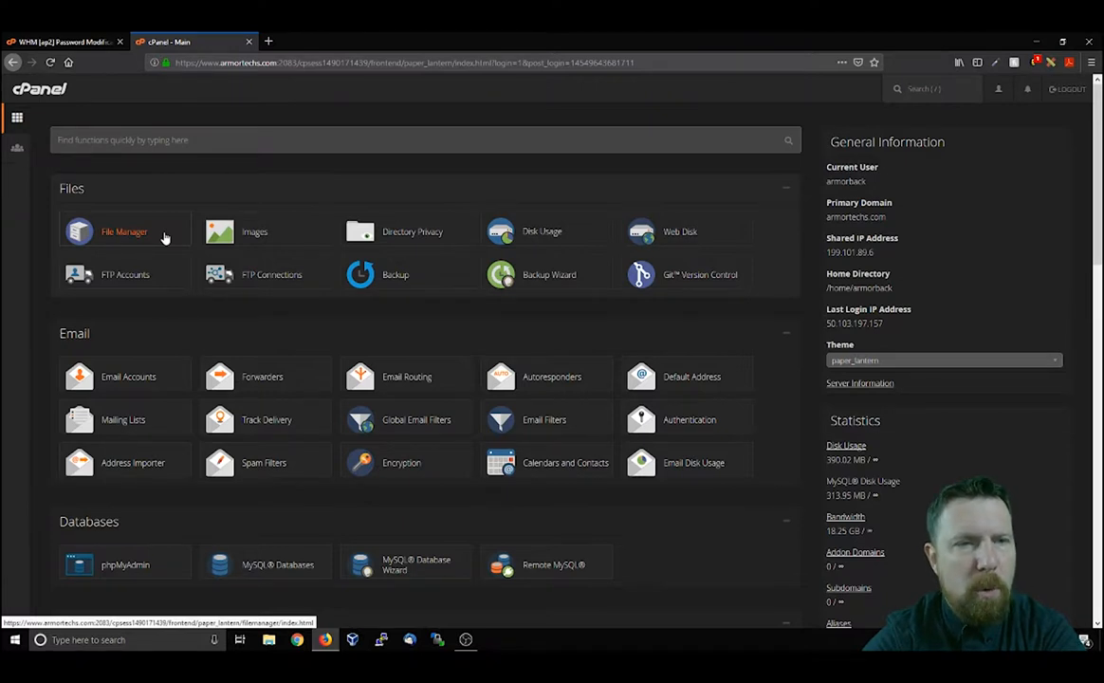
scroll(down, 3)
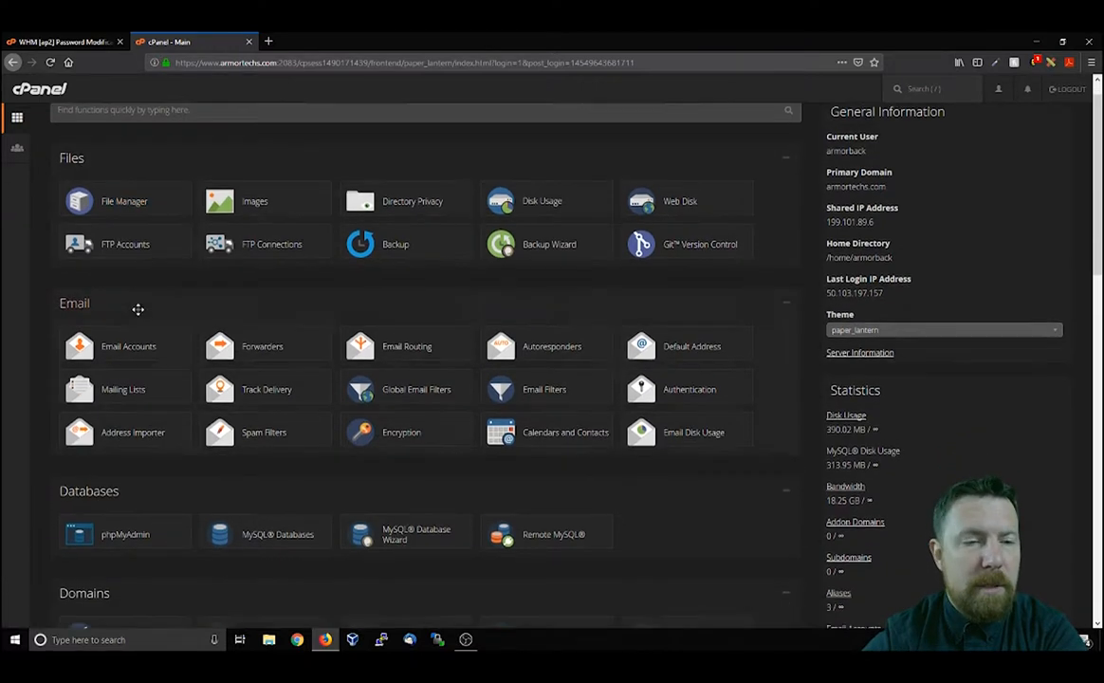
scroll(down, 3)
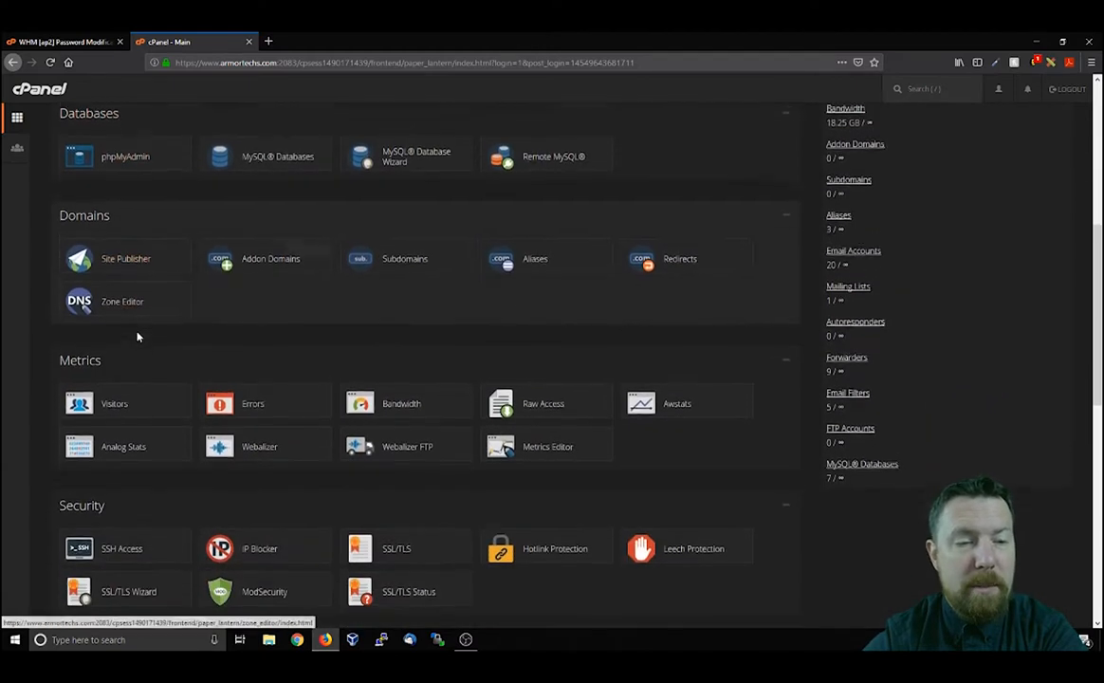
scroll(down, 3)
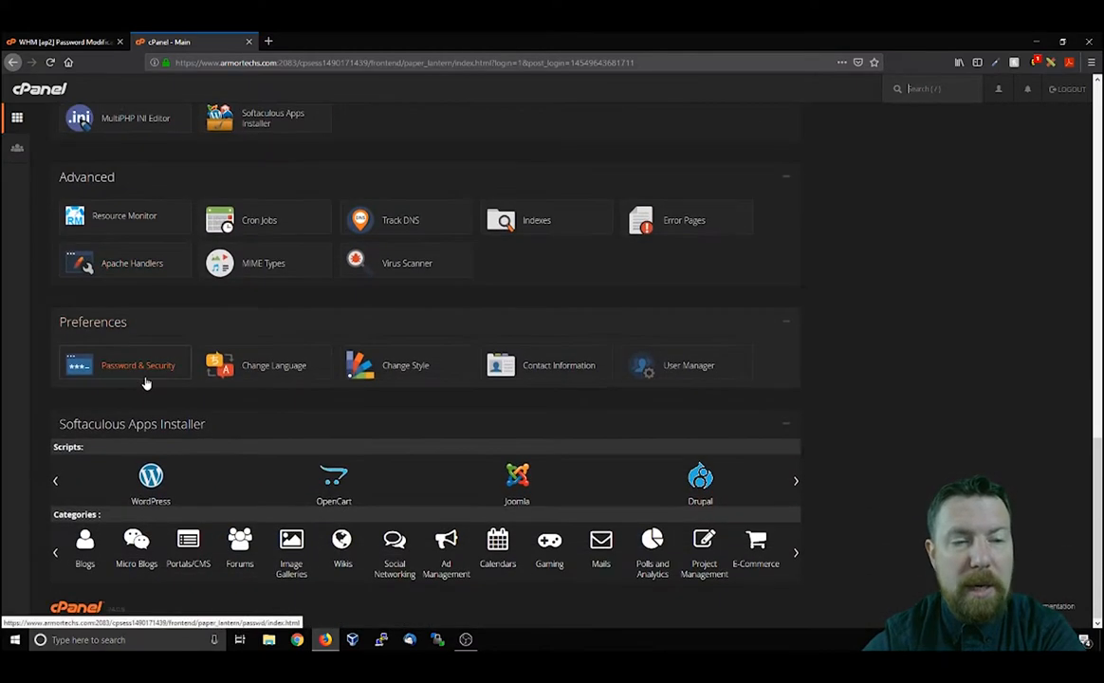
mouse_move(137, 448)
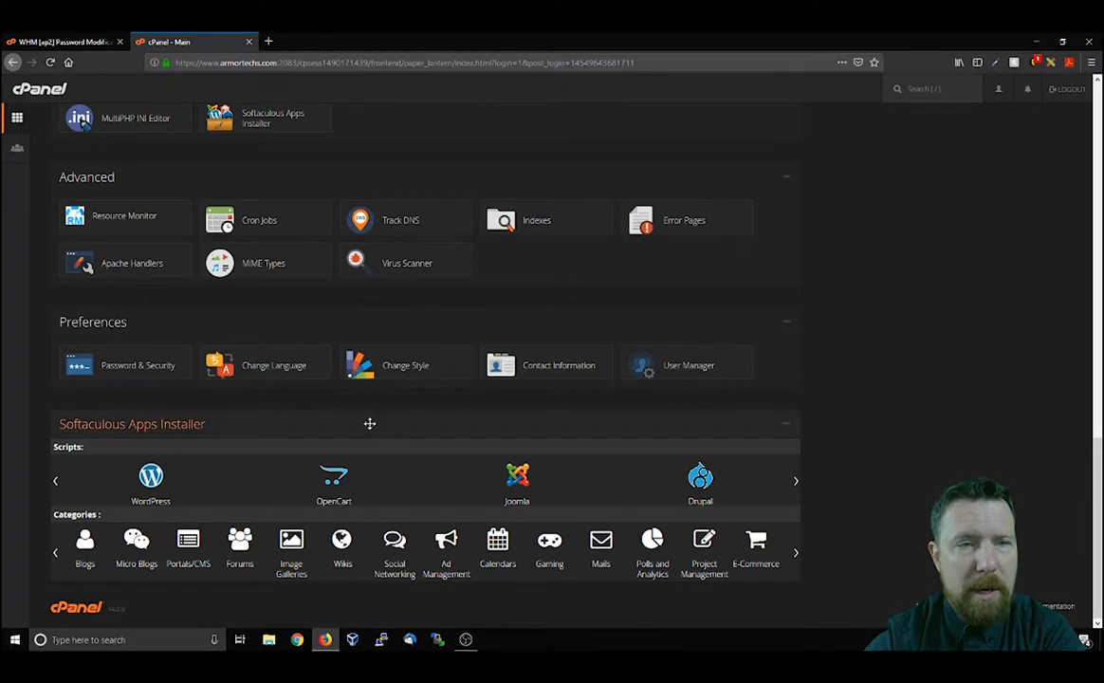
mouse_move(254, 497)
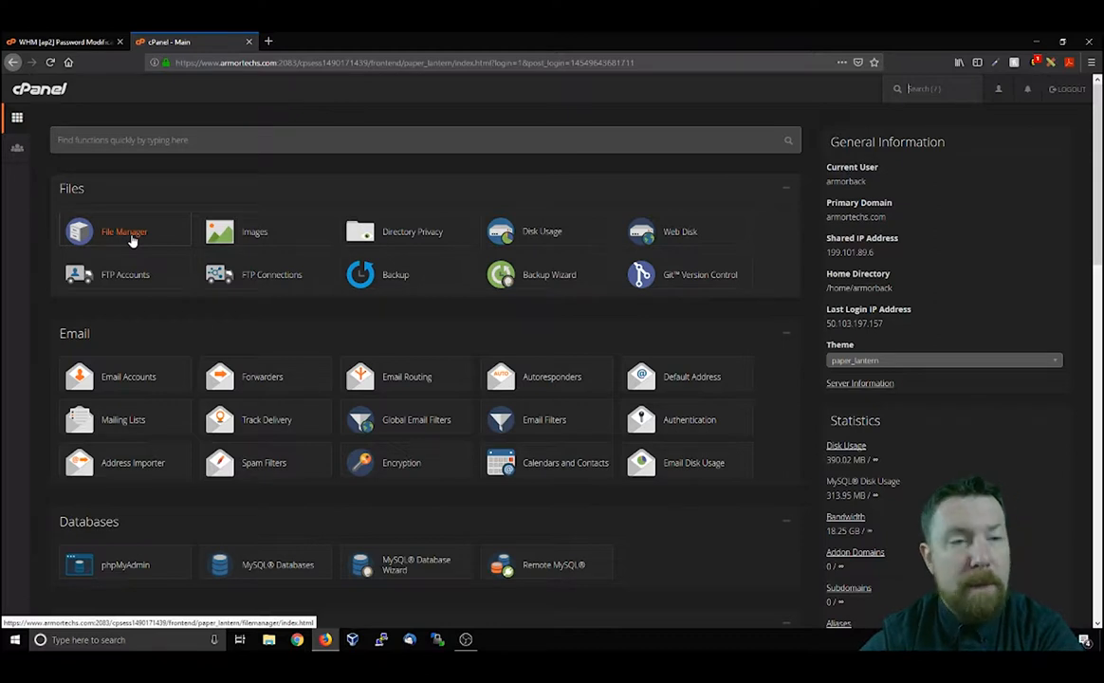
Open File Manager, enter public_html and browse through the site's pages and images
click(125, 231)
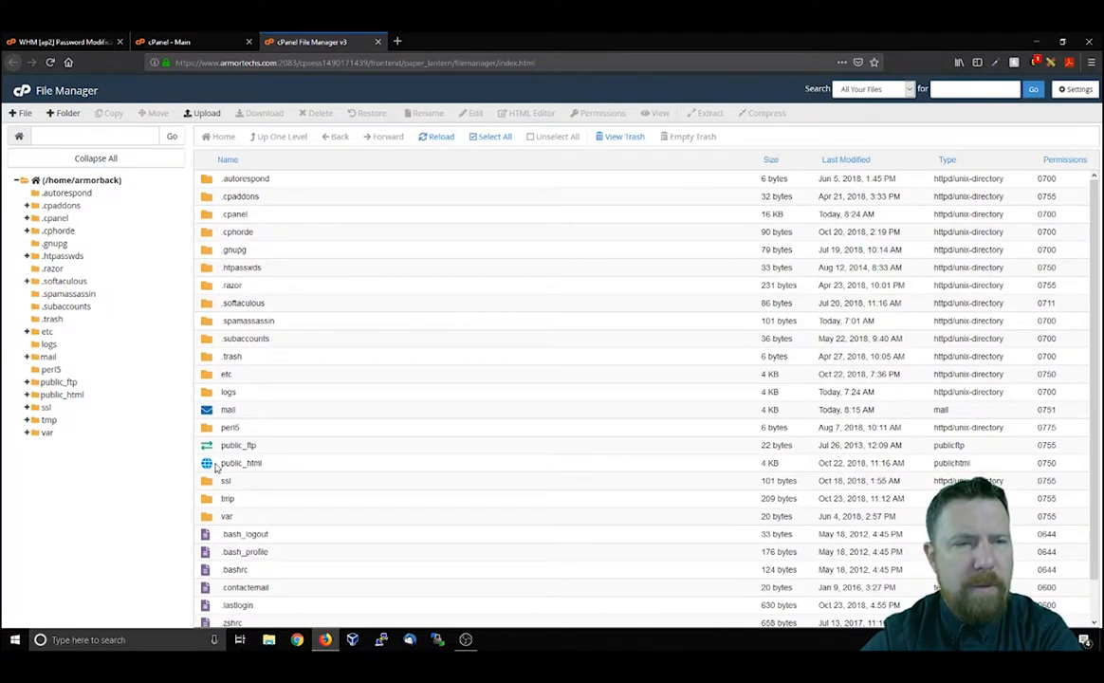
double_click(241, 463)
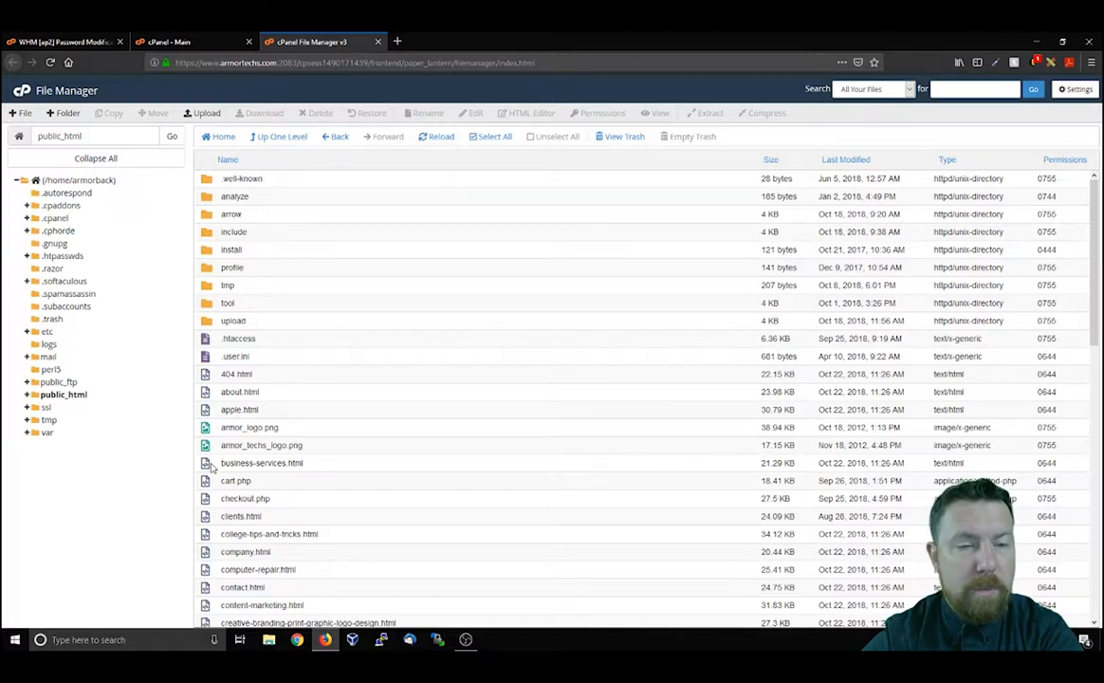
mouse_move(302, 446)
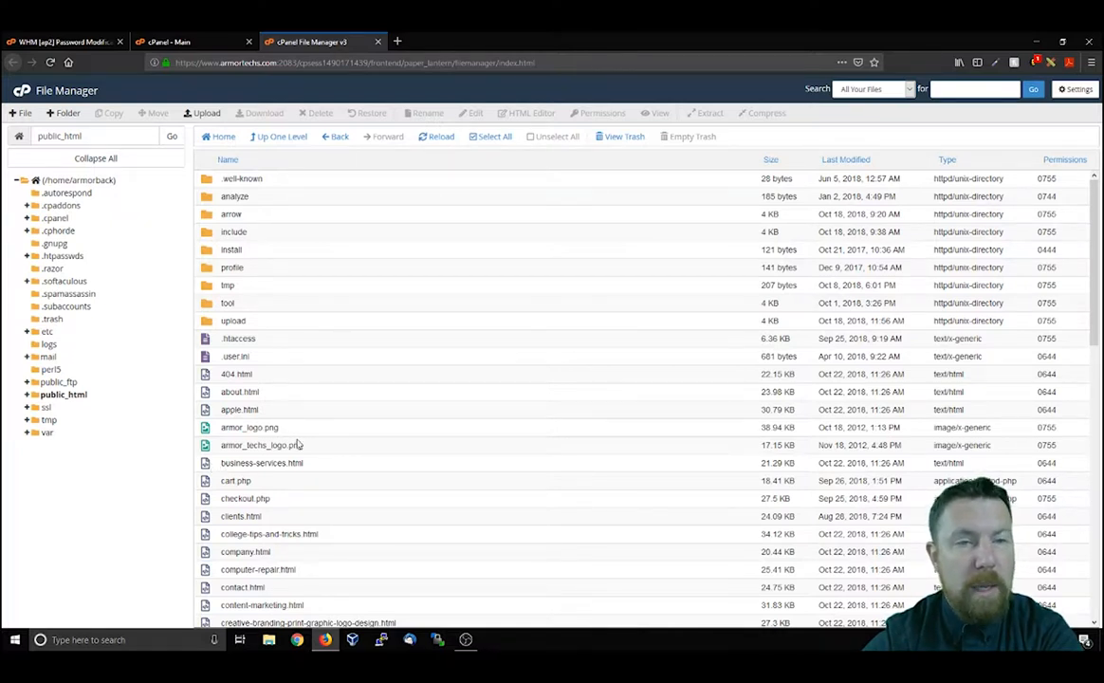
scroll(down, 3)
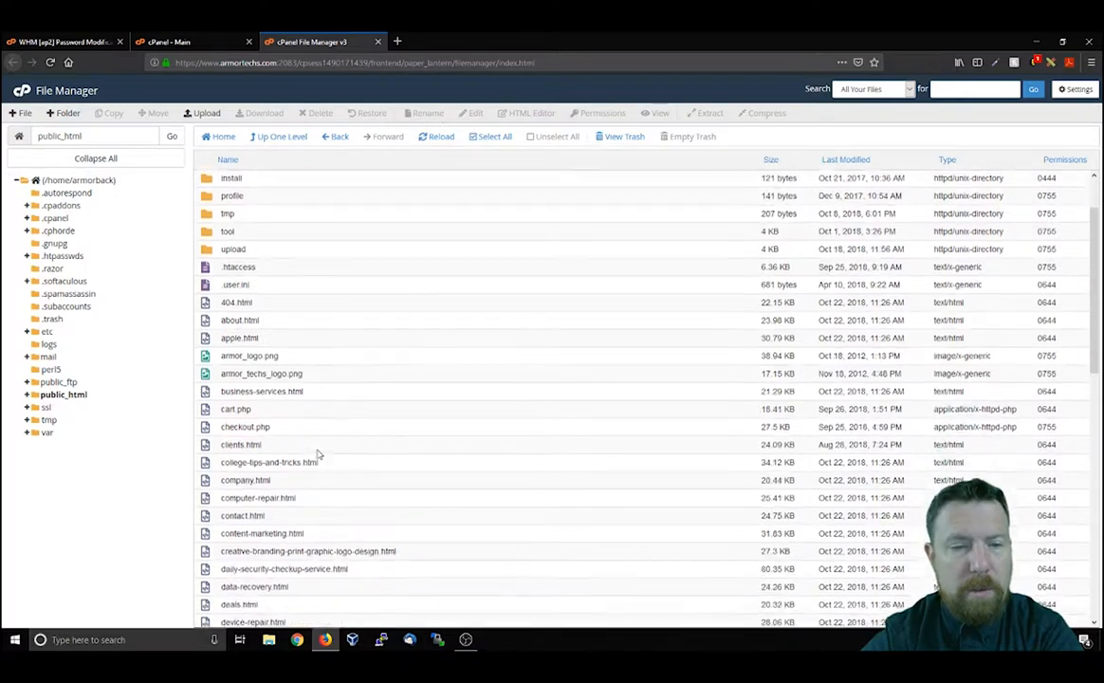
scroll(down, 3)
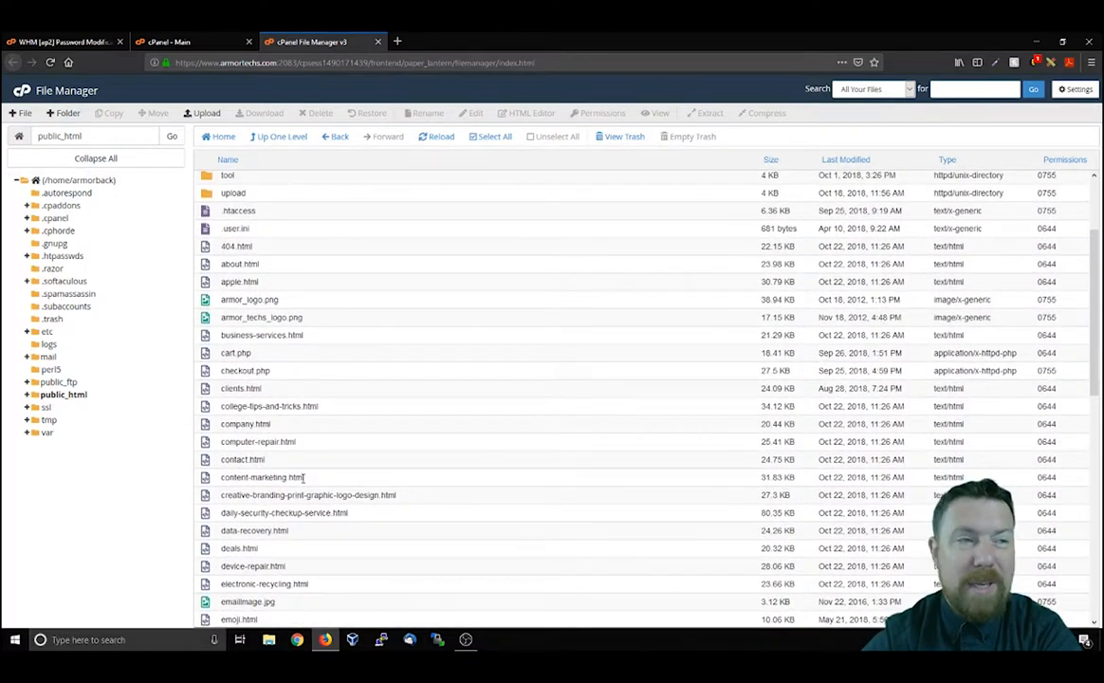
mouse_move(303, 478)
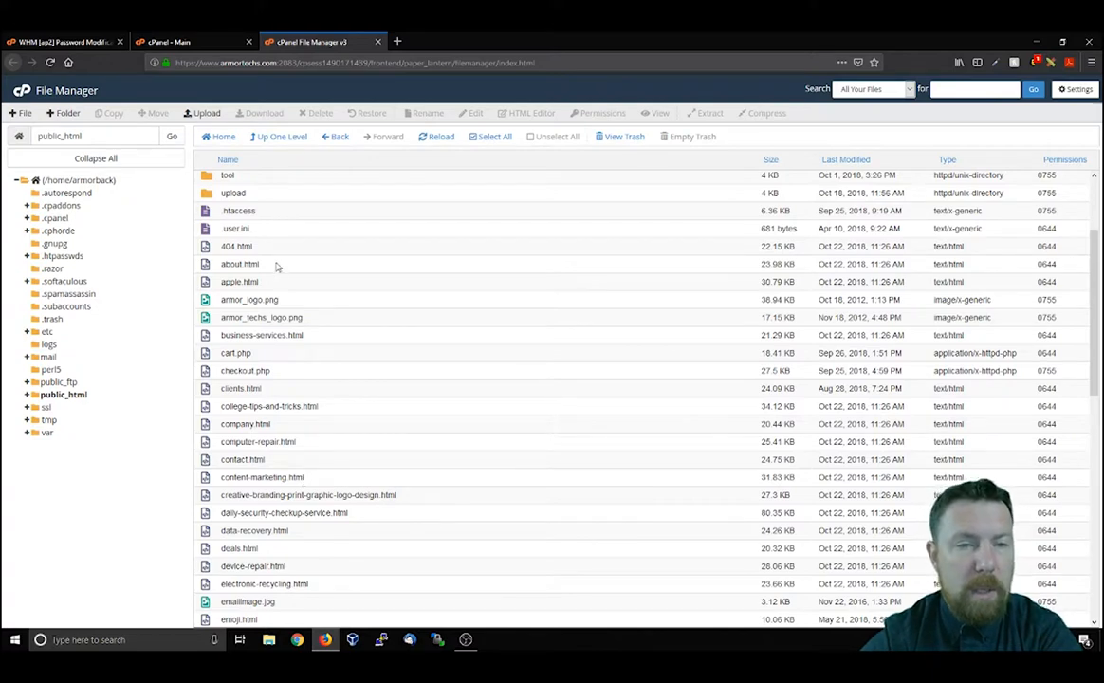
scroll(down, 3)
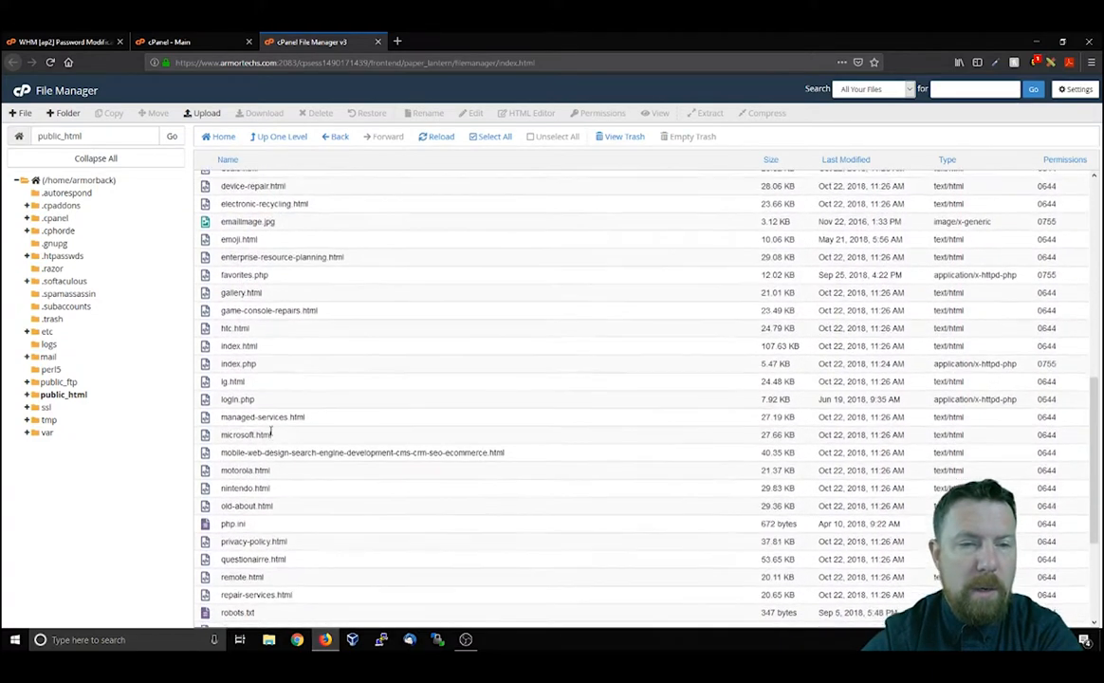
scroll(down, 3)
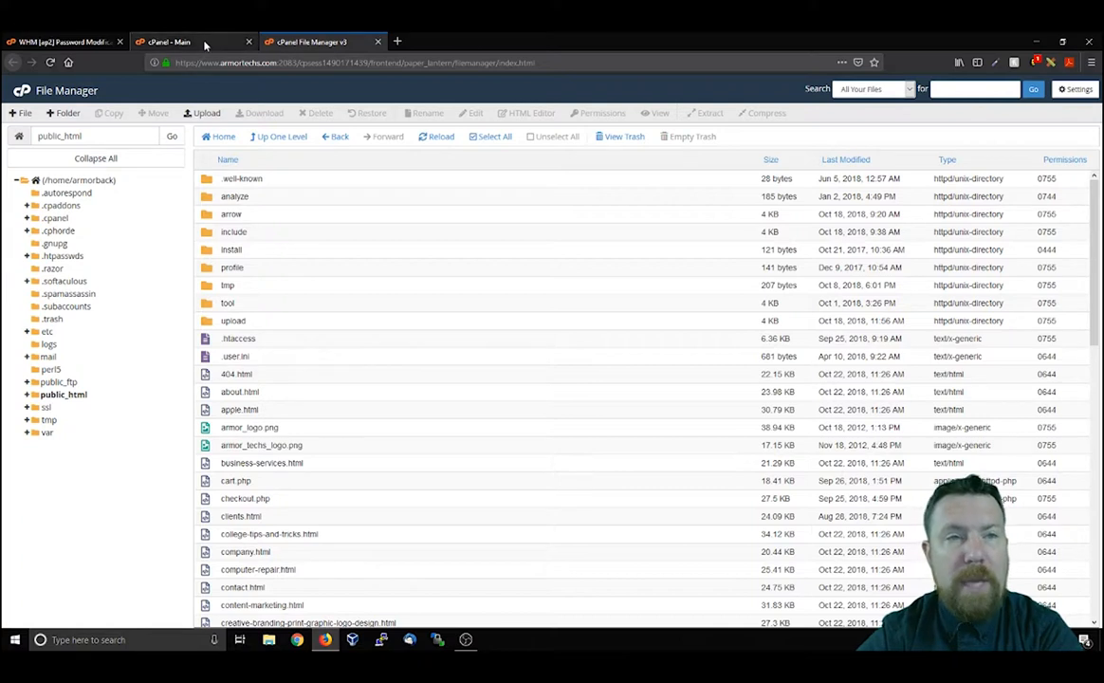
View the Backup page's full, account and partial download options, then return to the dashboard
click(186, 42)
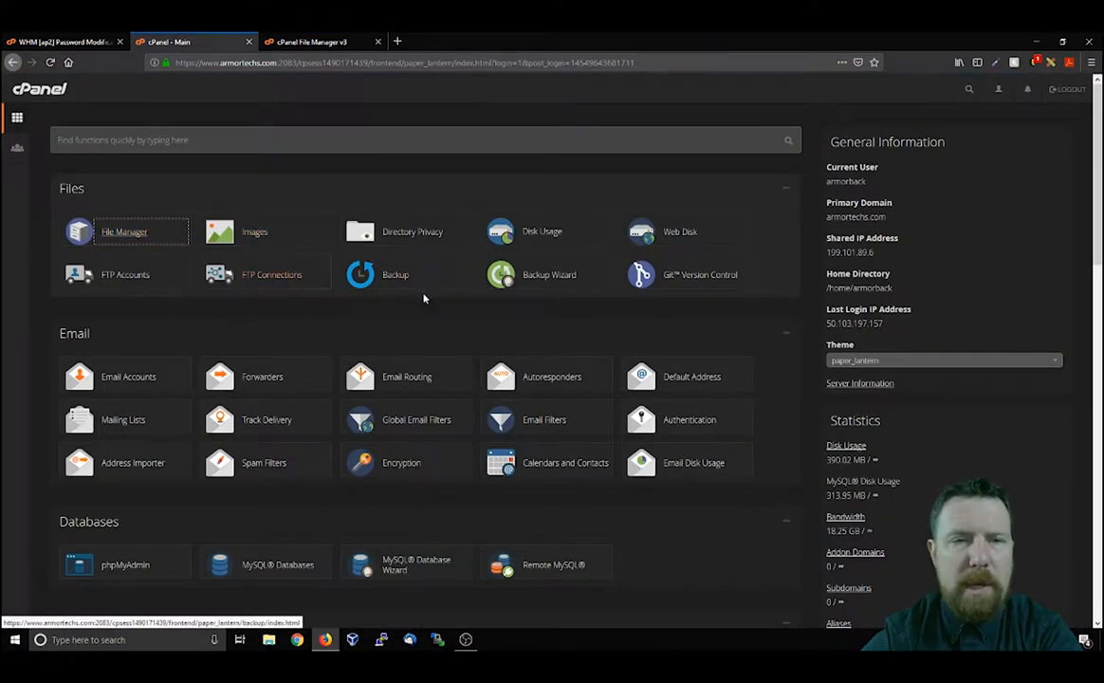
mouse_move(246, 283)
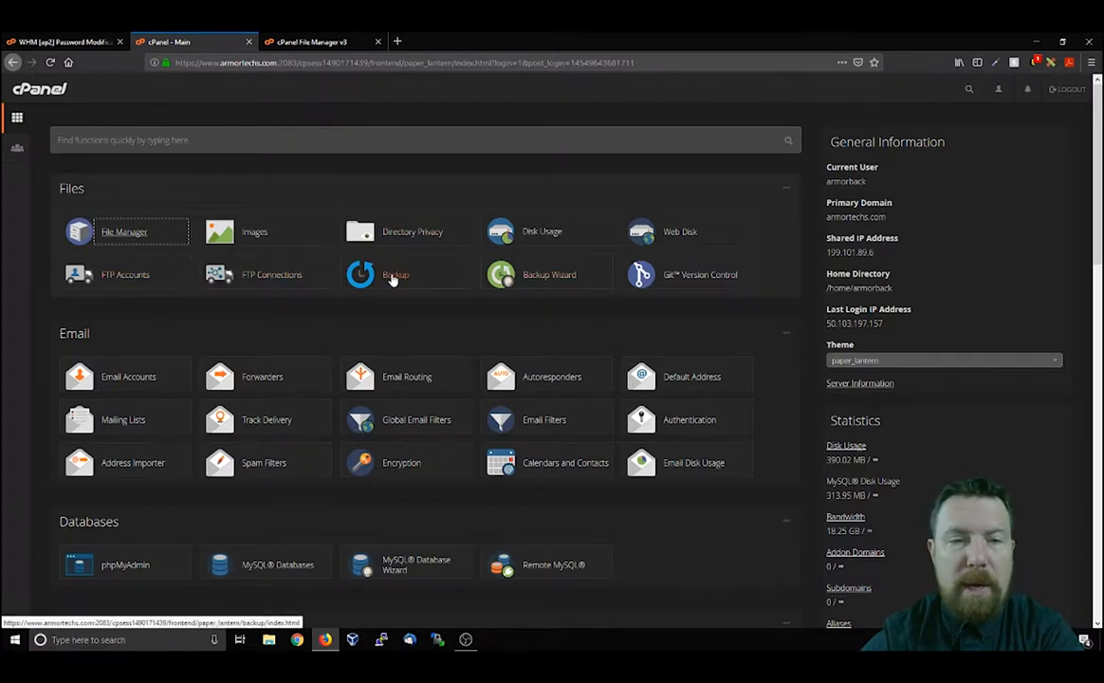
click(394, 273)
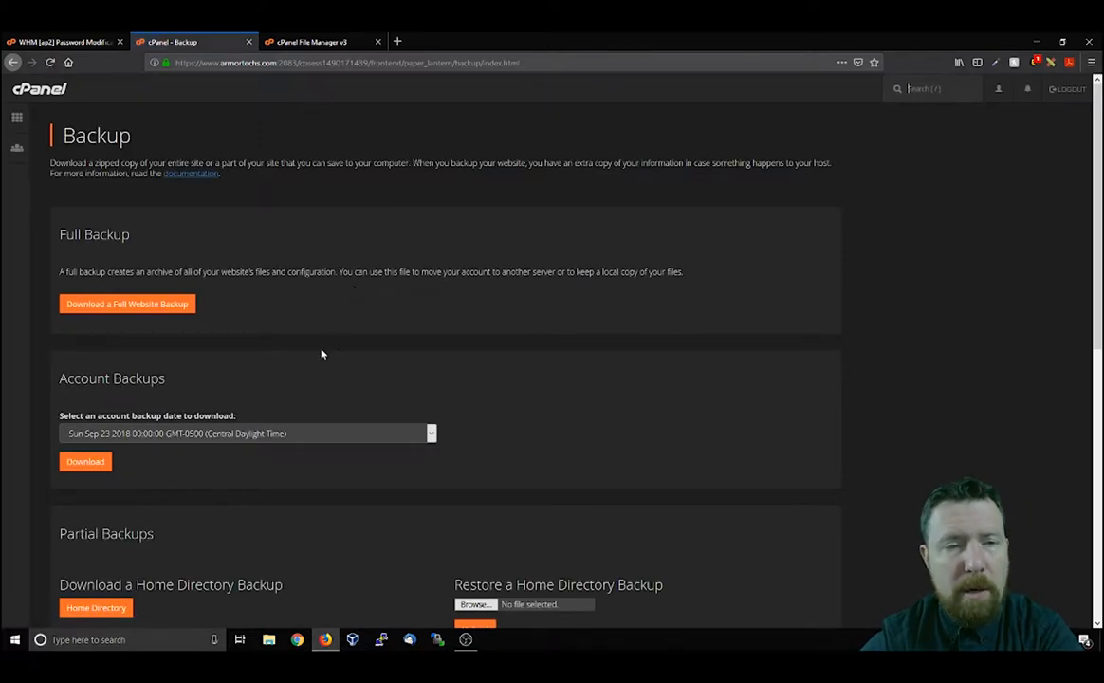
mouse_move(244, 347)
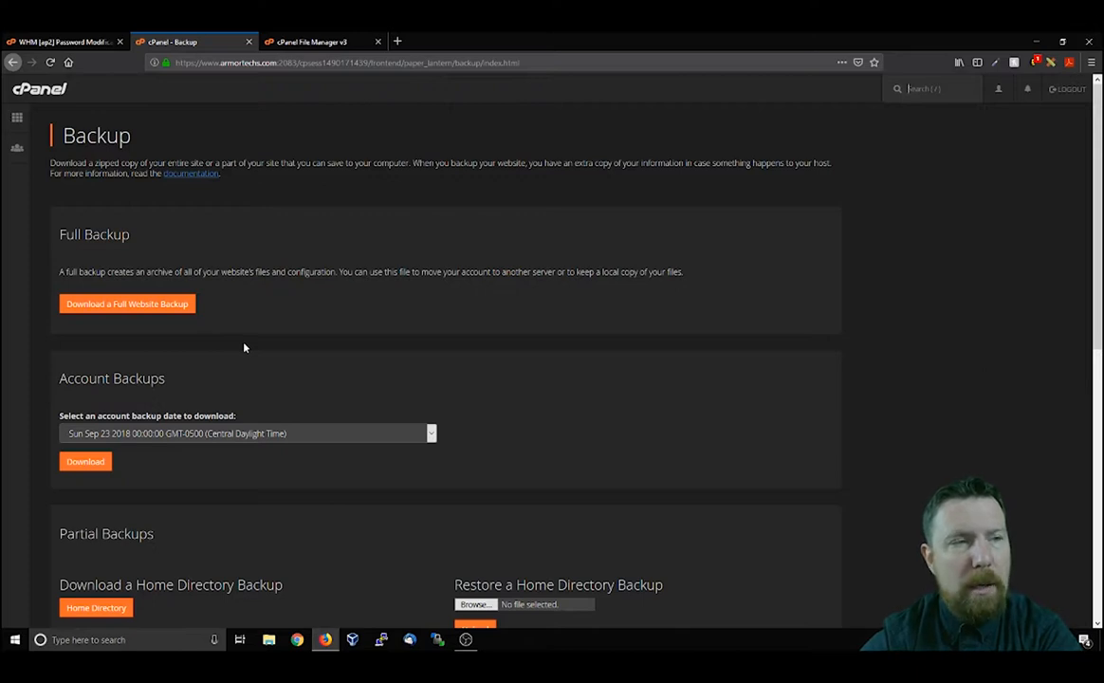
mouse_move(254, 342)
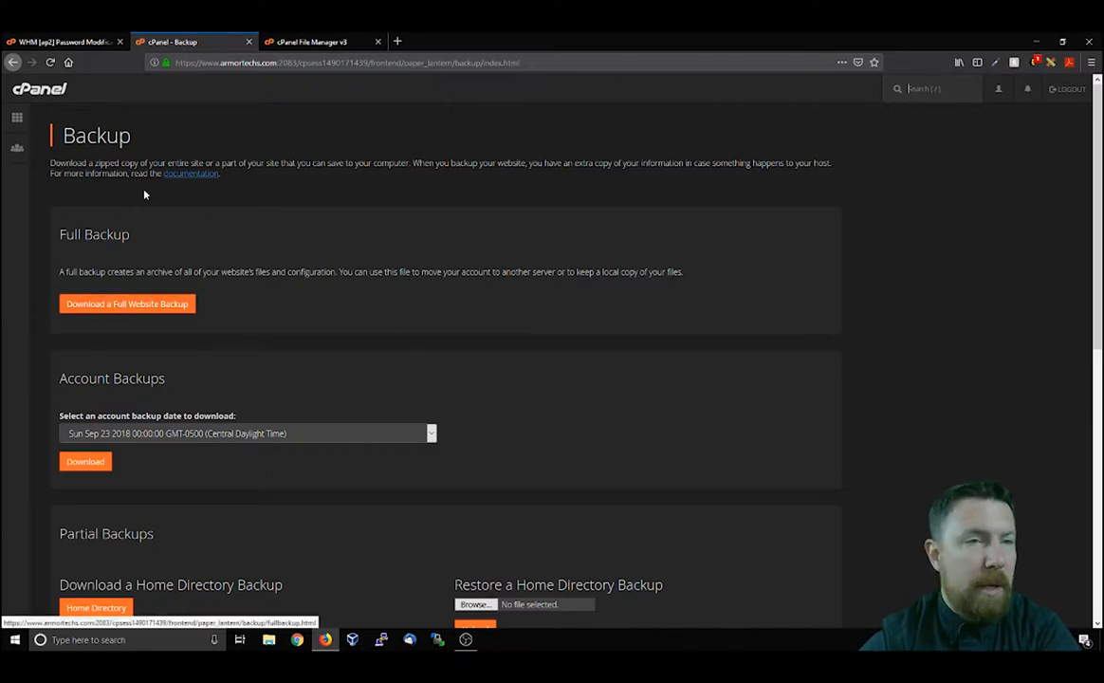
click(15, 61)
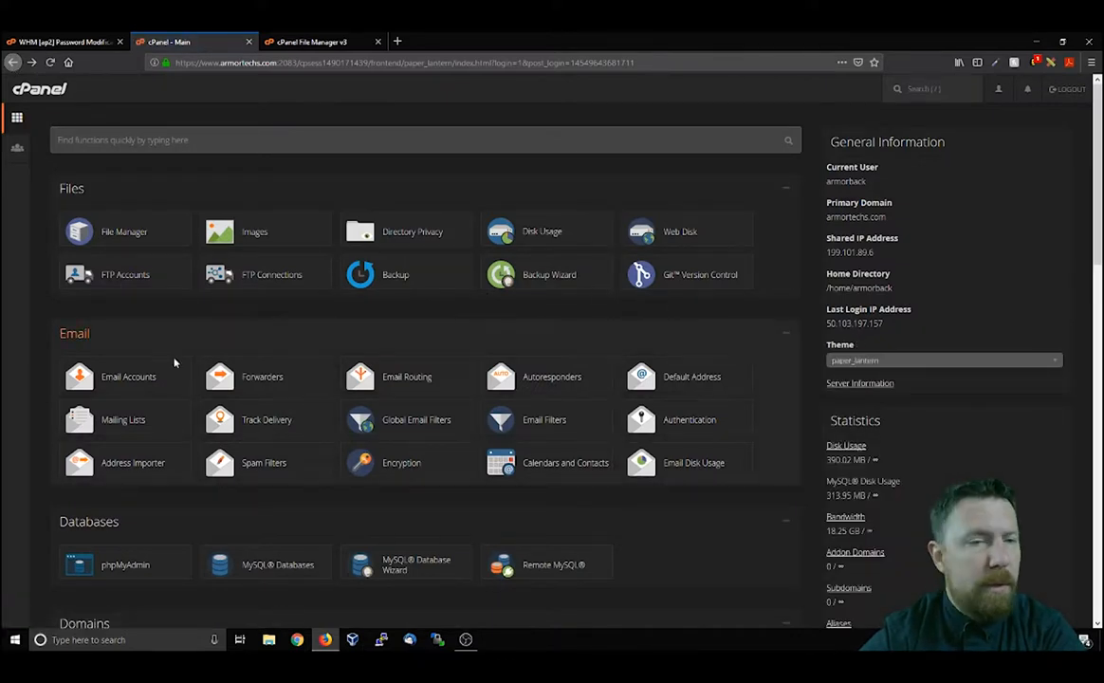
Open Email Accounts, peek at the add-account form and the first account's password-change form
click(129, 375)
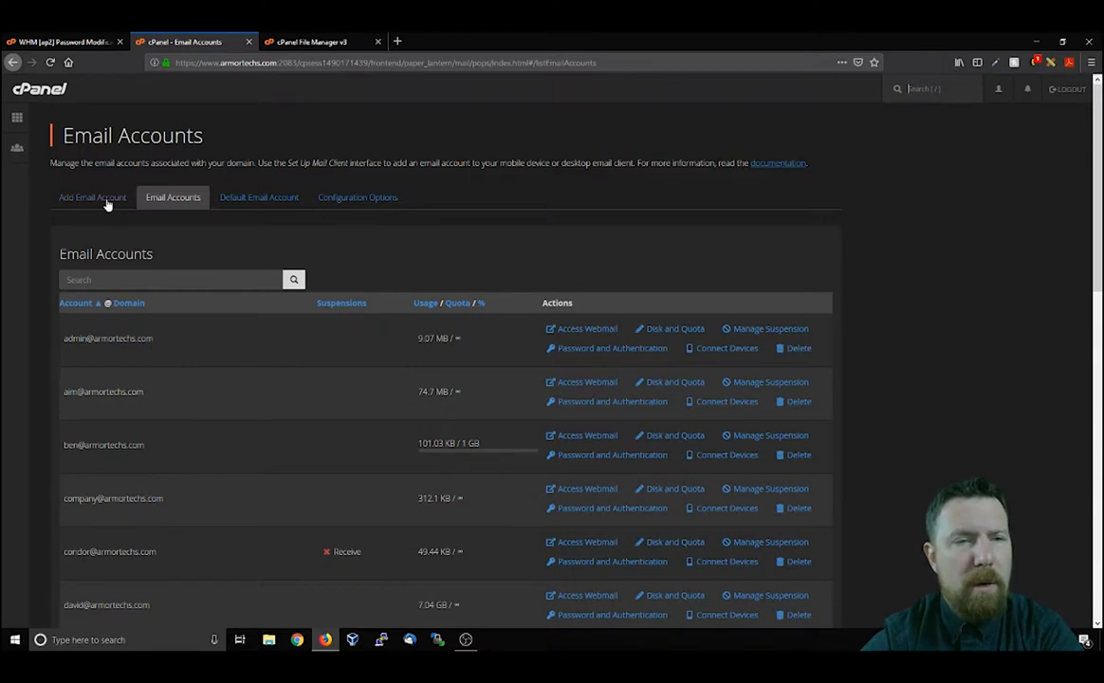
click(91, 198)
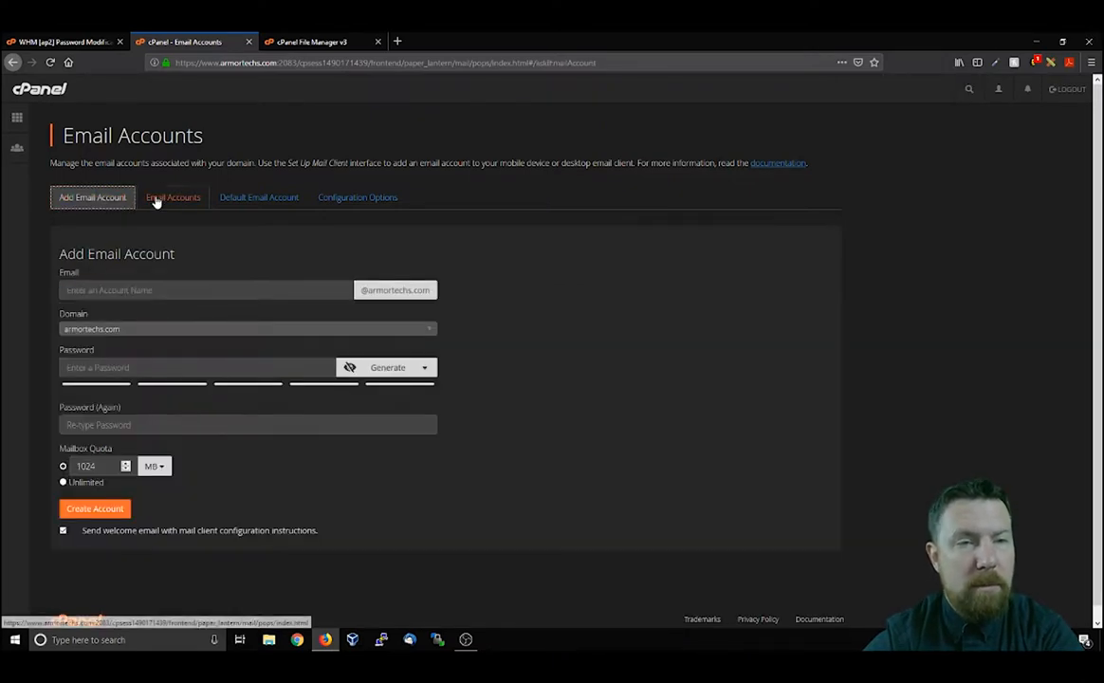
click(173, 197)
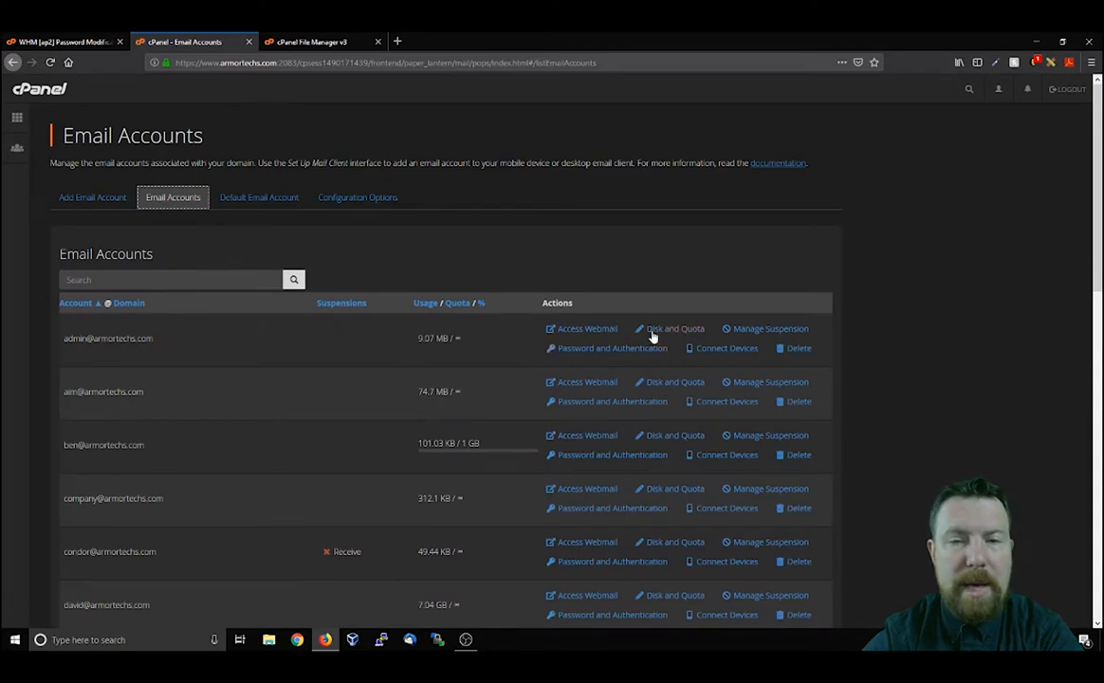
mouse_move(601, 367)
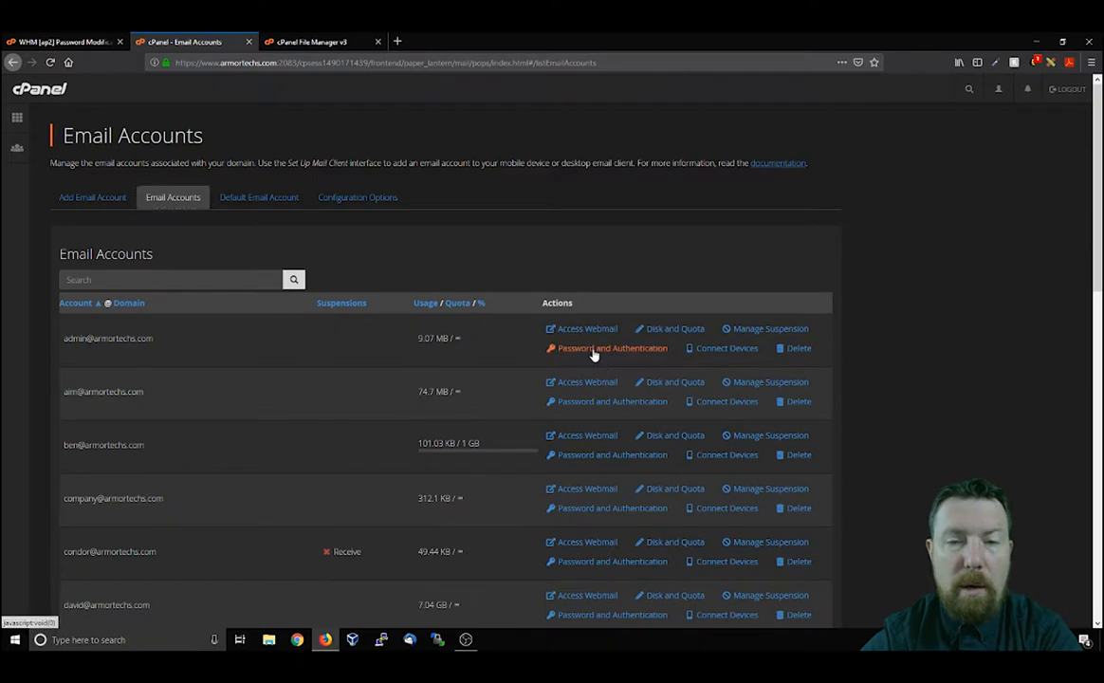
click(611, 349)
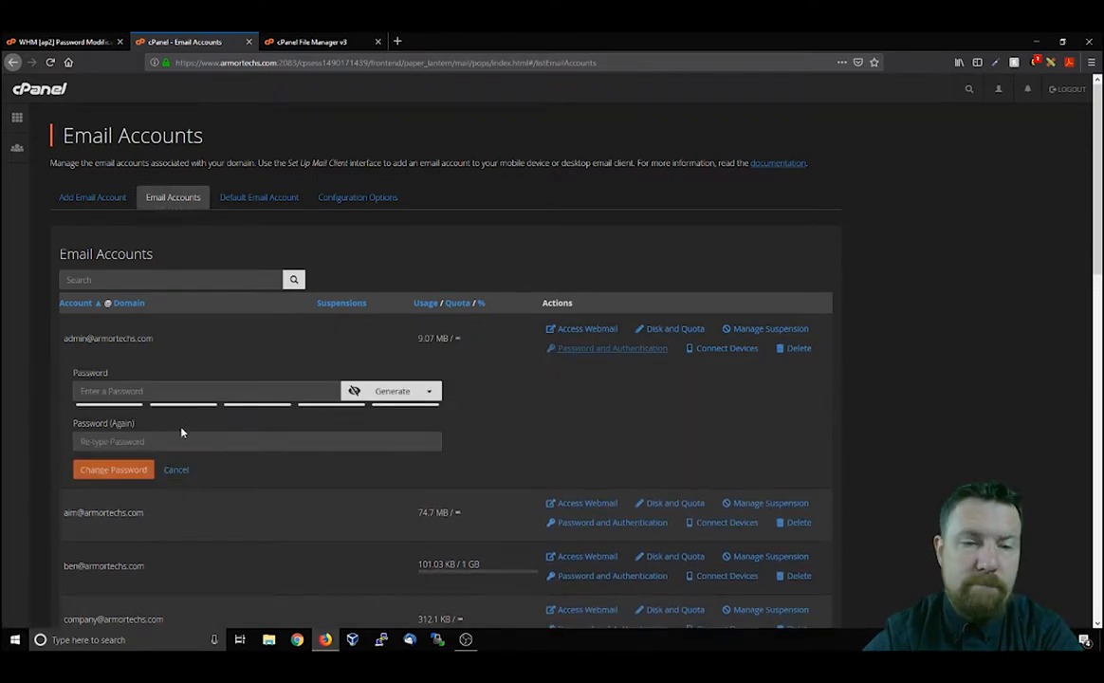
click(390, 391)
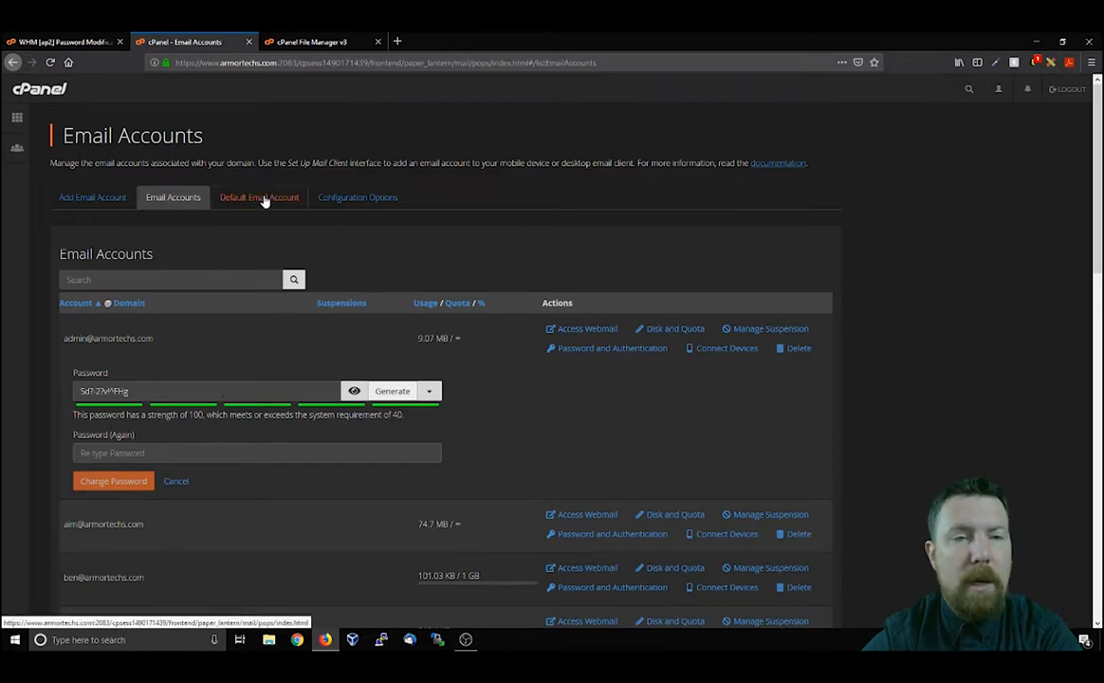
Show the Default Email Account details and the Configuration Options with Shared Address Book on
click(258, 197)
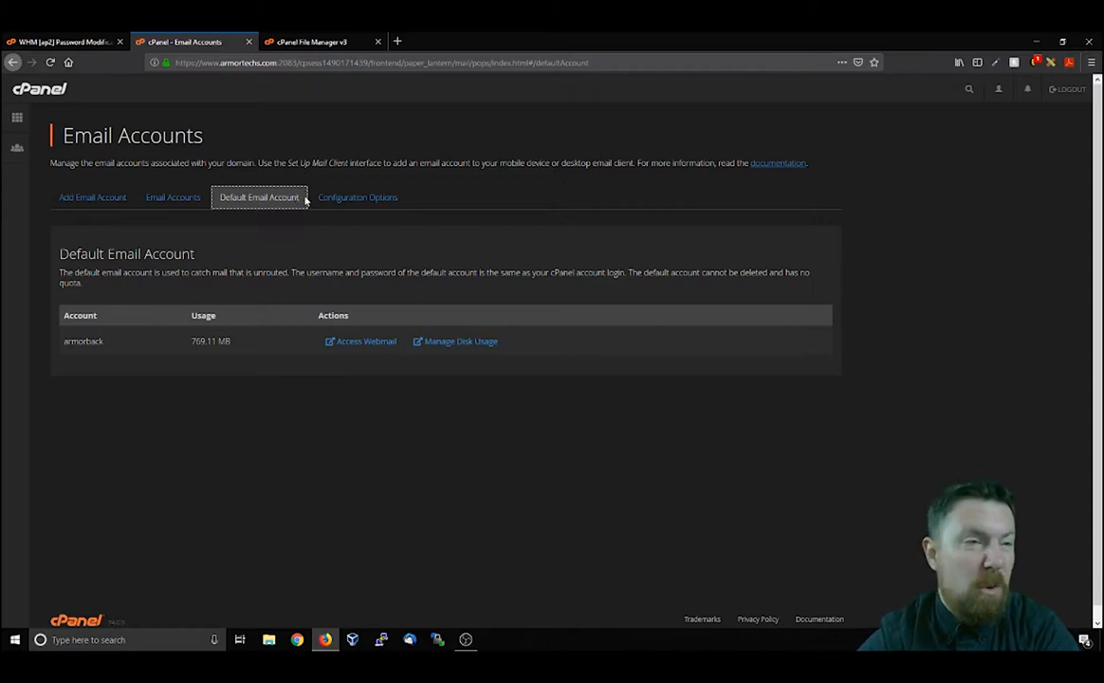
click(357, 197)
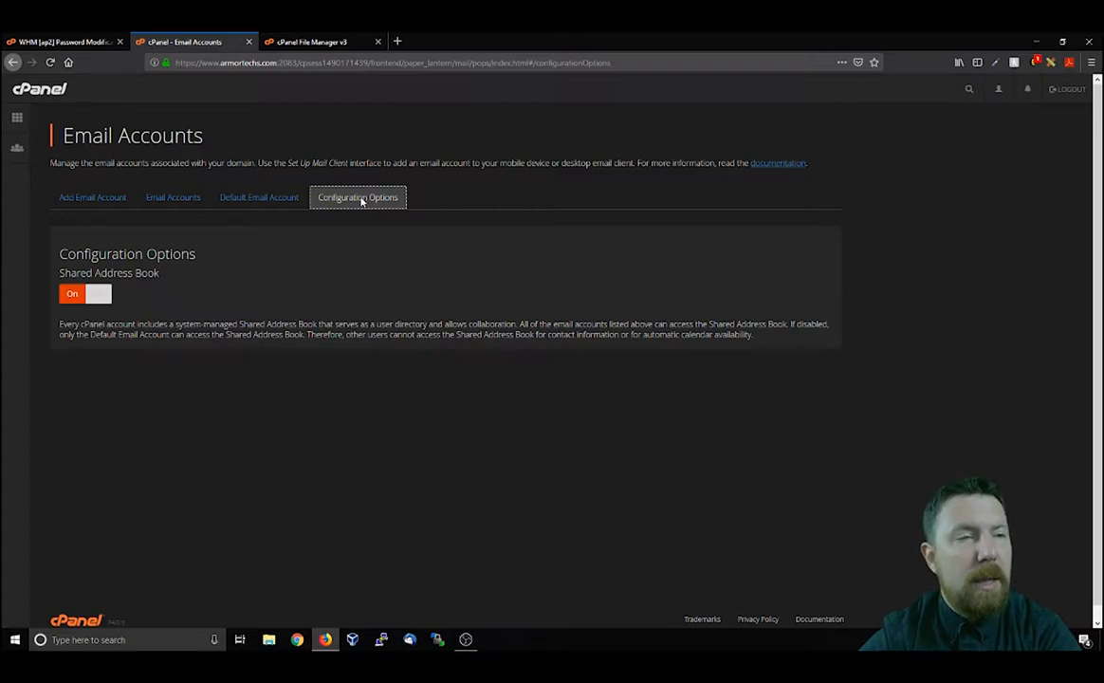
mouse_move(13, 117)
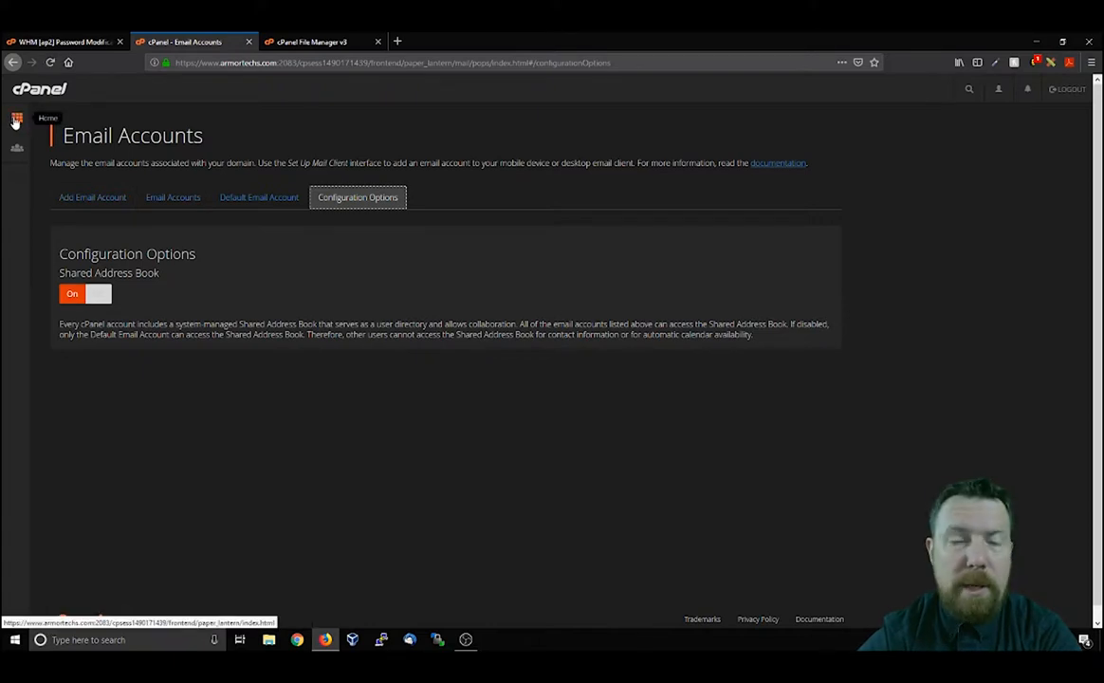
From Home, open Spam Filters and expand Show Additional Configurations for the advanced settings
click(15, 117)
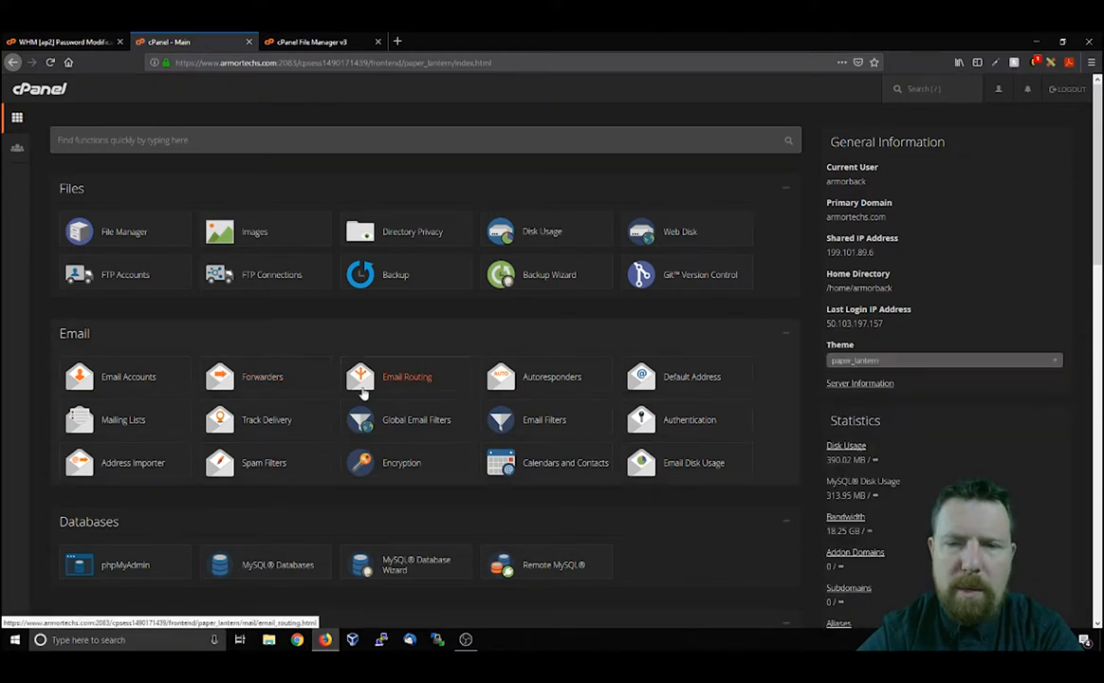
scroll(down, 3)
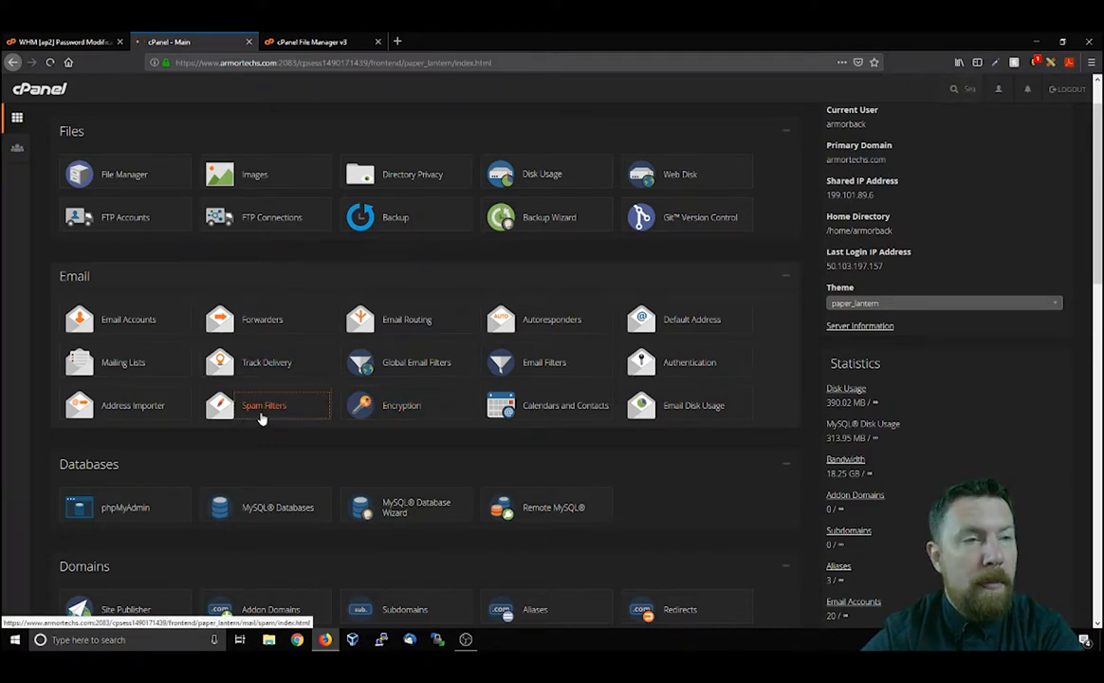
click(262, 405)
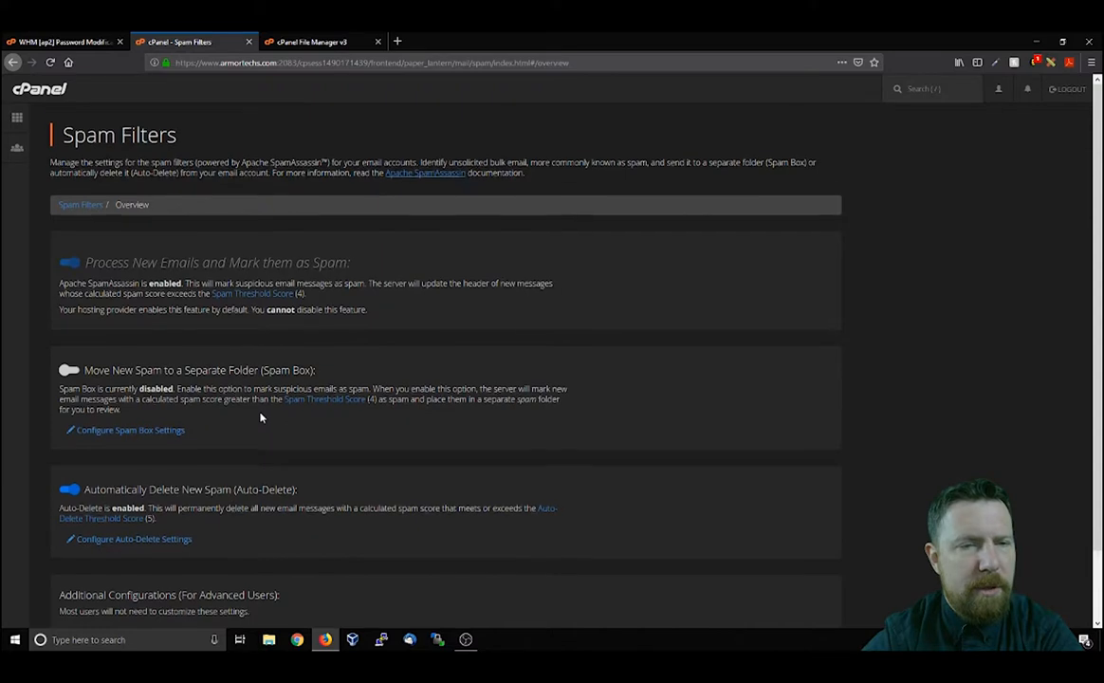
scroll(down, 3)
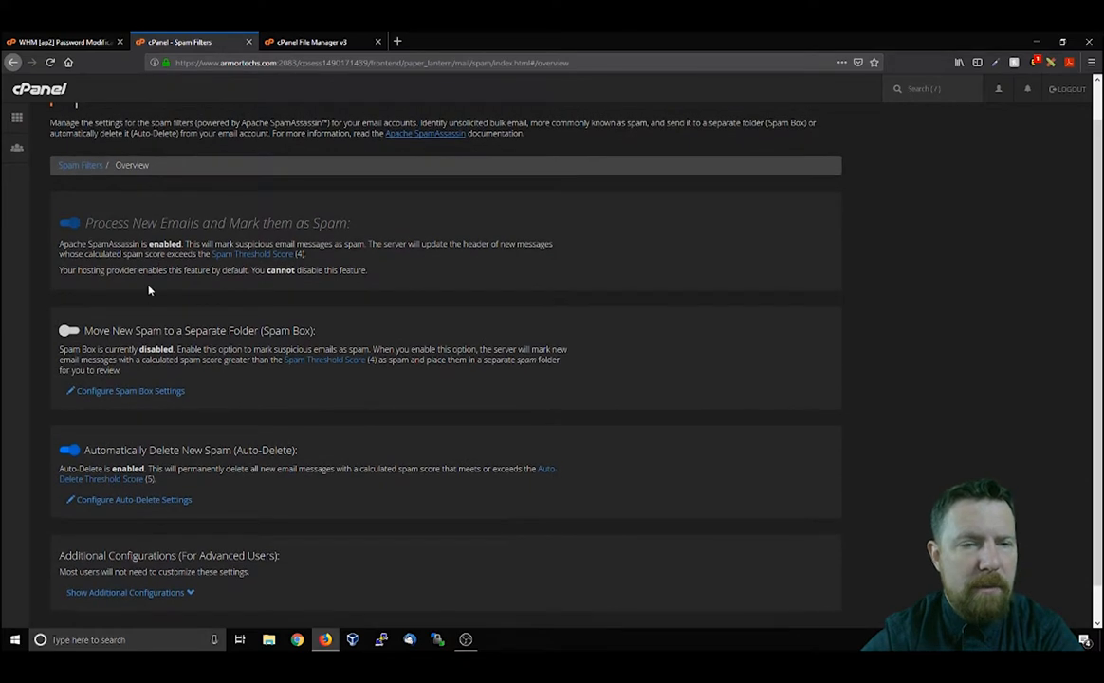
mouse_move(121, 605)
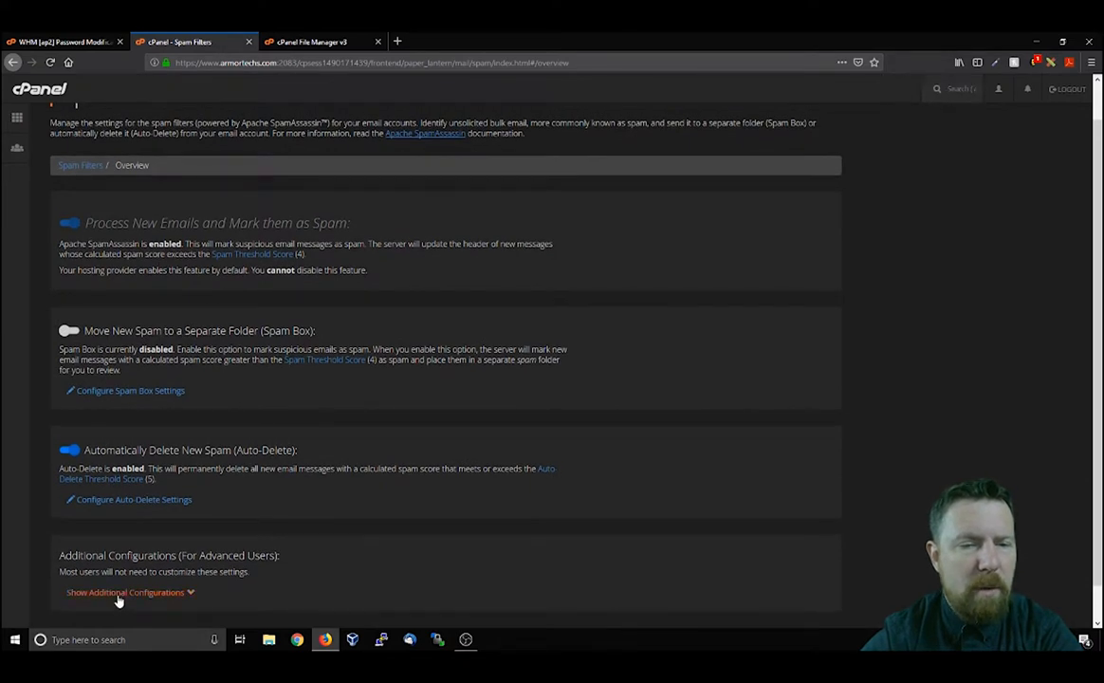
click(125, 592)
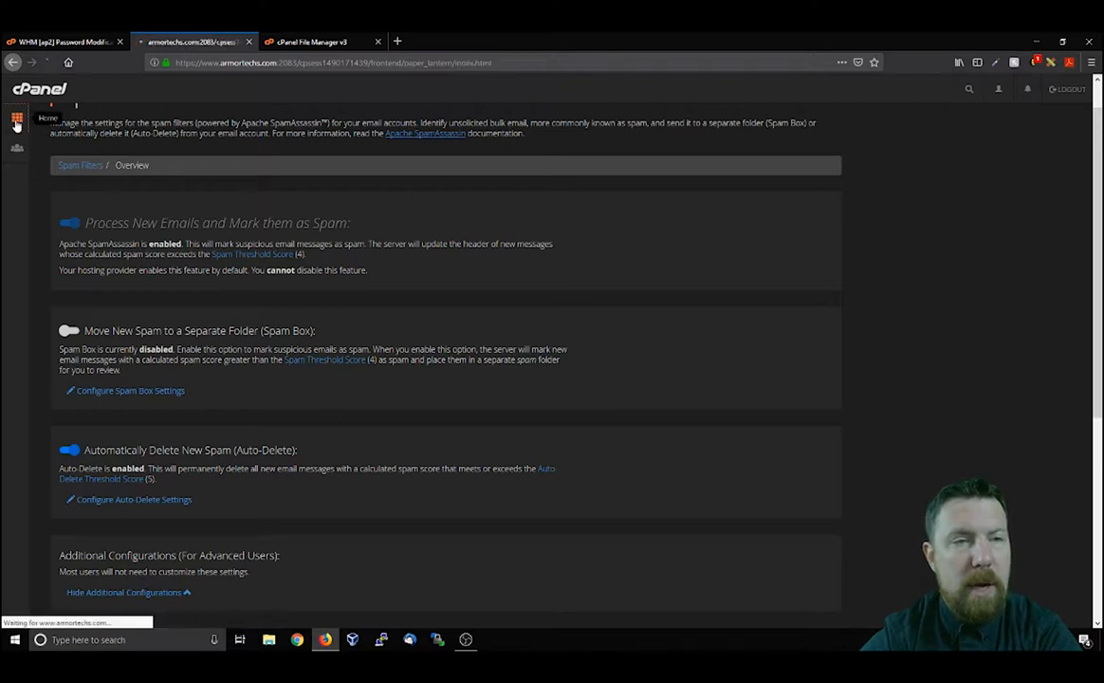
From Home, start a new Global Email Filter and name it test
click(13, 118)
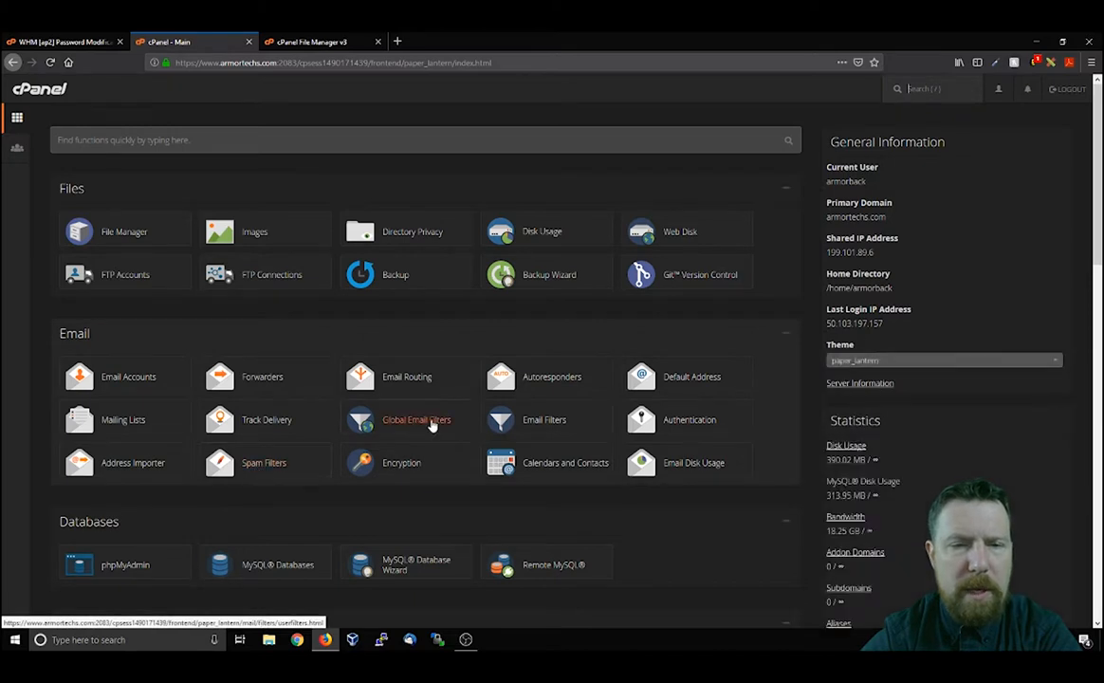
click(413, 421)
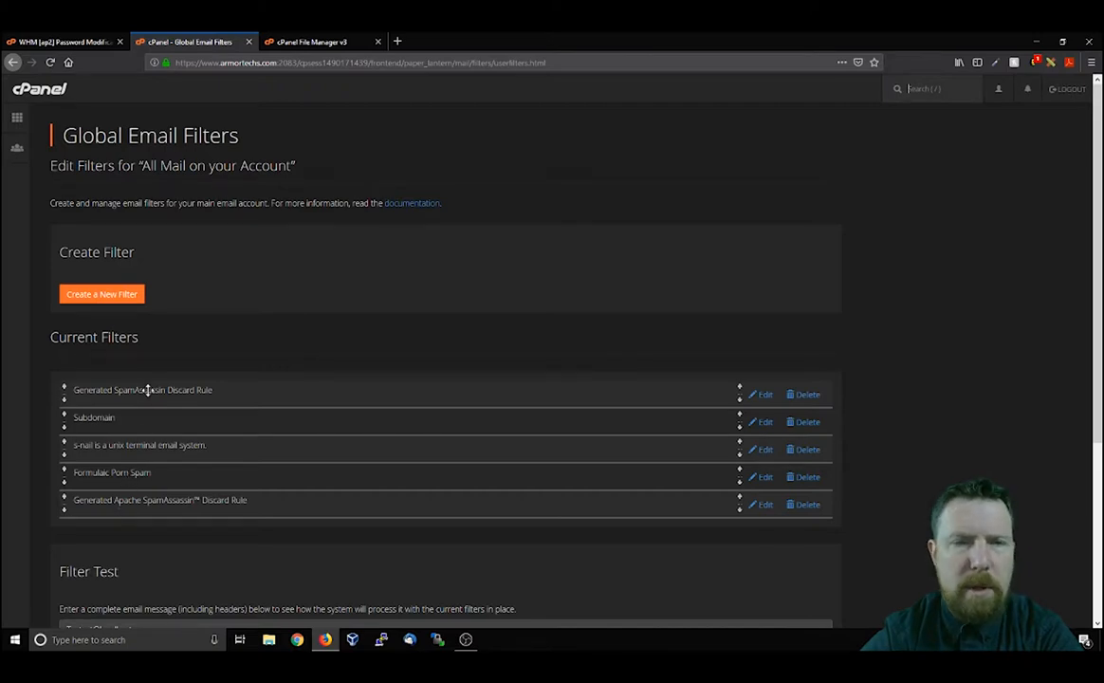
click(103, 292)
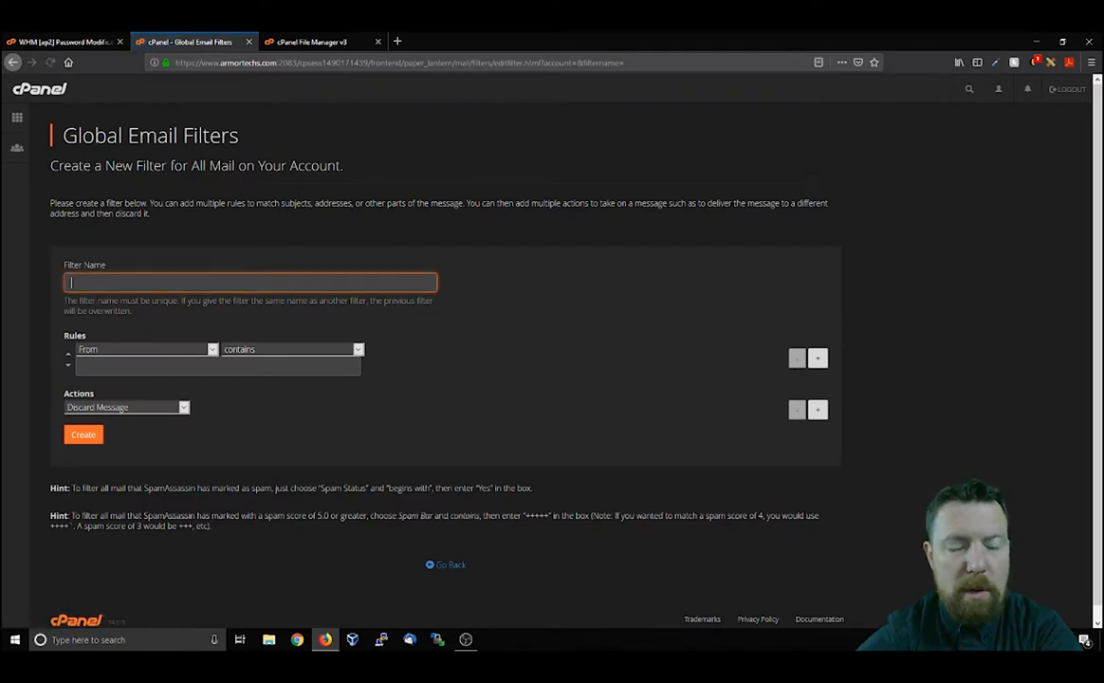
text(test)
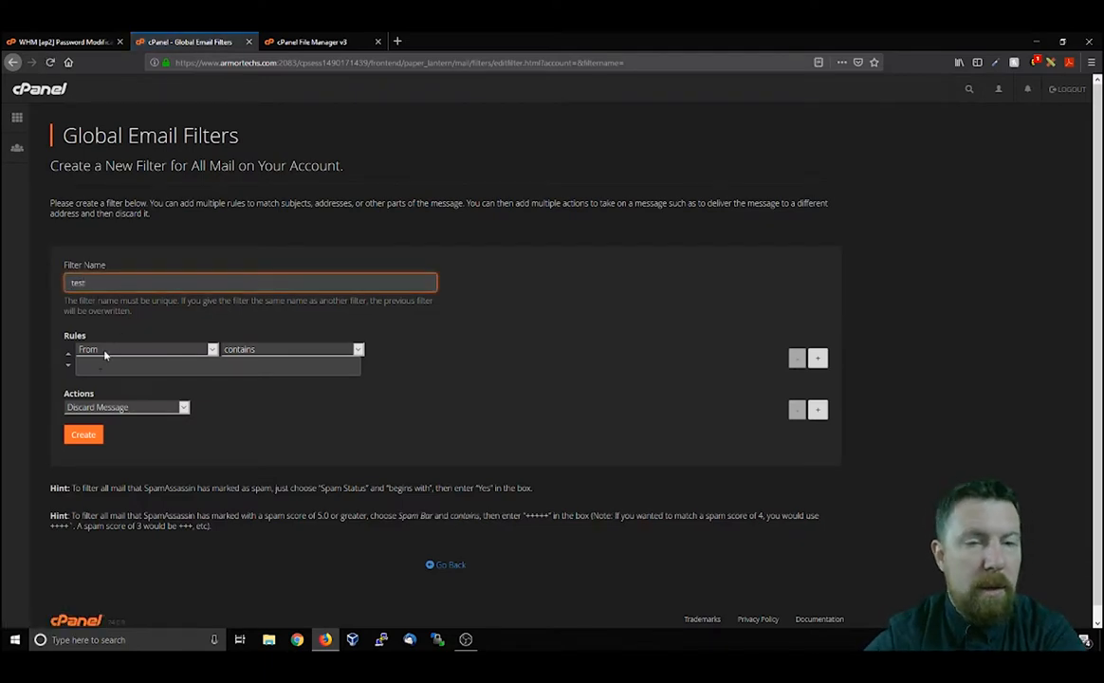
mouse_move(182, 349)
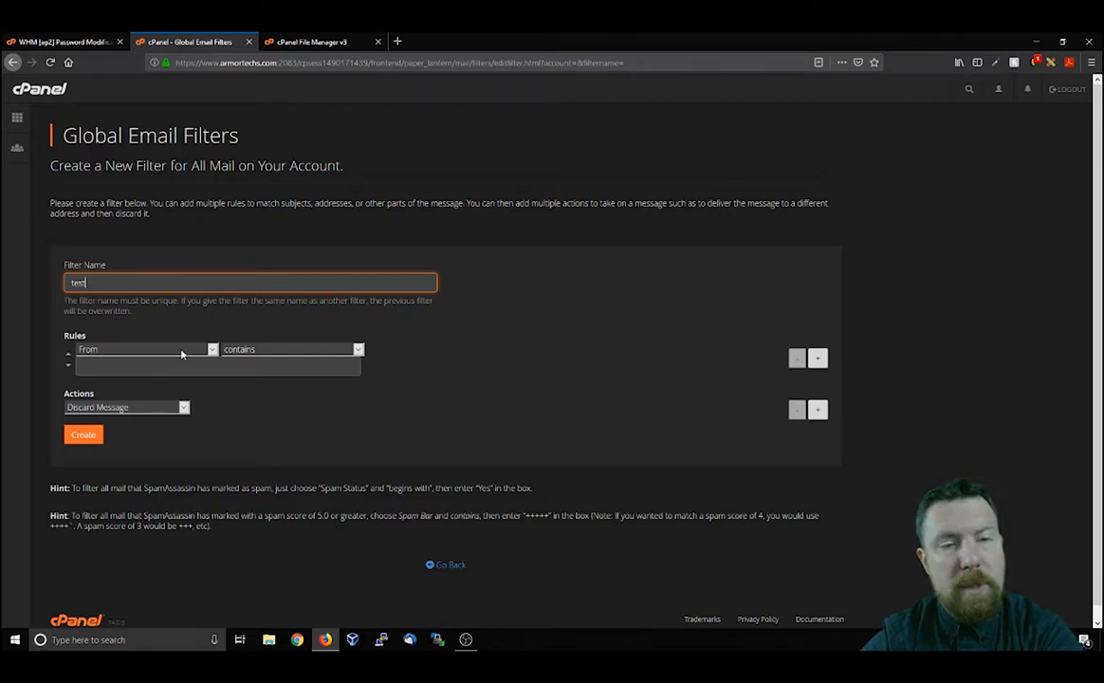
click(289, 349)
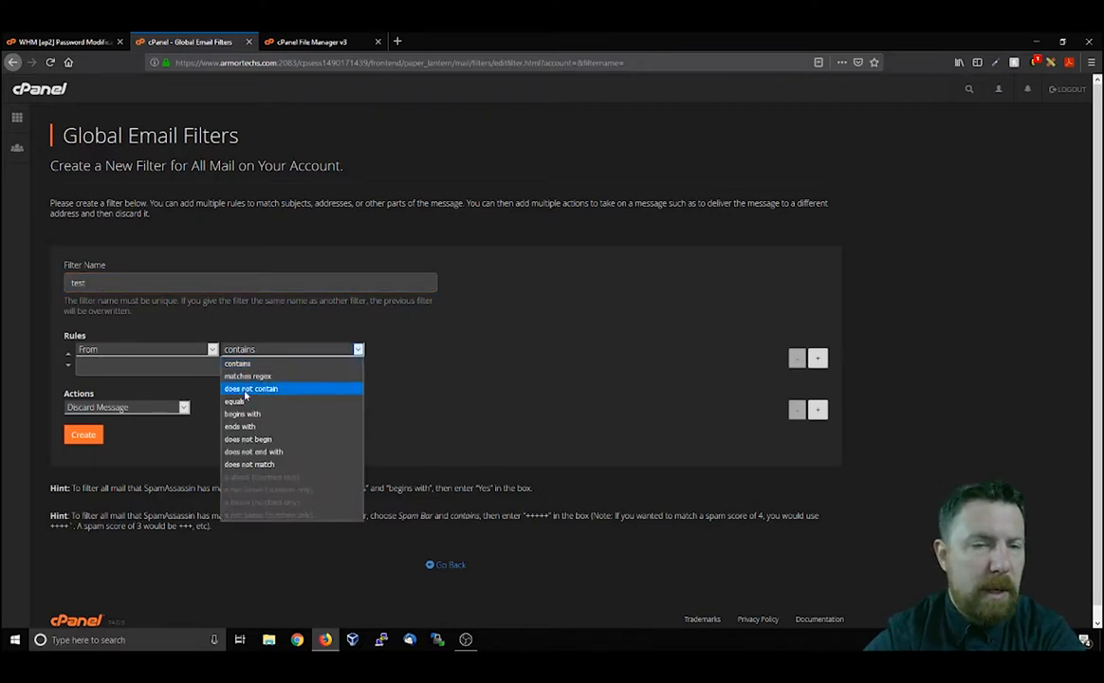
click(235, 402)
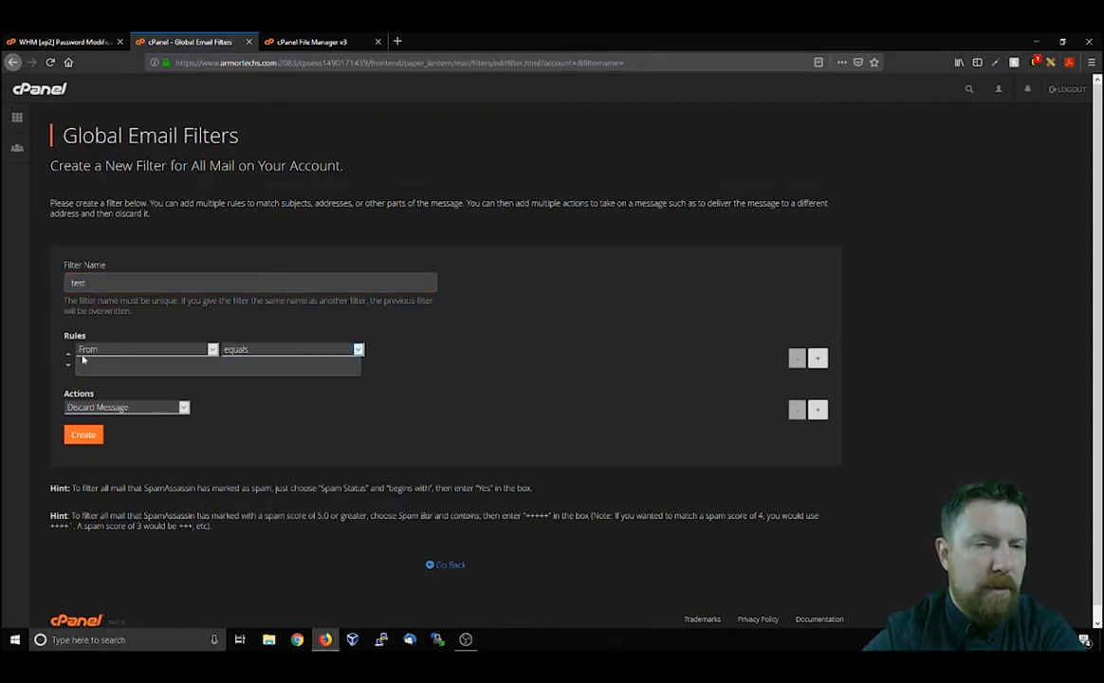
text(test@aol.com)
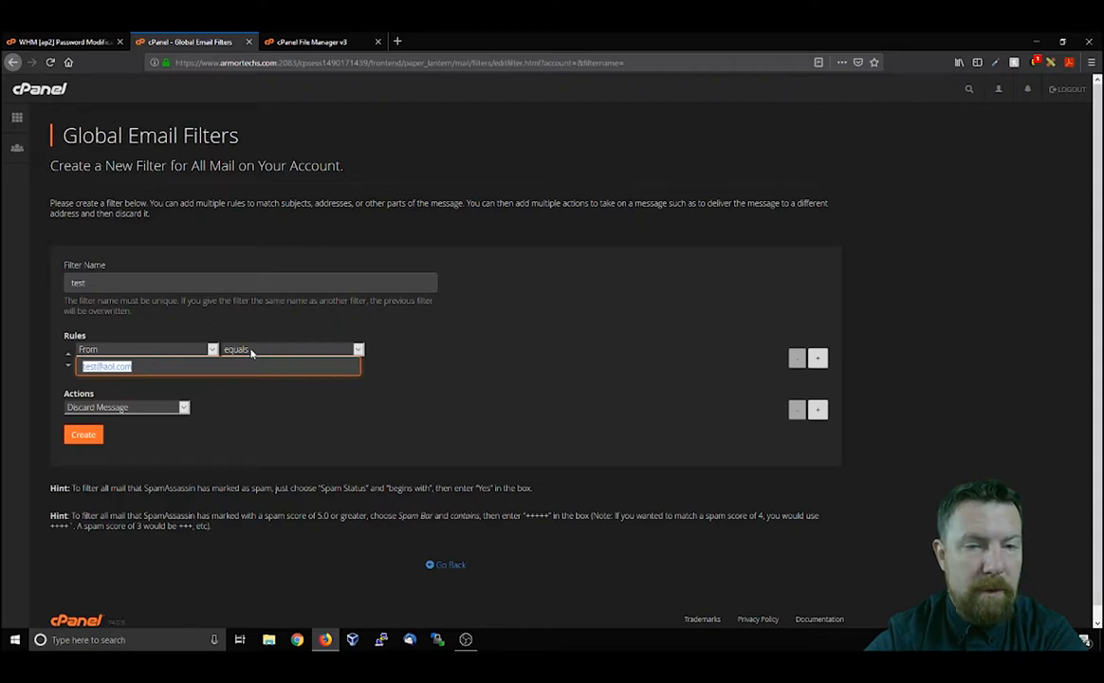
mouse_move(201, 404)
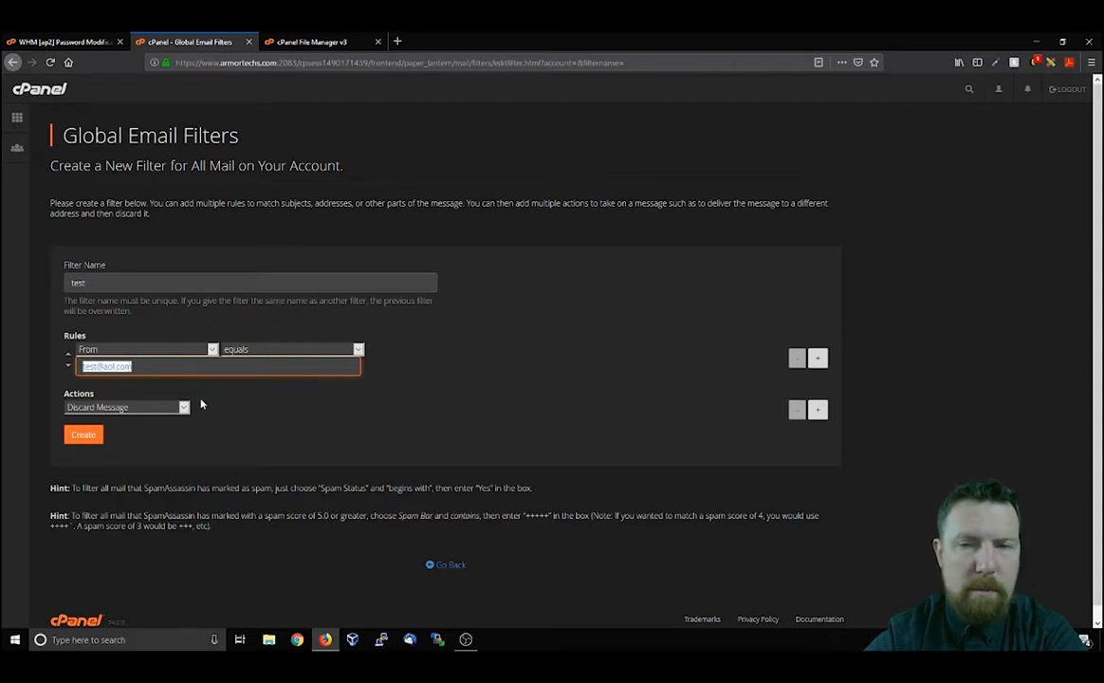
mouse_move(138, 468)
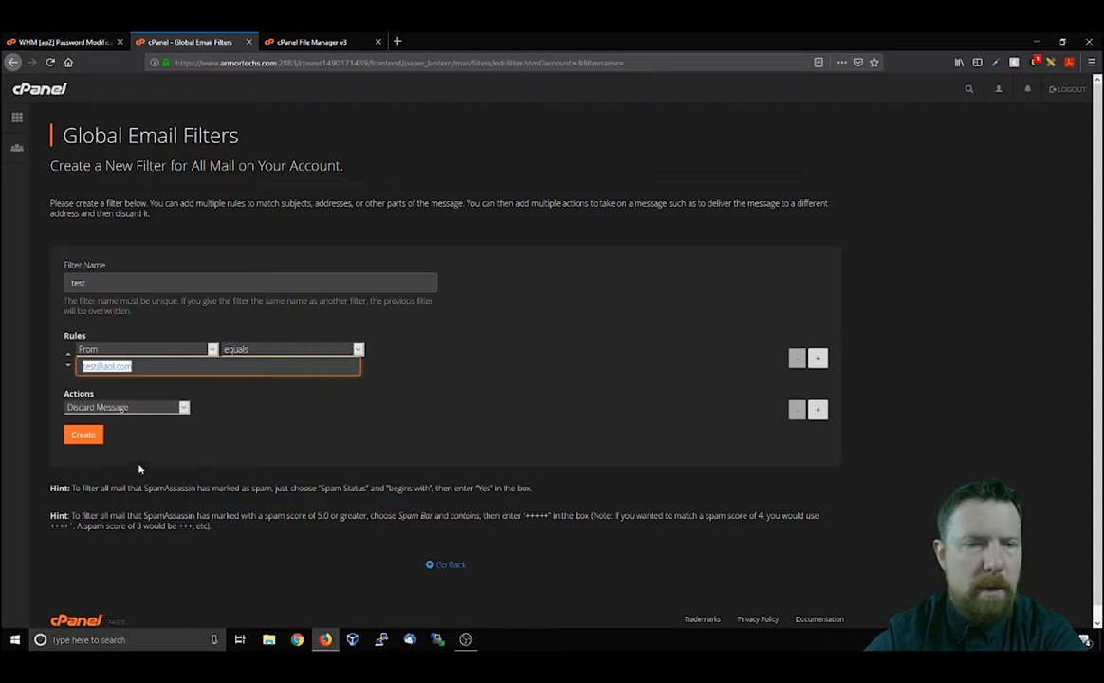
click(84, 434)
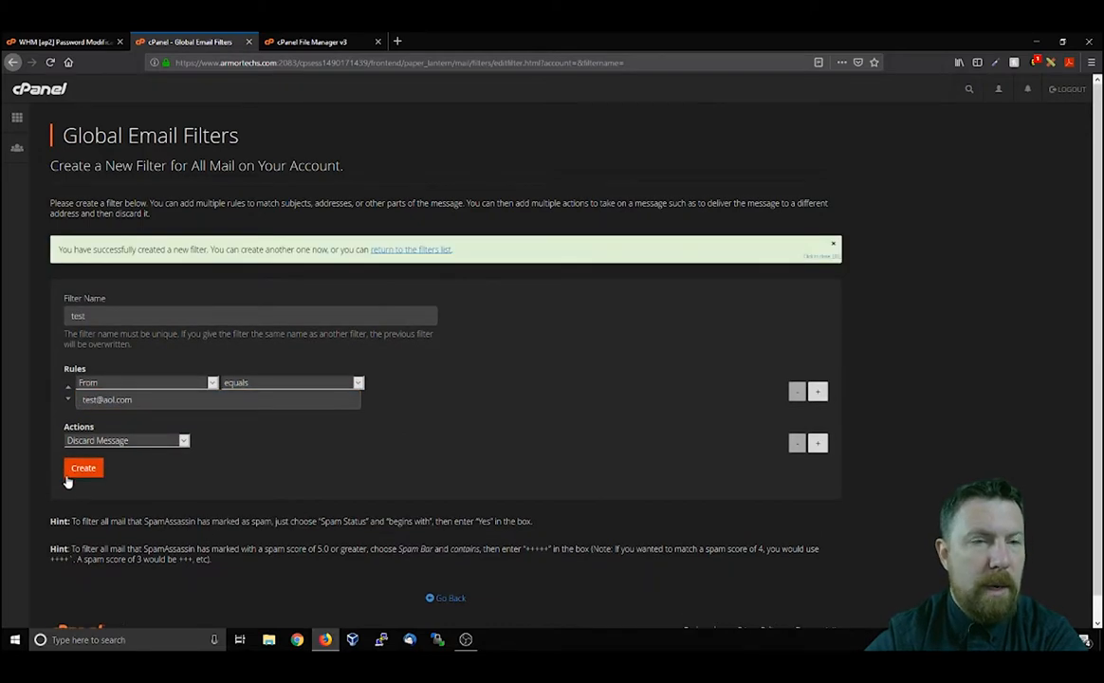
mouse_move(816, 409)
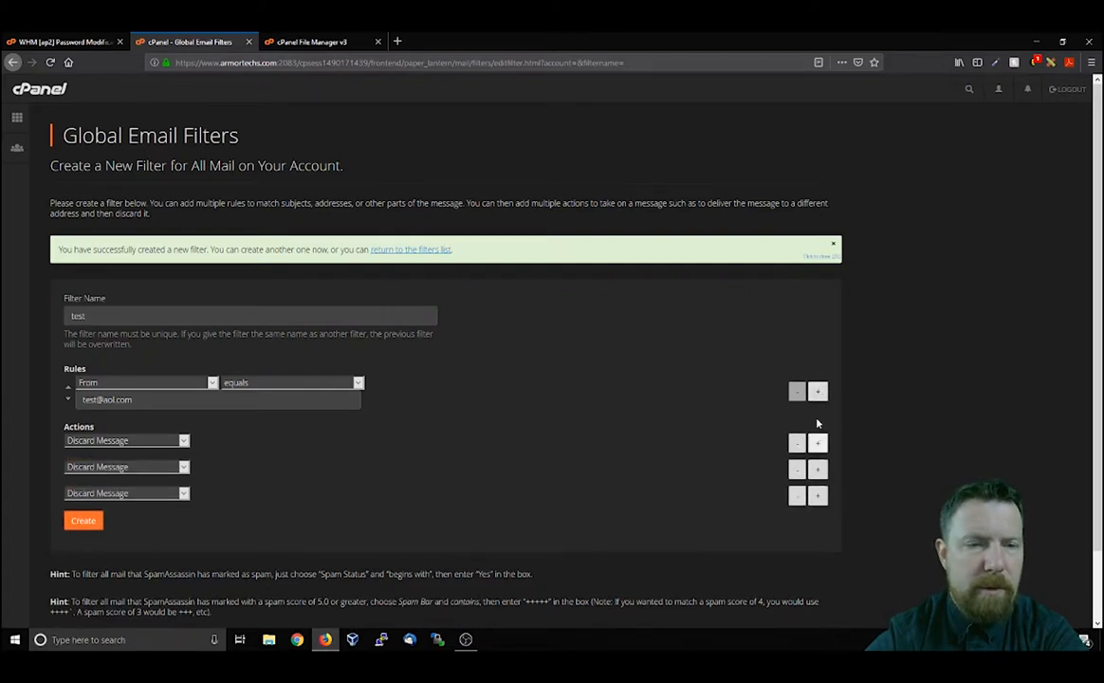
Add an action row, set the first rule to Any Header with a matching condition and value test
click(817, 390)
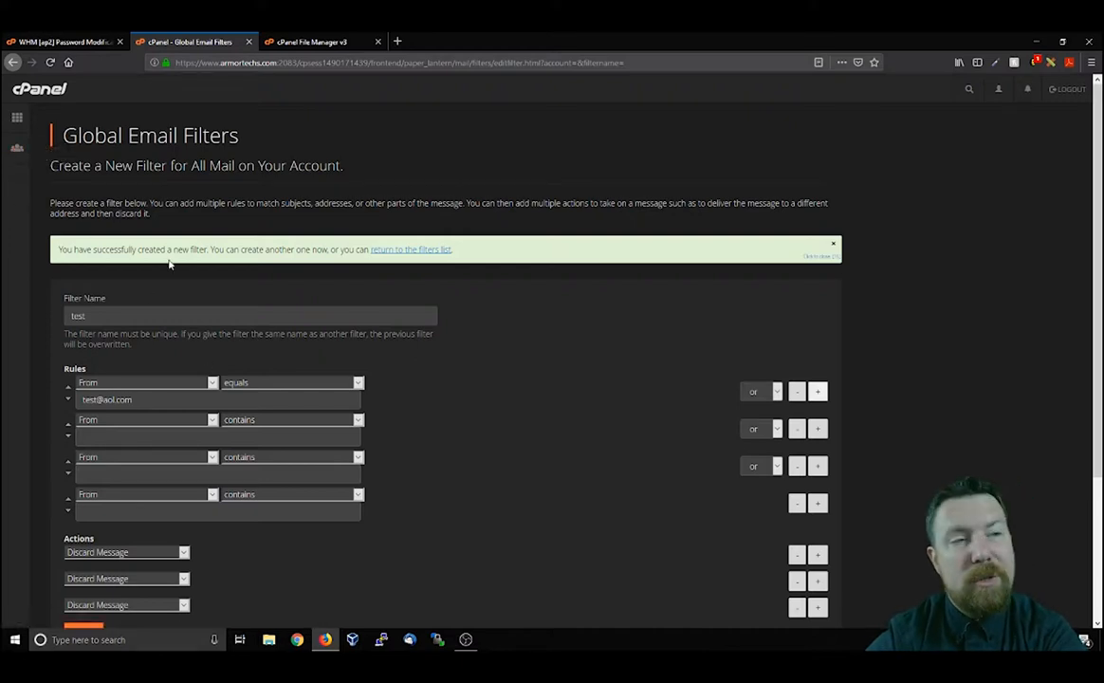
click(144, 383)
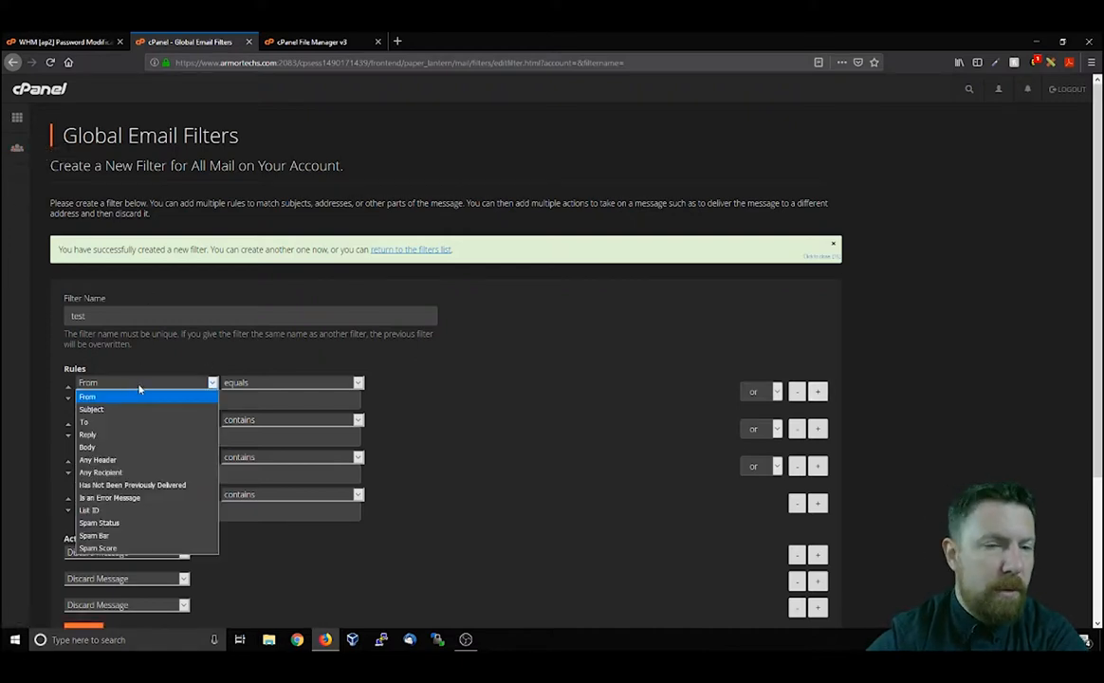
mouse_move(110, 496)
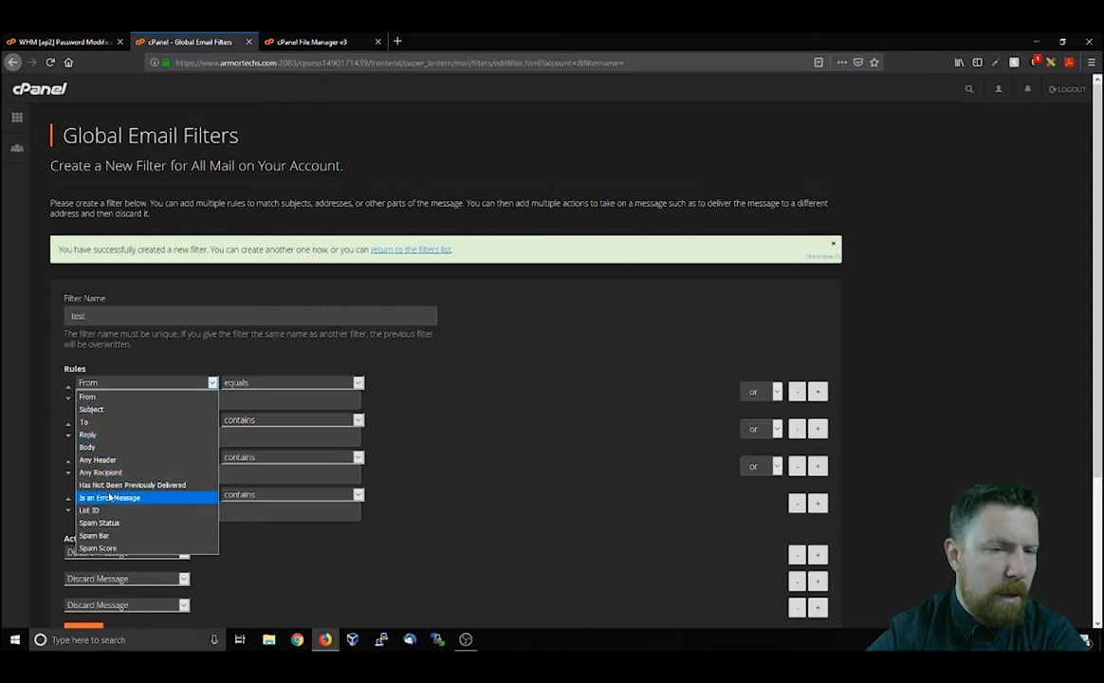
mouse_move(91, 546)
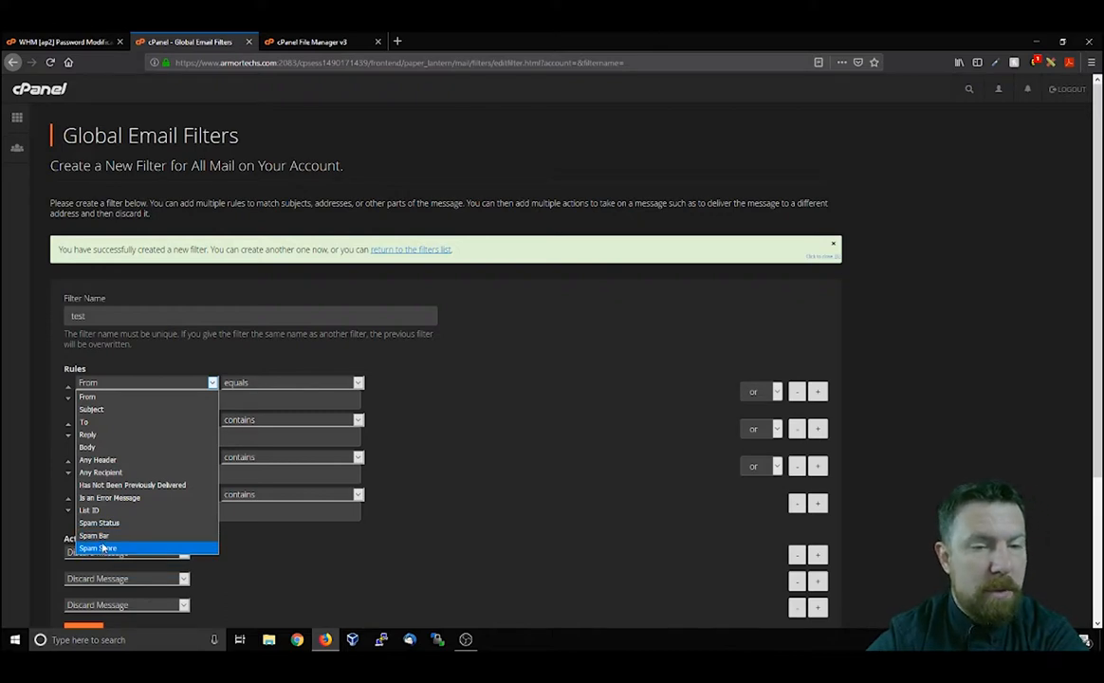
mouse_move(97, 459)
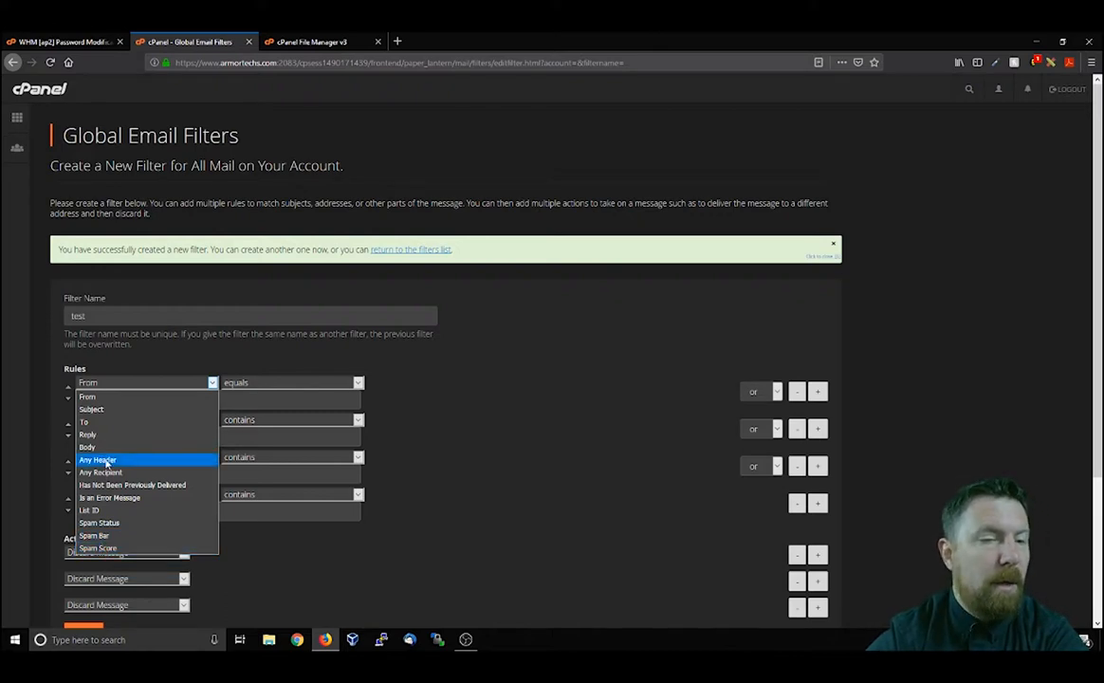
click(95, 457)
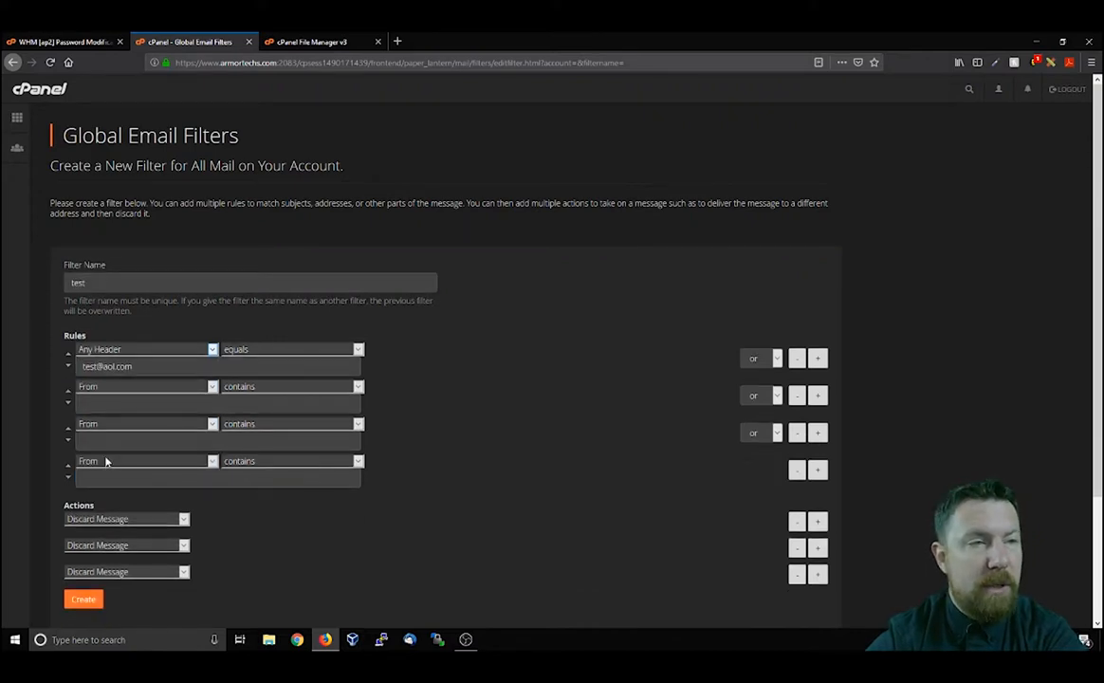
click(289, 349)
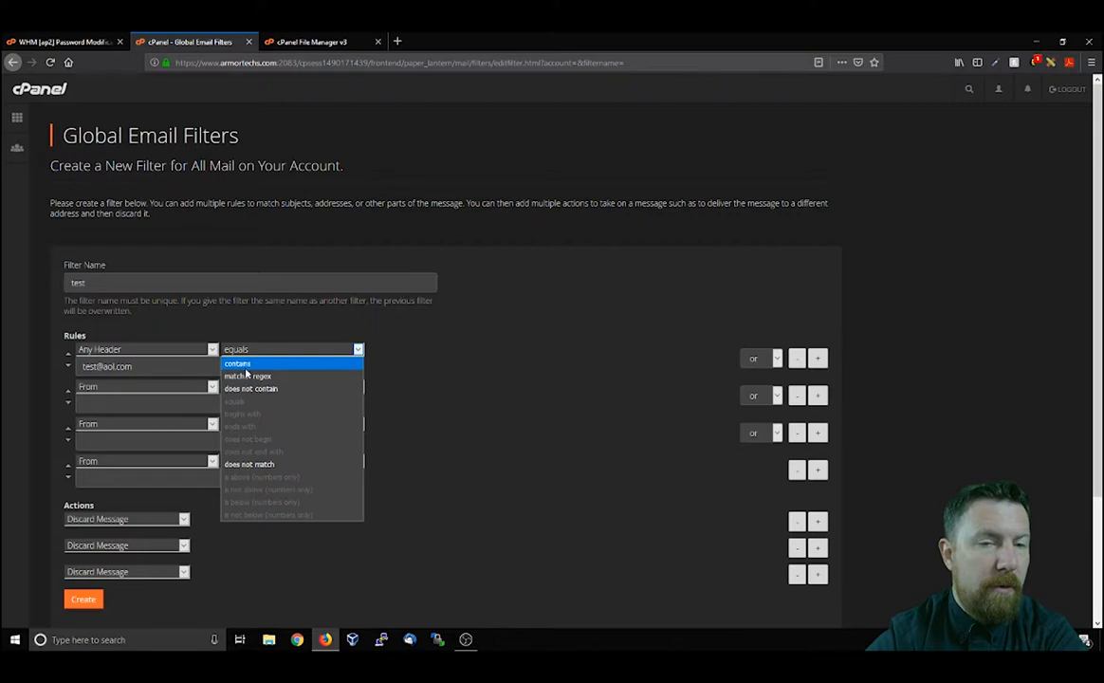
click(237, 364)
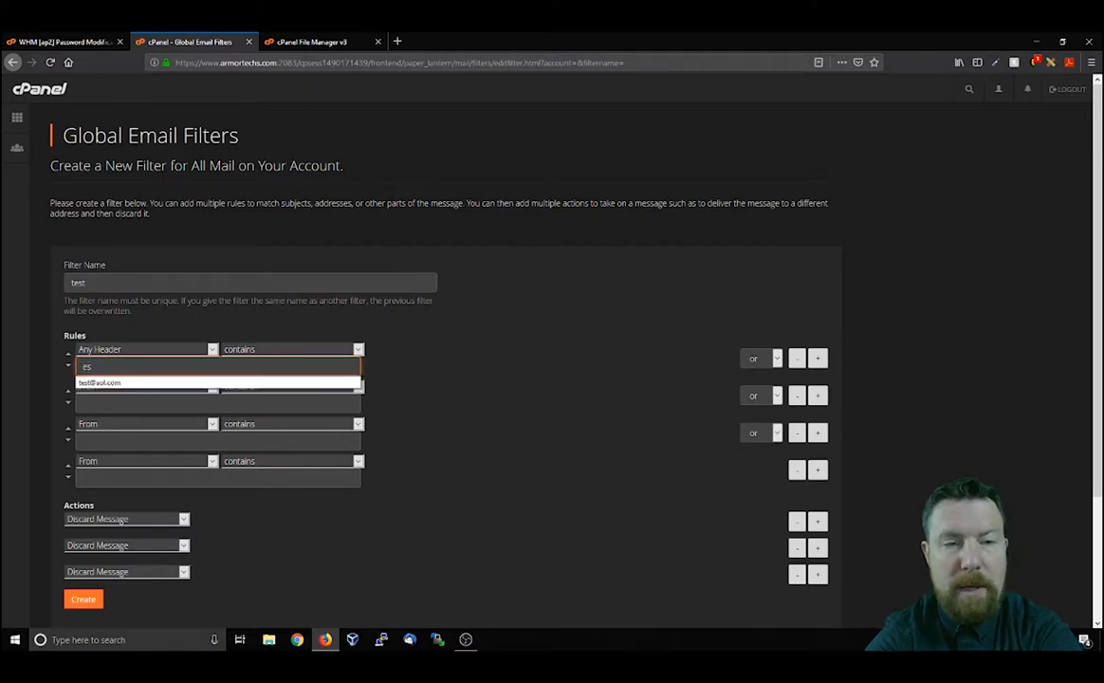
text(test)
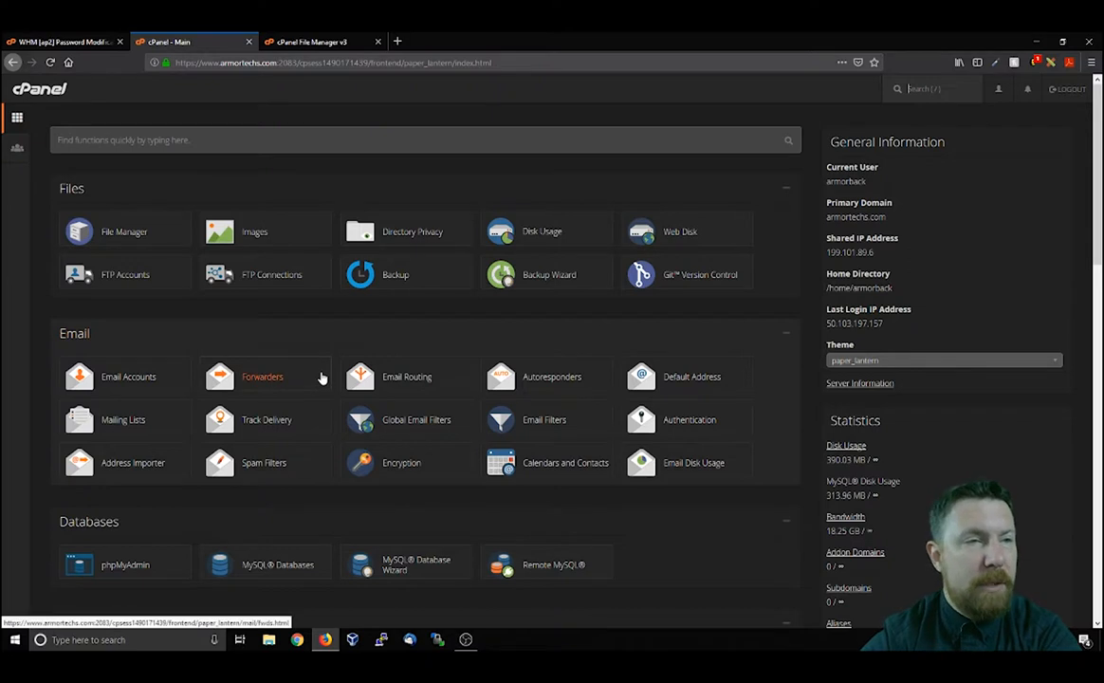
mouse_move(408, 391)
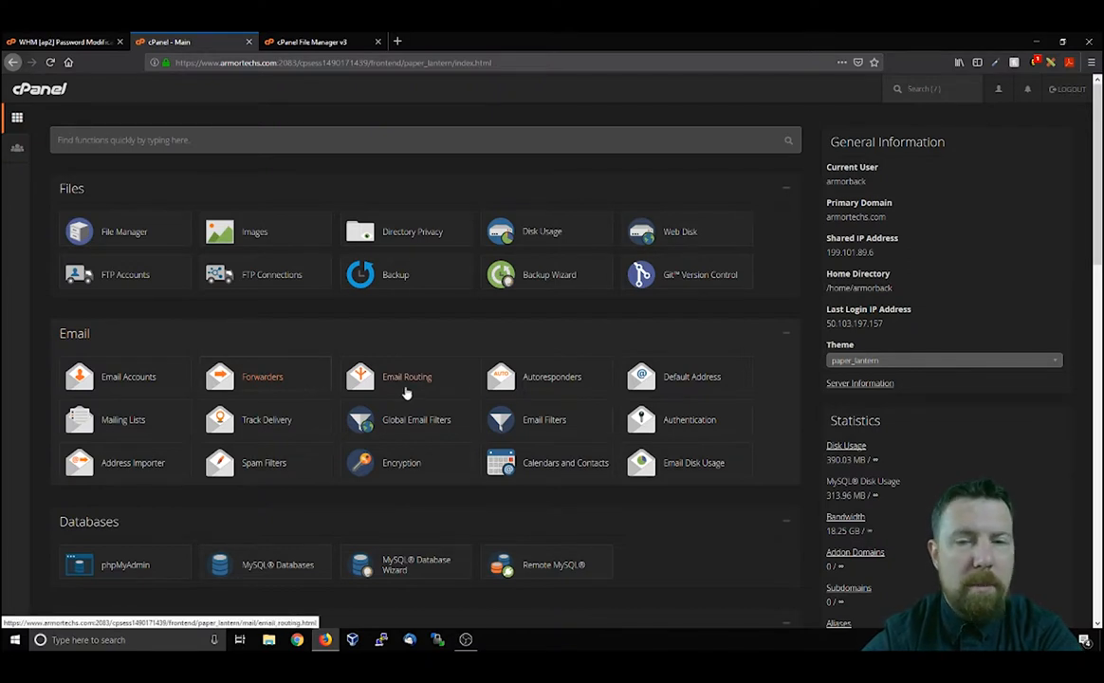
Open MySQL Databases from the Databases section and view the Current Databases list
scroll(down, 3)
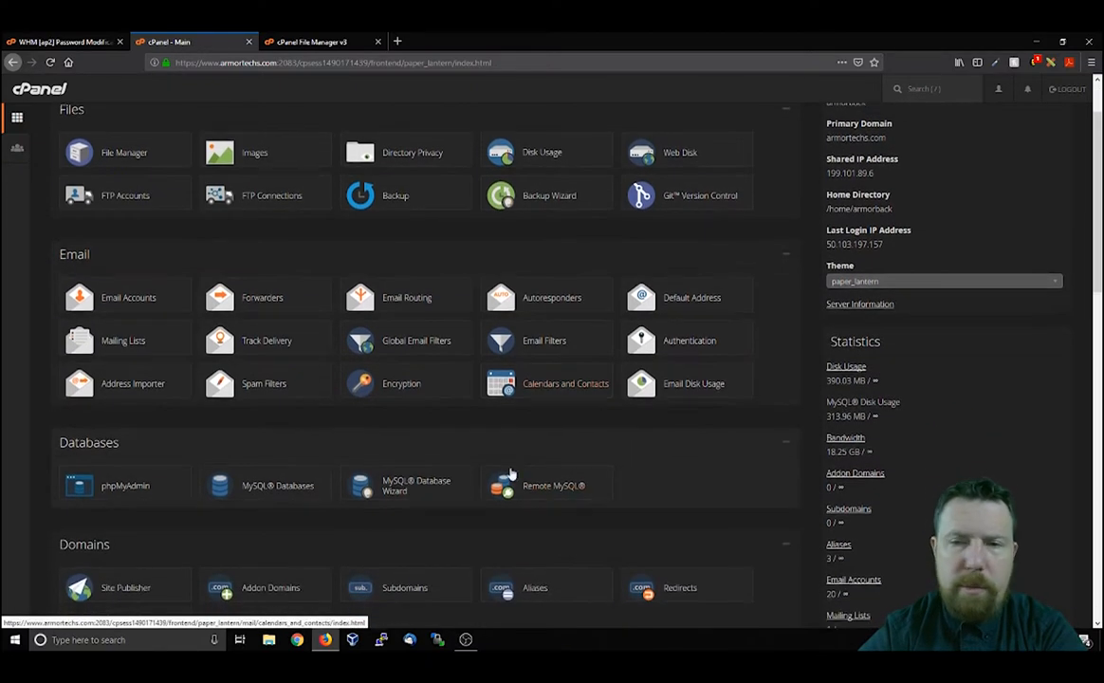
scroll(down, 3)
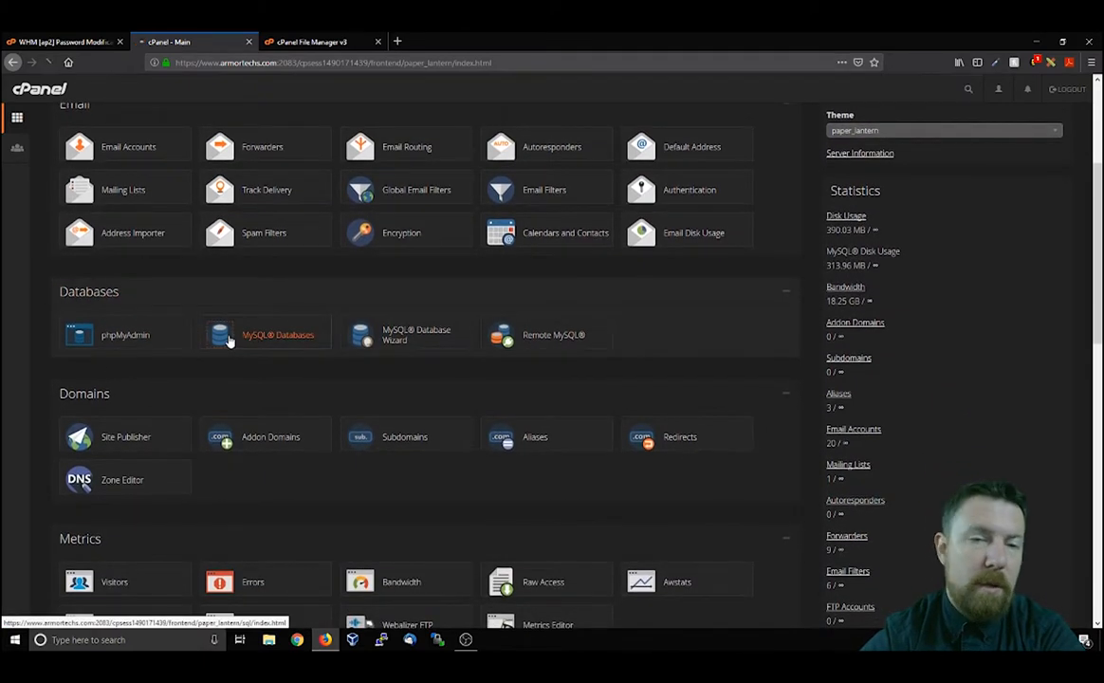
click(266, 334)
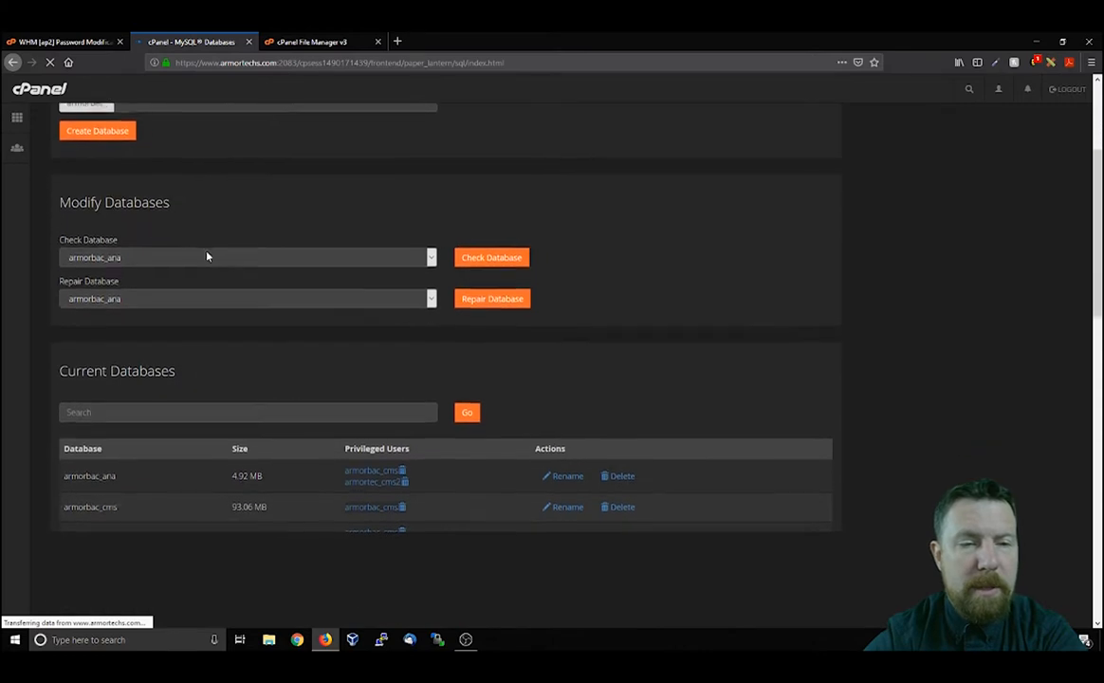
scroll(down, 3)
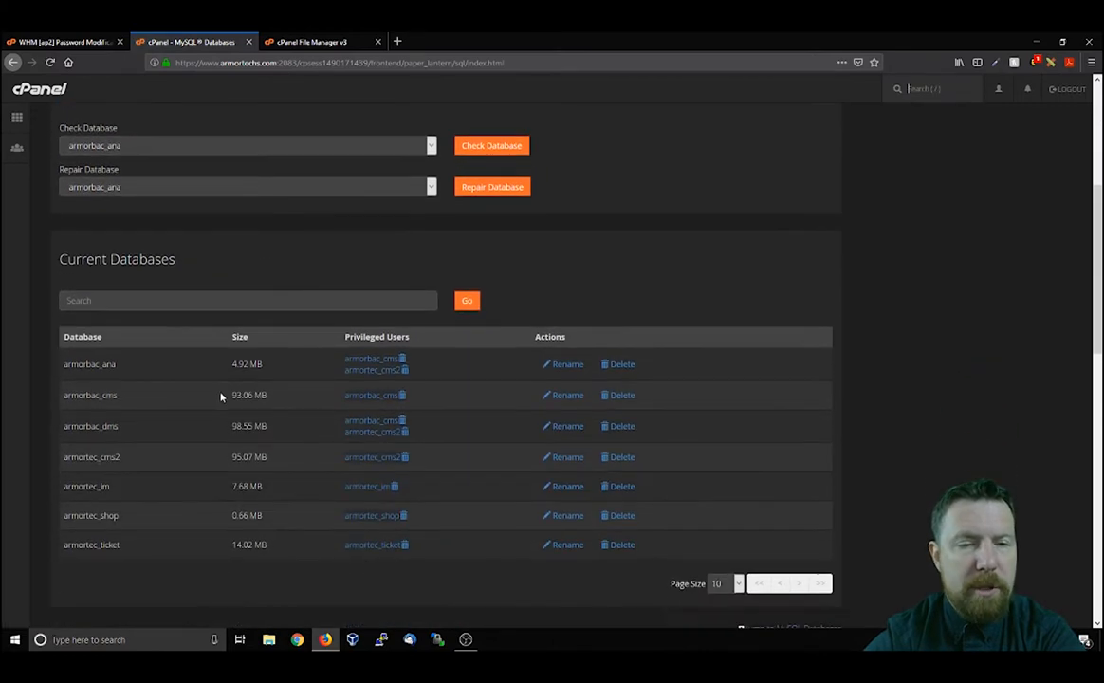
scroll(up, 3)
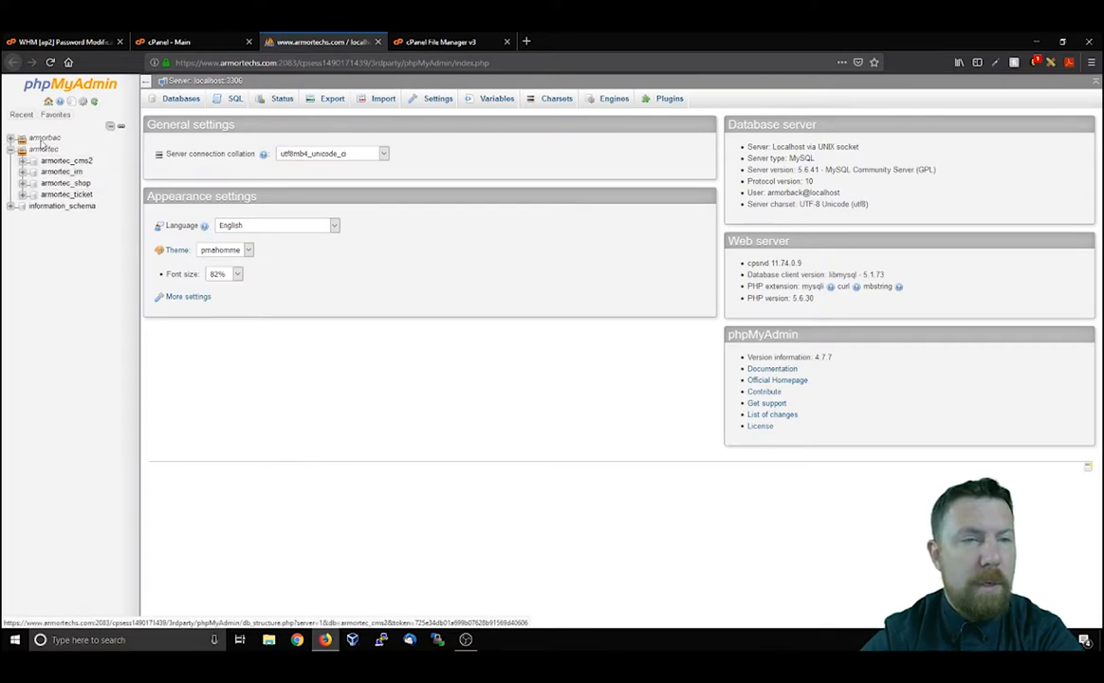
Browse the banner table's rows in armortec_cms2 and open its SQL query editor
click(61, 162)
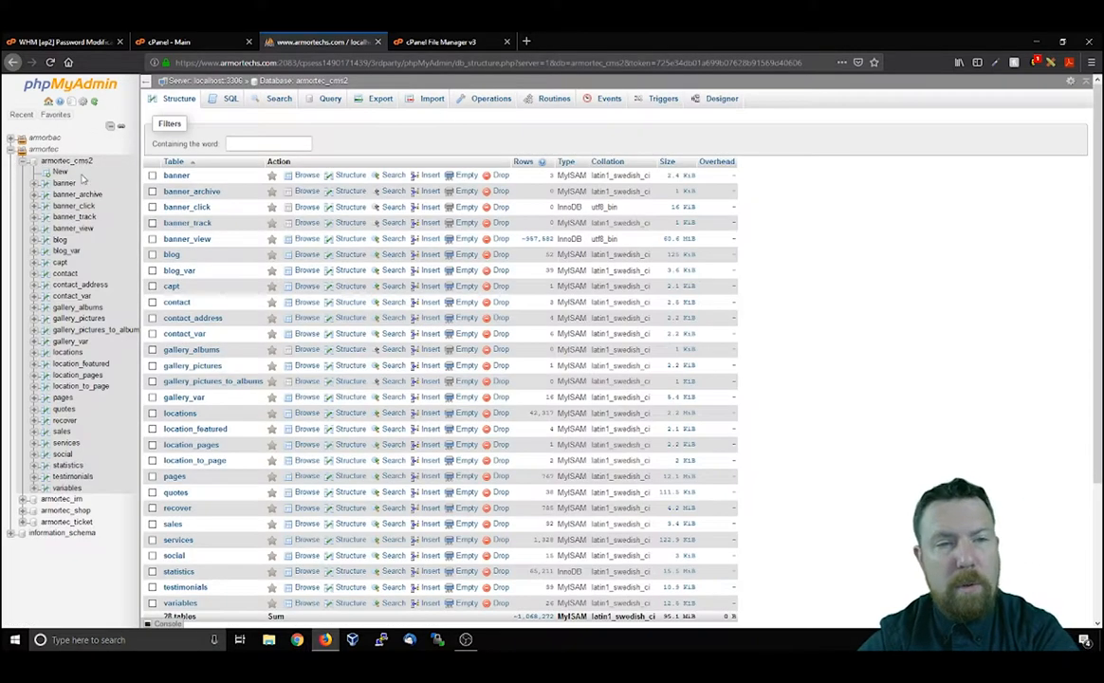
click(177, 174)
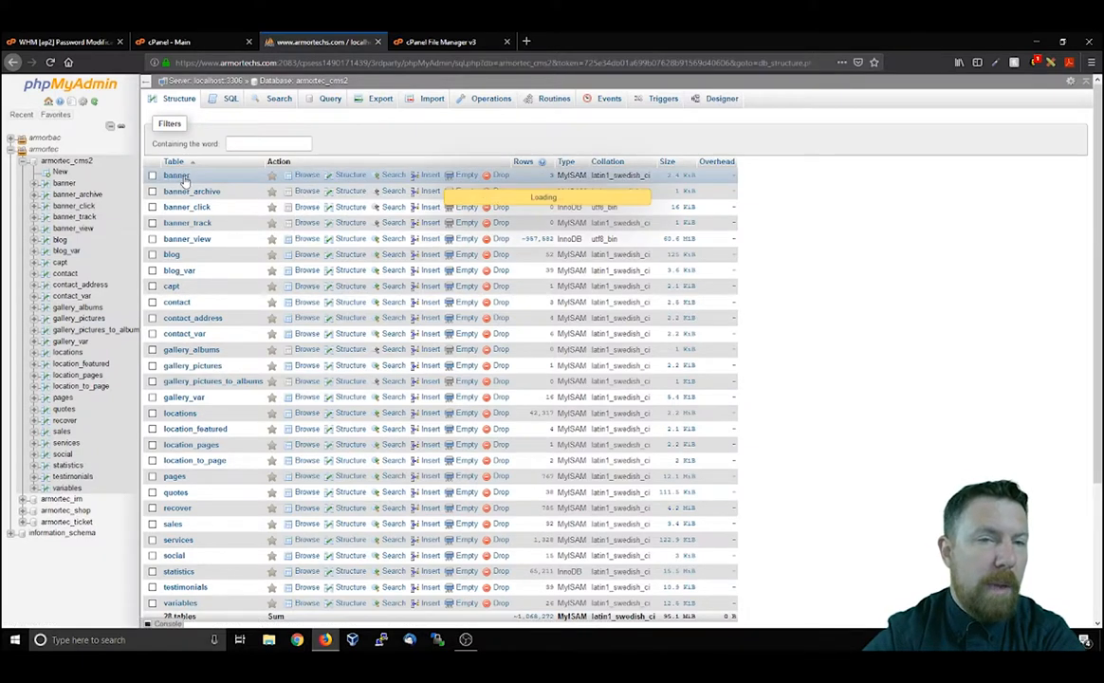
click(176, 174)
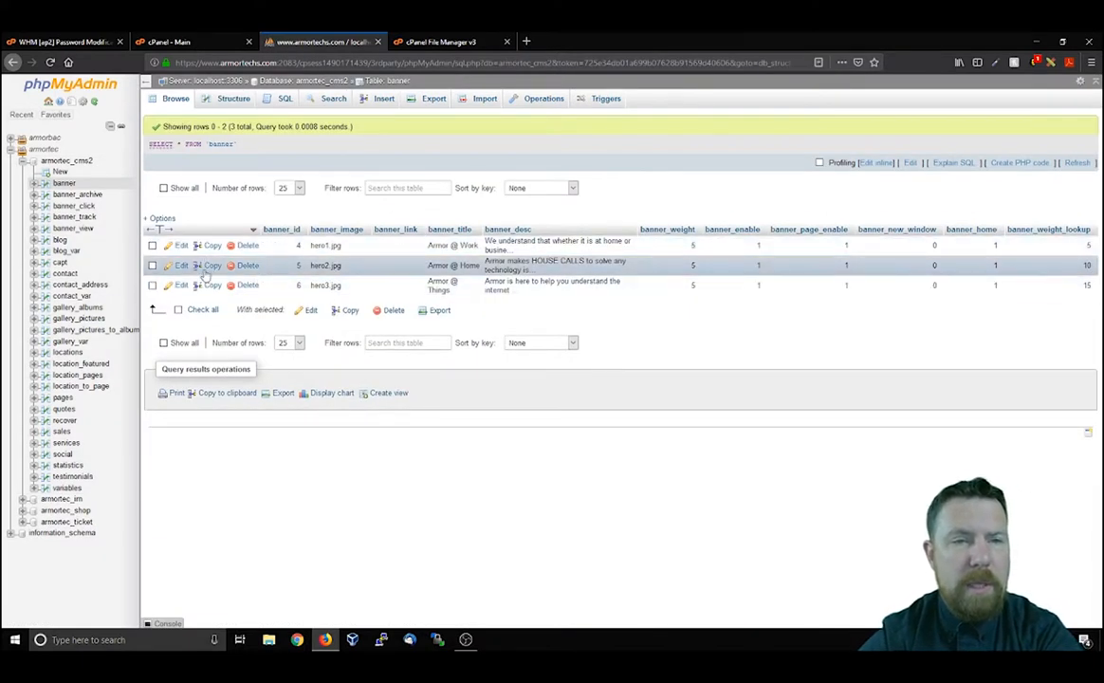
mouse_move(247, 285)
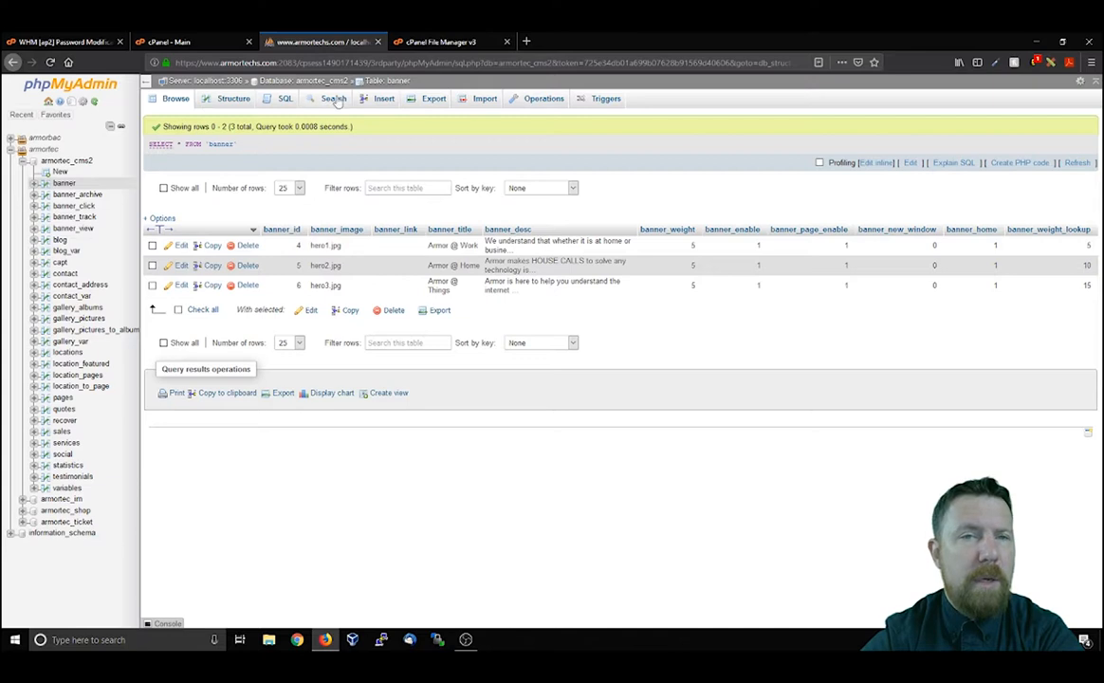
click(286, 99)
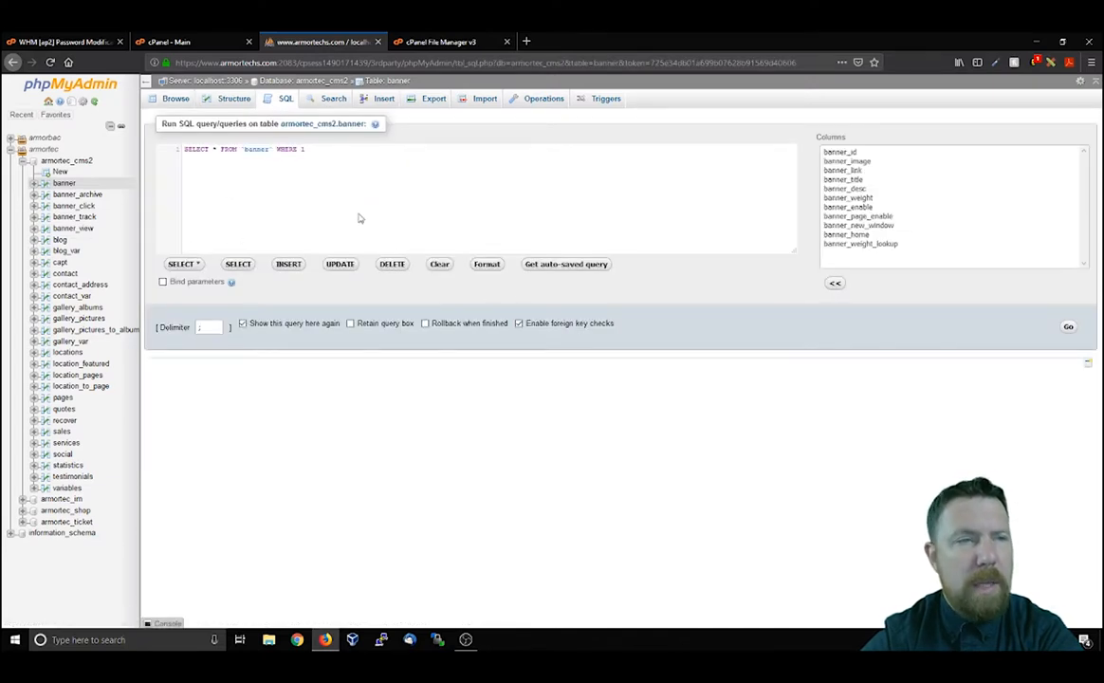
mouse_move(392, 223)
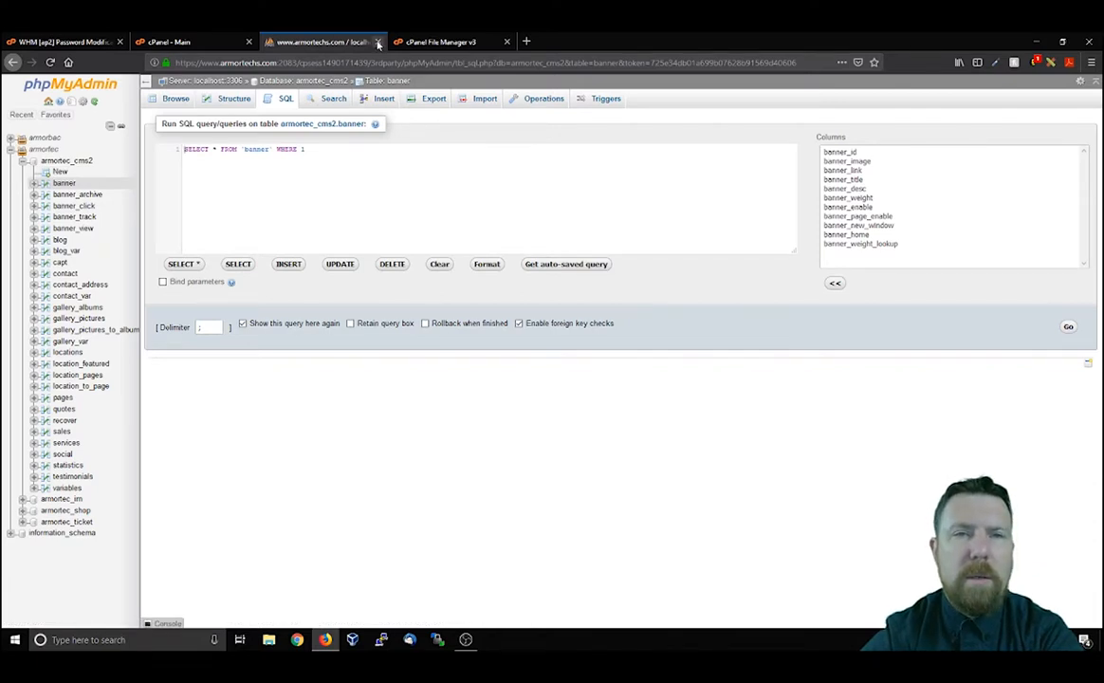
Return to the cPanel dashboard and bring up the Aliases page under Domains
click(372, 41)
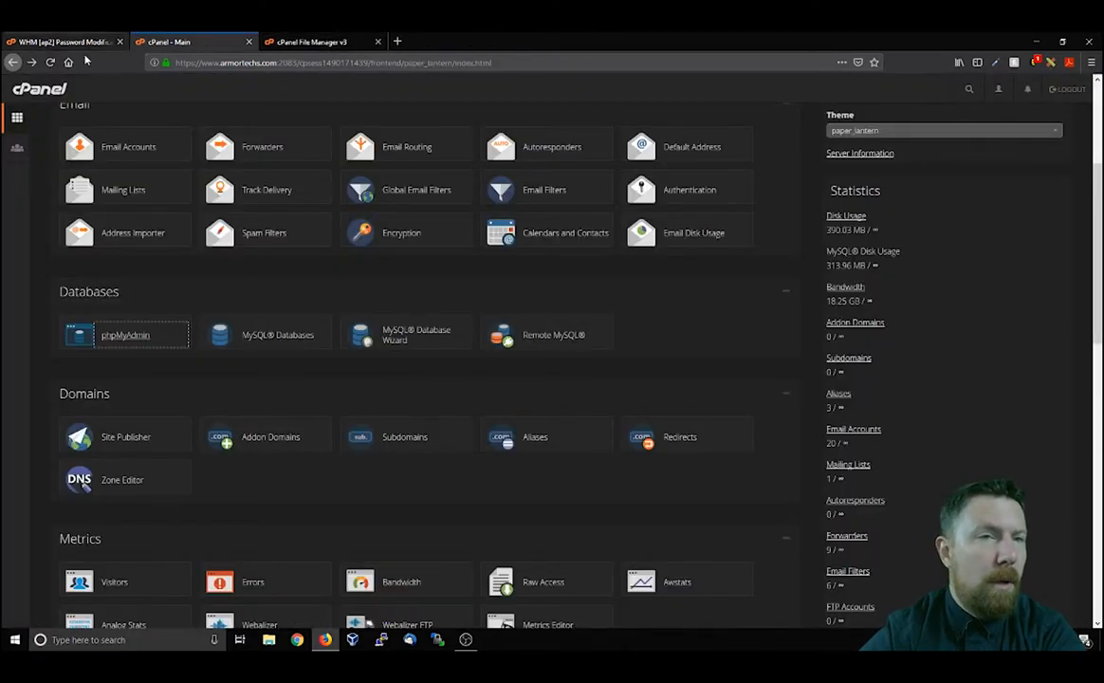
scroll(down, 3)
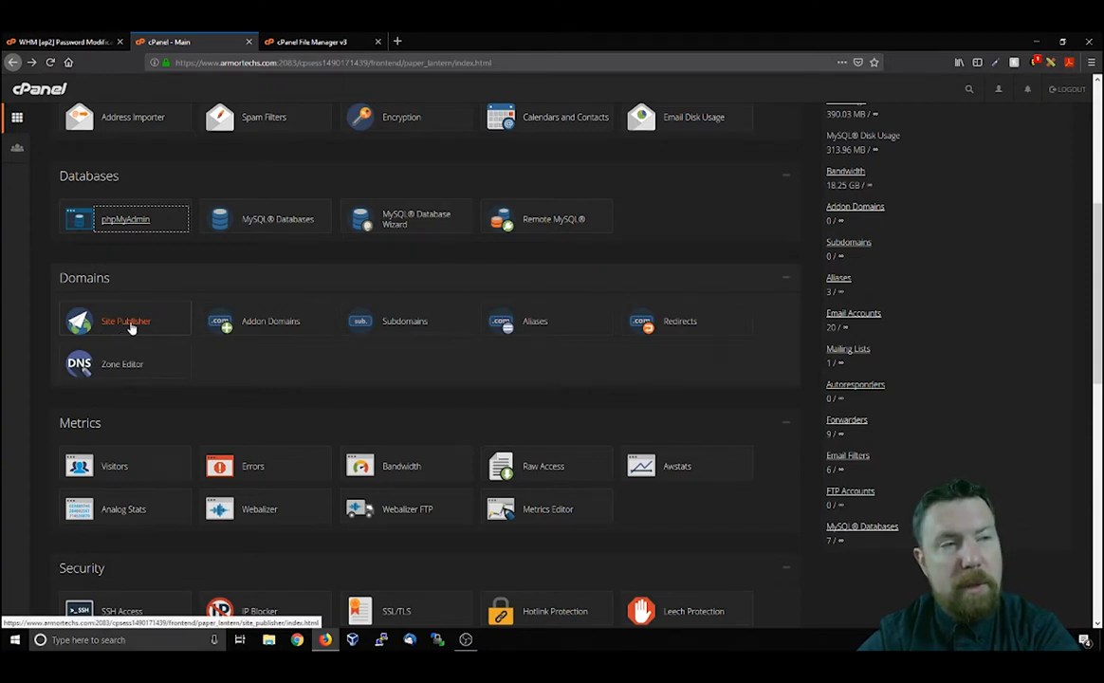
mouse_move(224, 330)
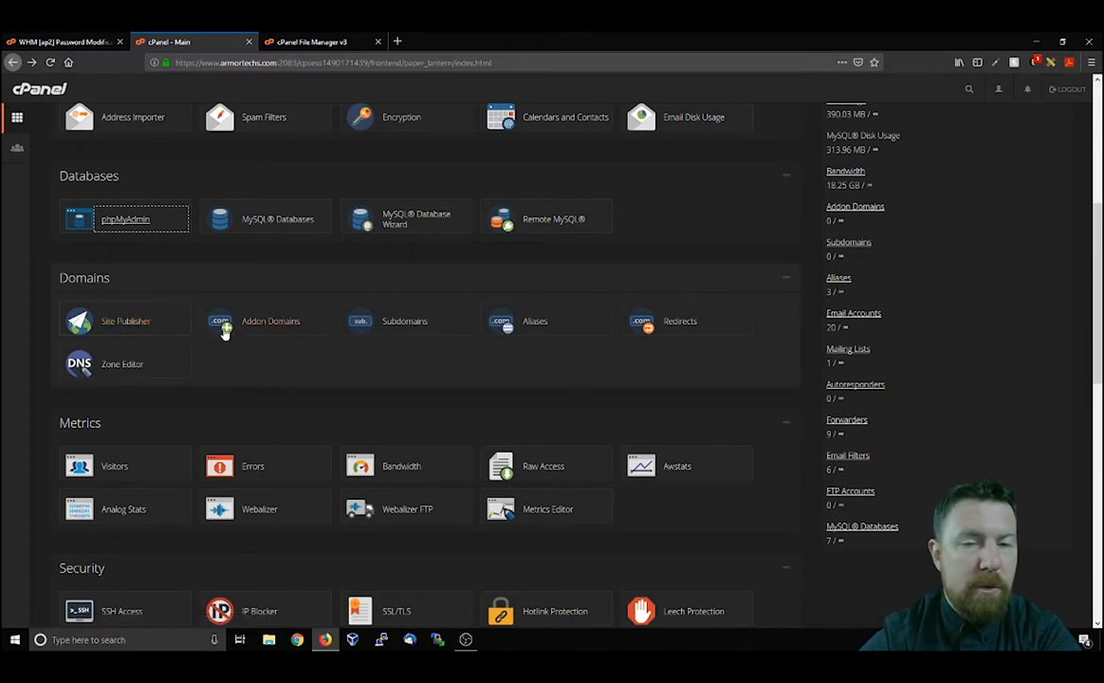
mouse_move(527, 324)
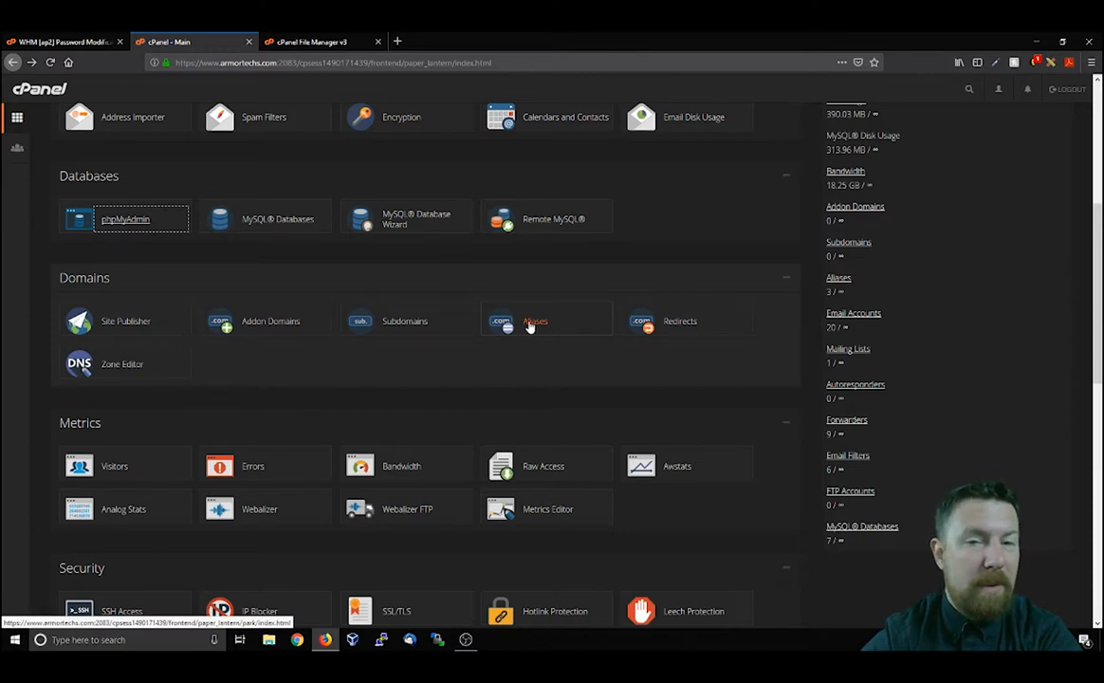
click(534, 321)
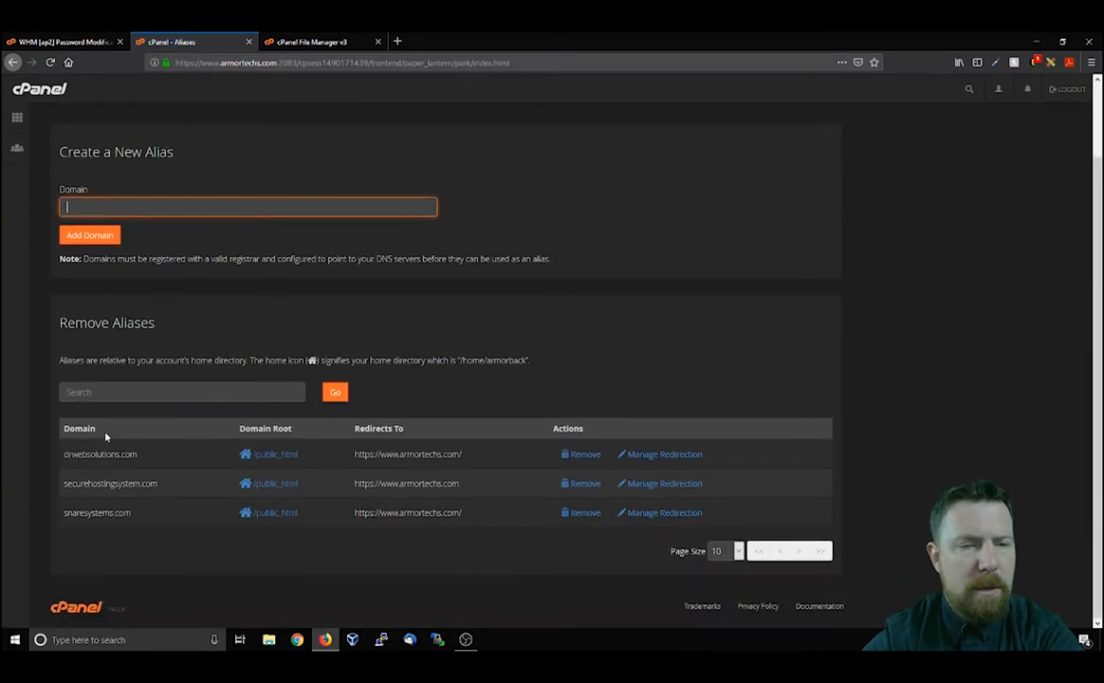
mouse_move(98, 523)
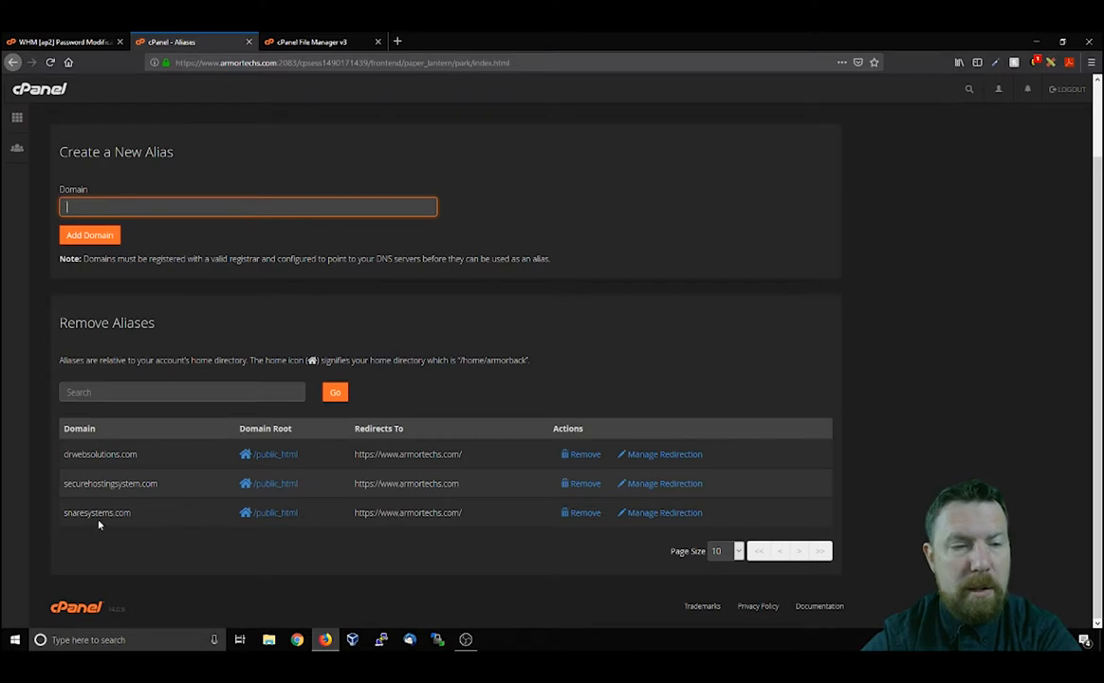
mouse_move(211, 548)
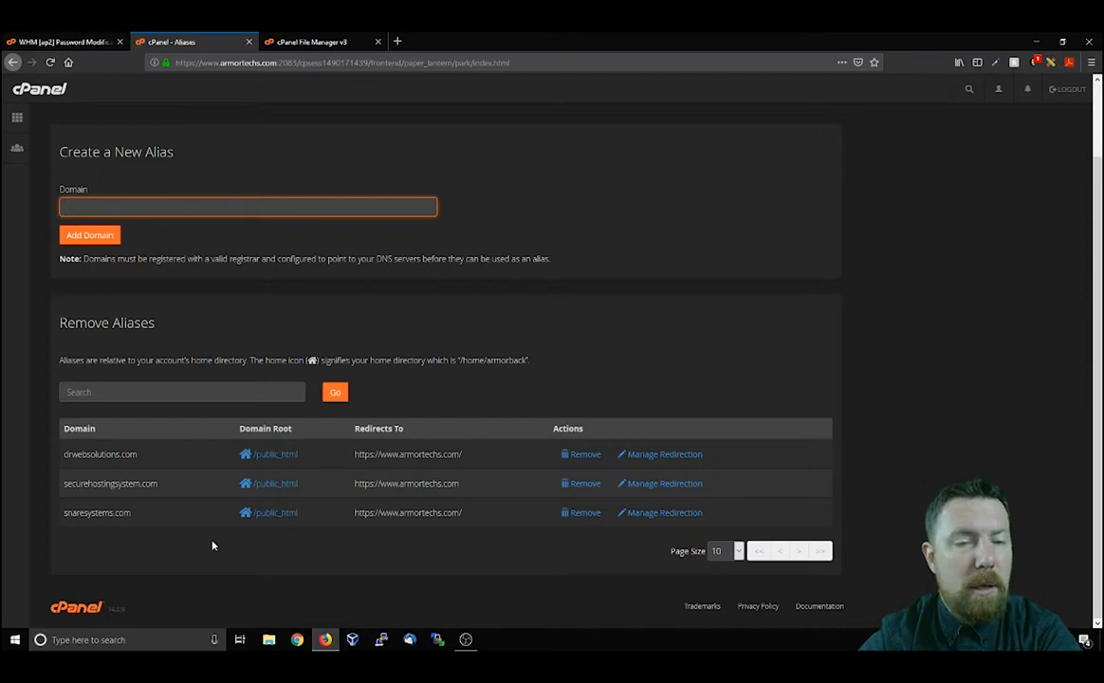
mouse_move(174, 356)
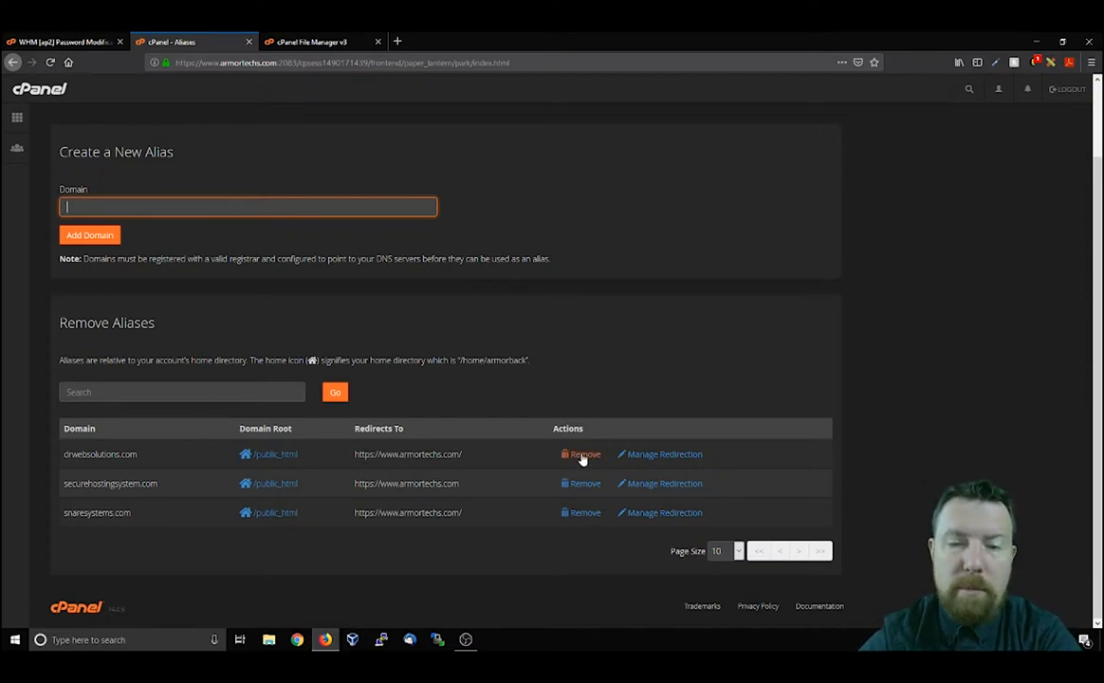
Remove the drwebsolutions.com alias, confirm the removal, and go back
click(582, 455)
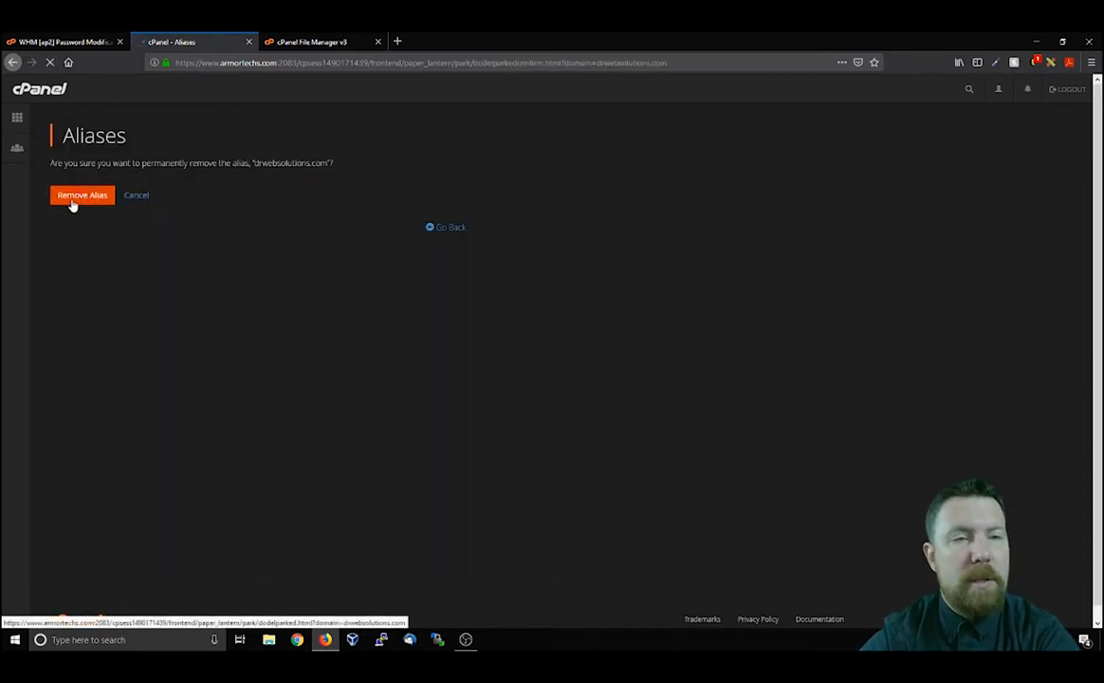
click(79, 193)
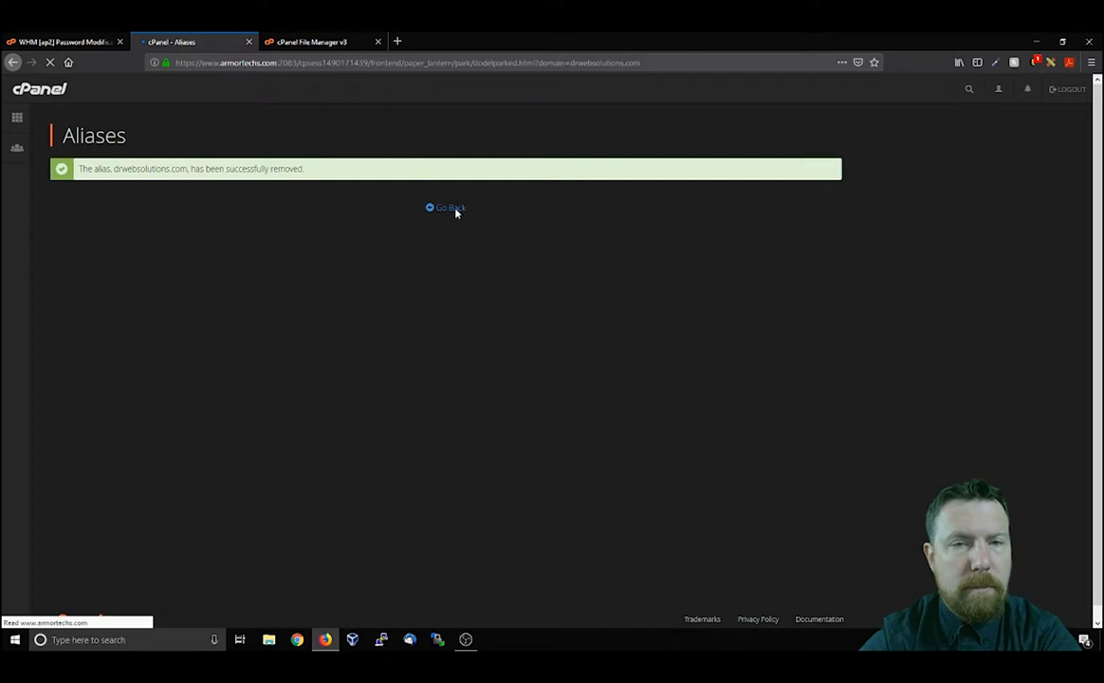
click(446, 206)
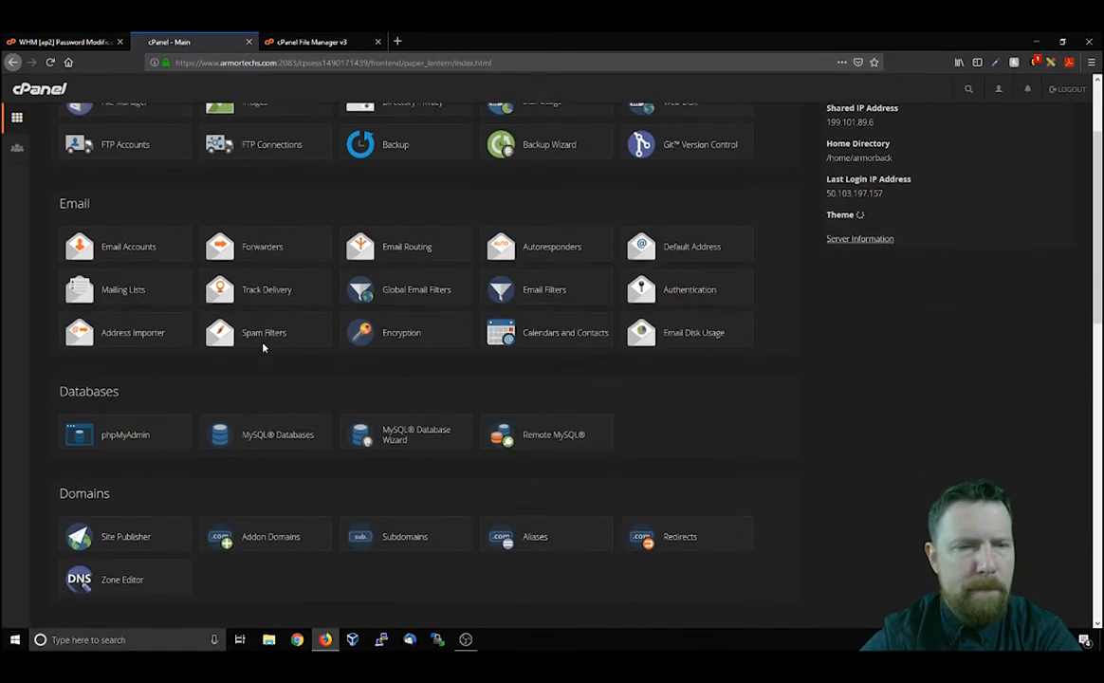
Bring up the Redirects page with its blank Add Redirect form
scroll(down, 3)
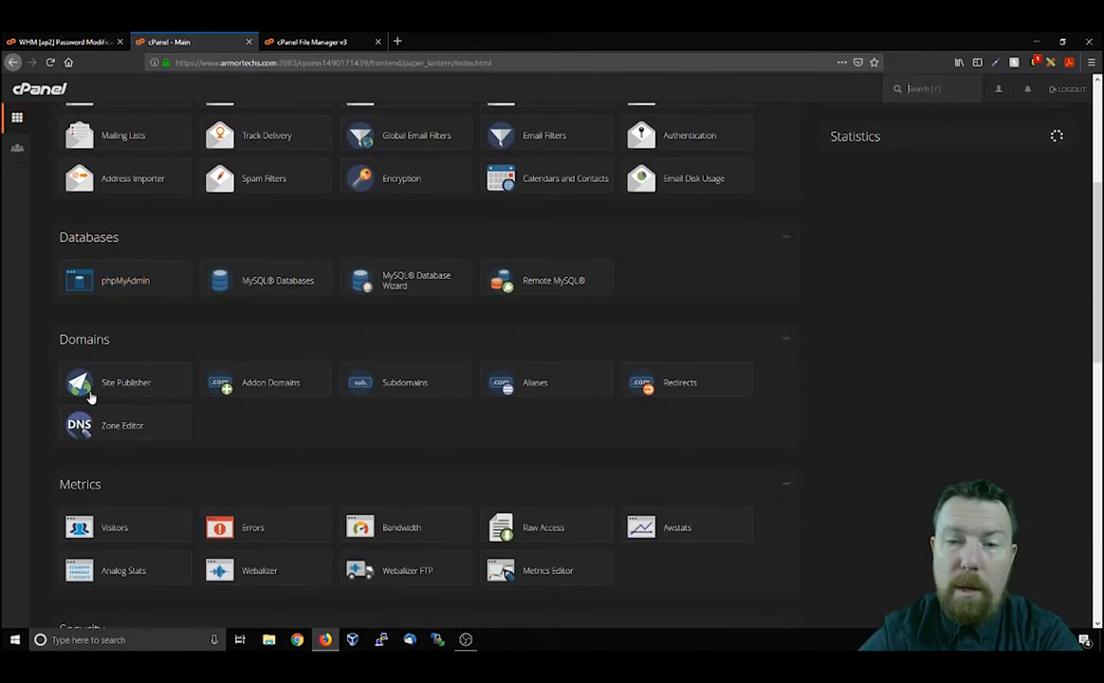
click(679, 383)
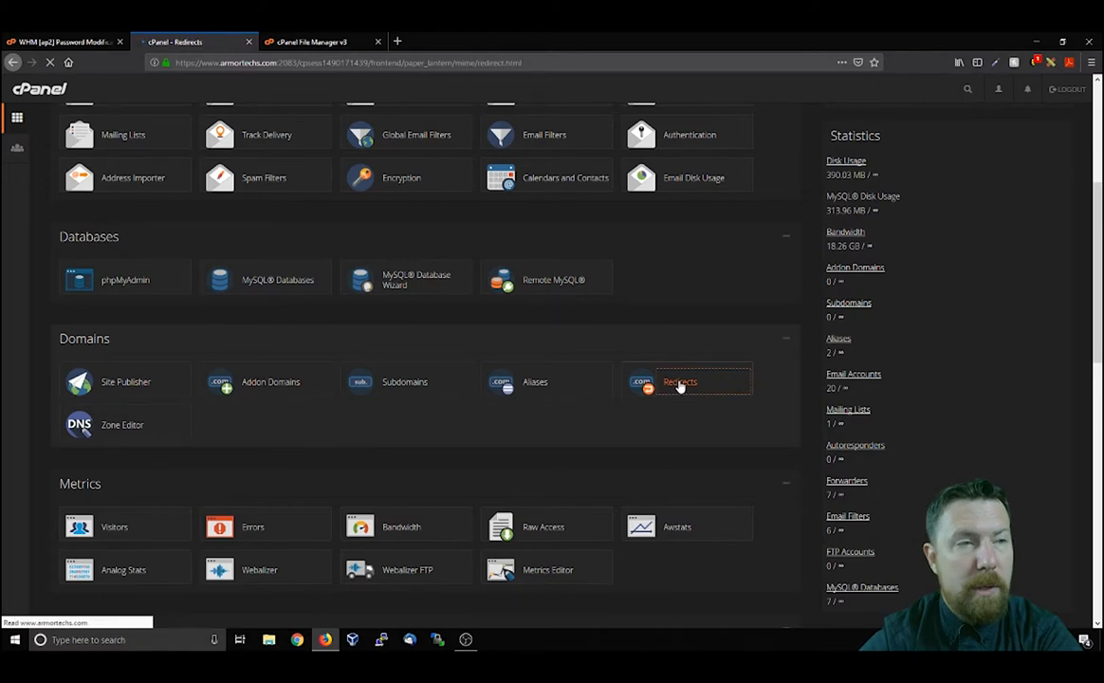
click(679, 381)
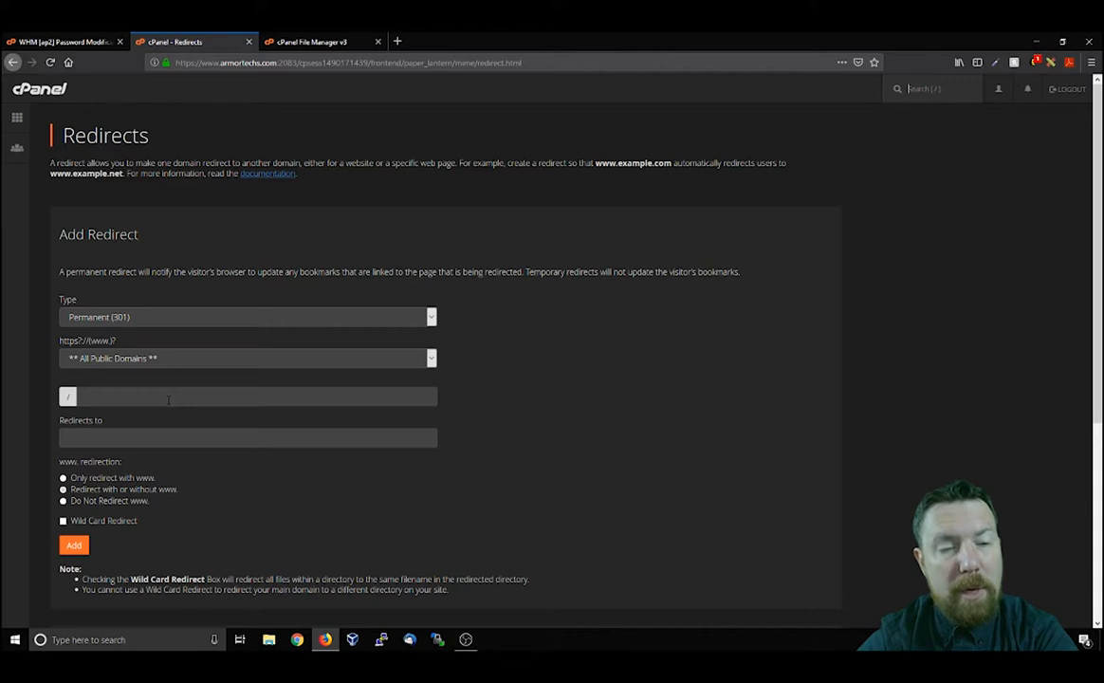
scroll(down, 3)
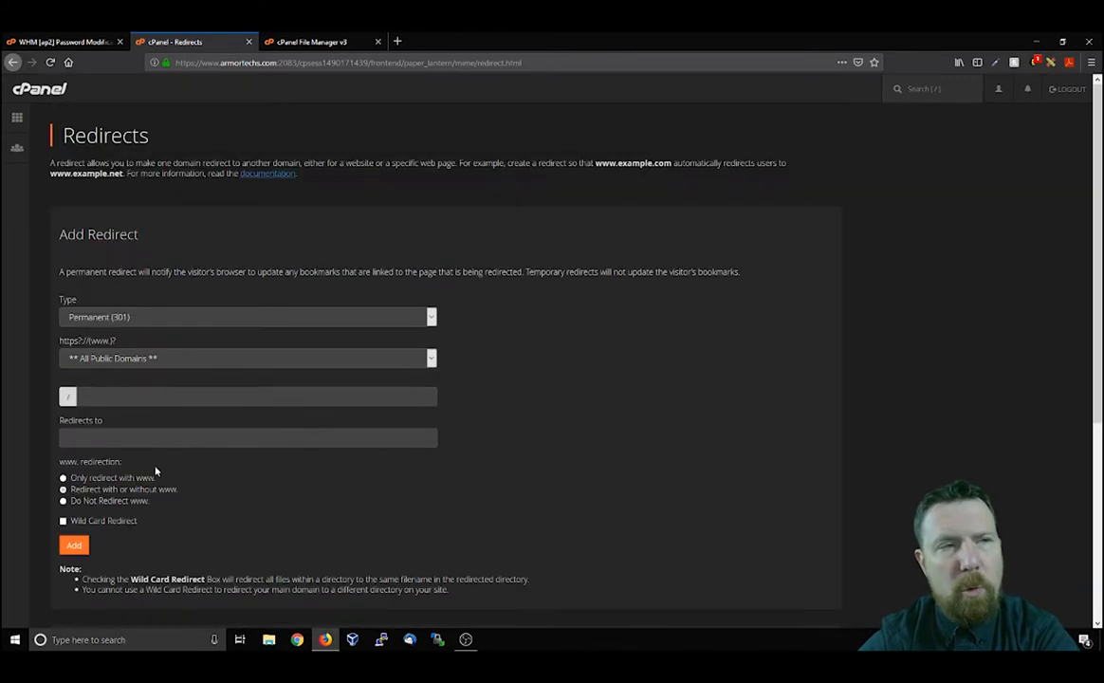
mouse_move(209, 178)
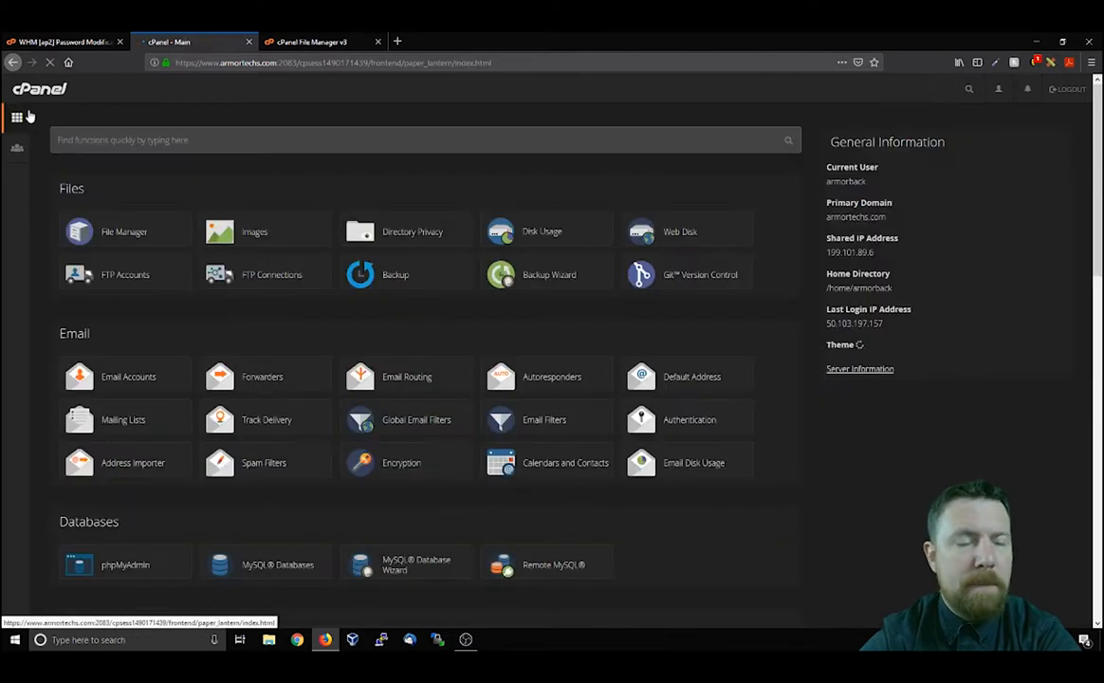
Bring up the Zone Editor listing the account's three domains
scroll(down, 3)
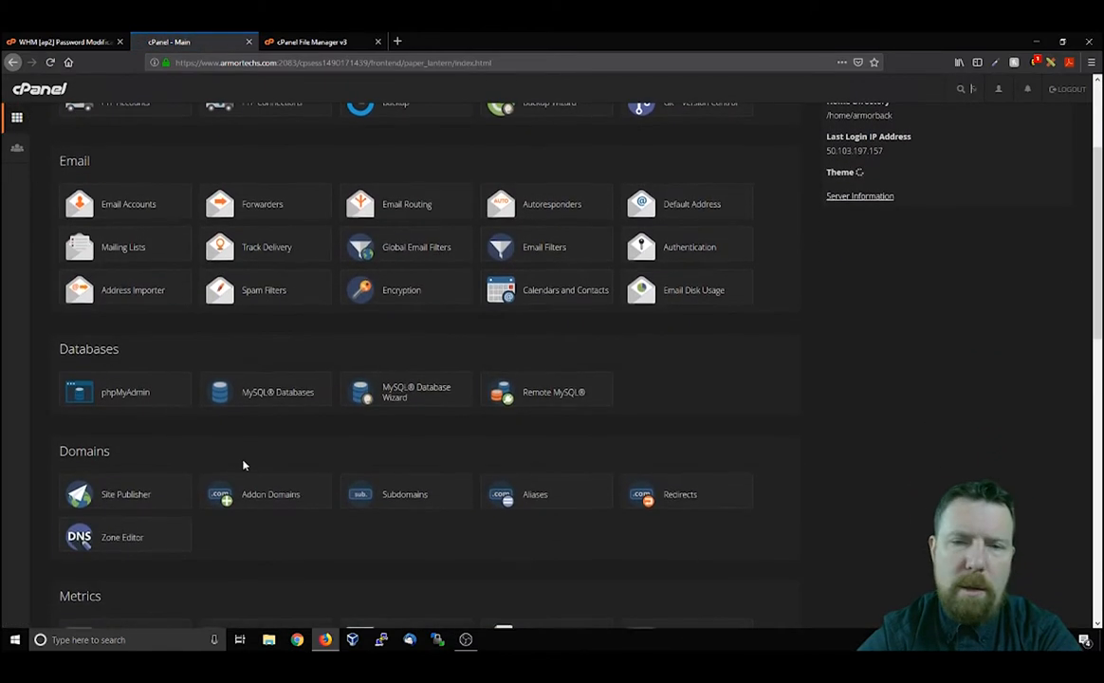
scroll(down, 3)
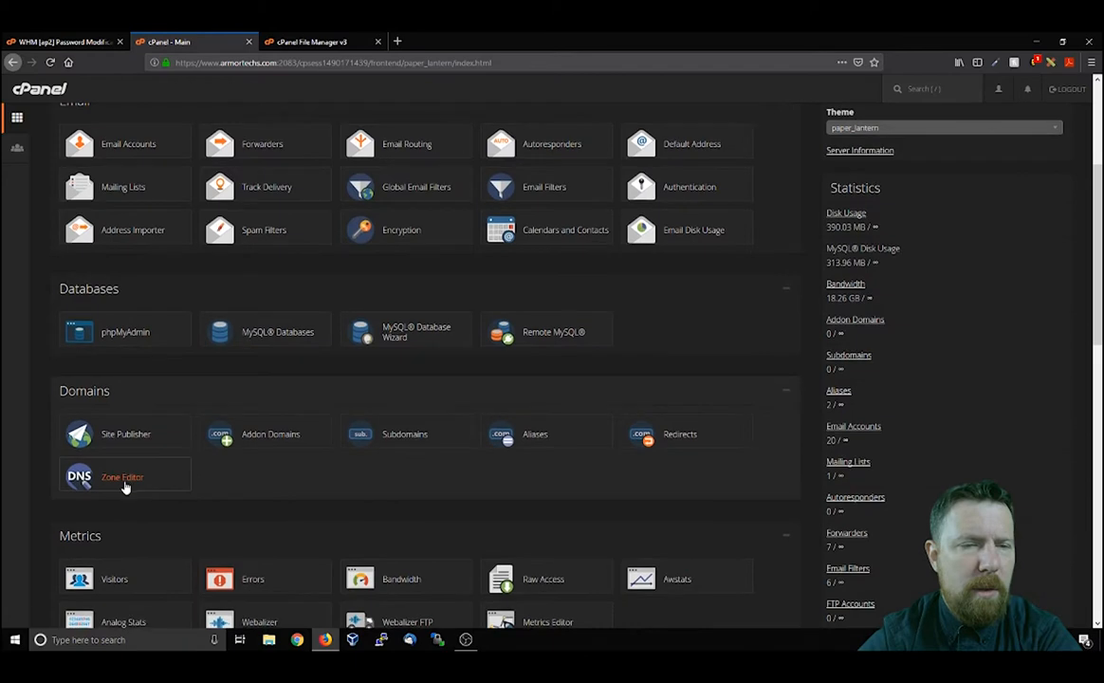
click(122, 476)
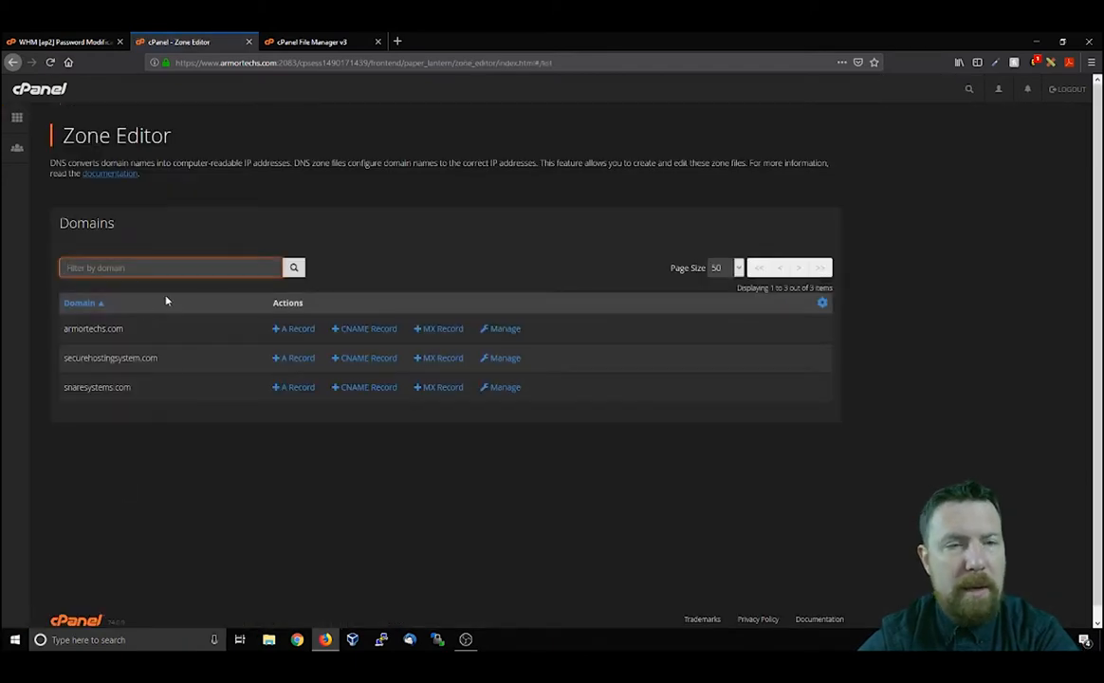
mouse_move(299, 330)
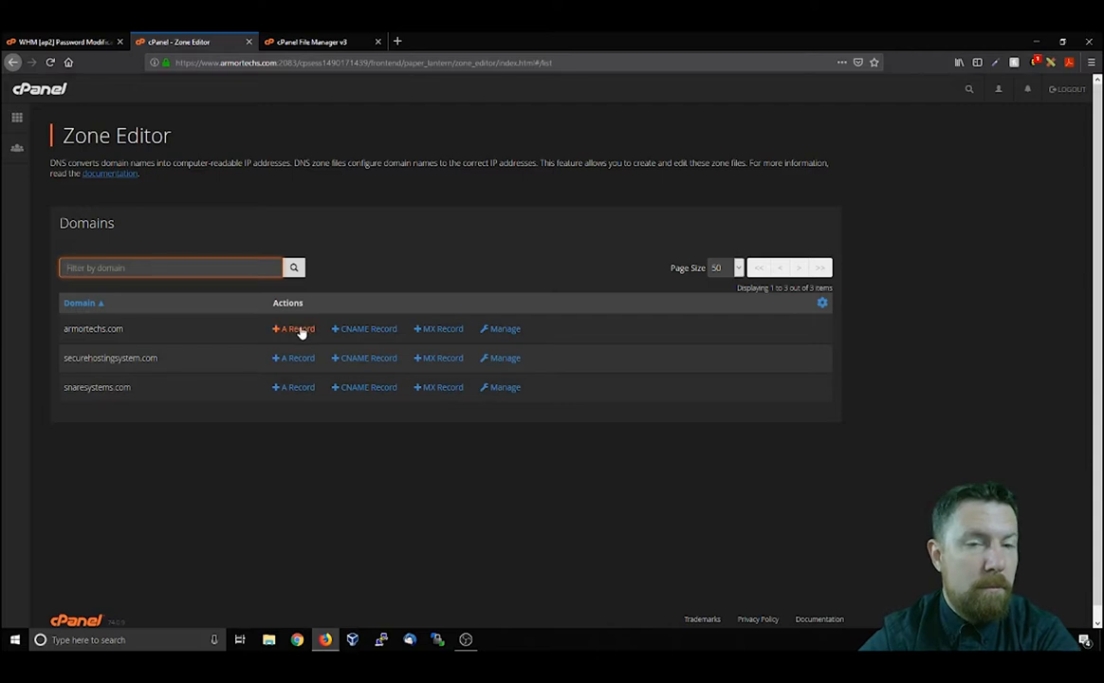
Manage the armortechs.com zone and review its full list of DNS records
click(504, 328)
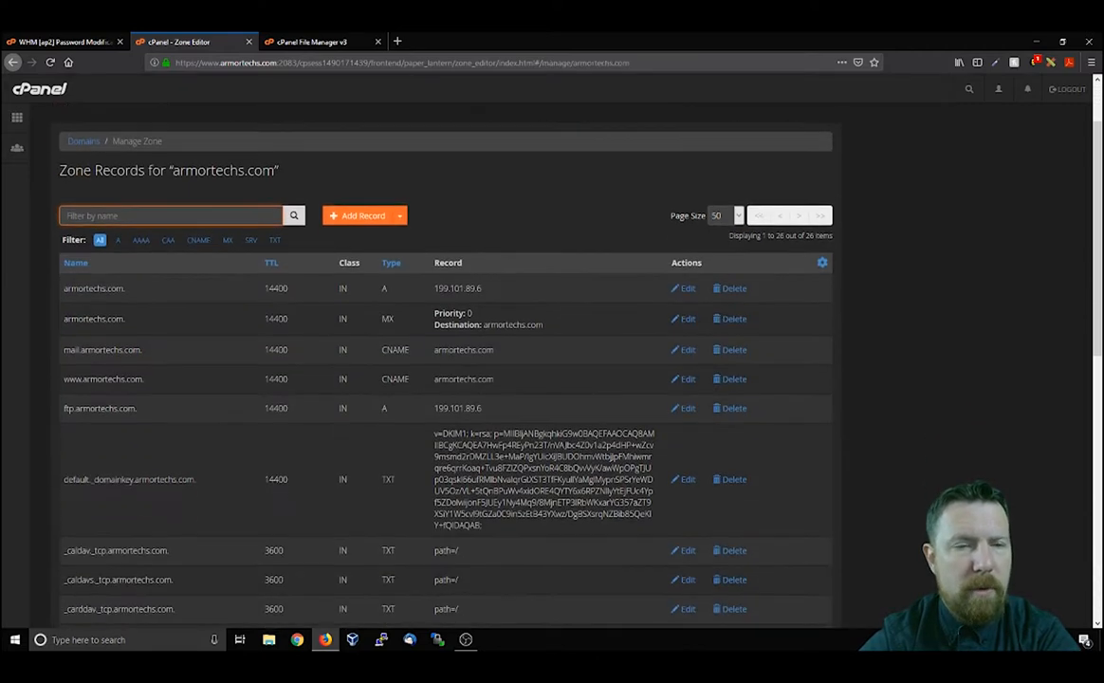
scroll(down, 3)
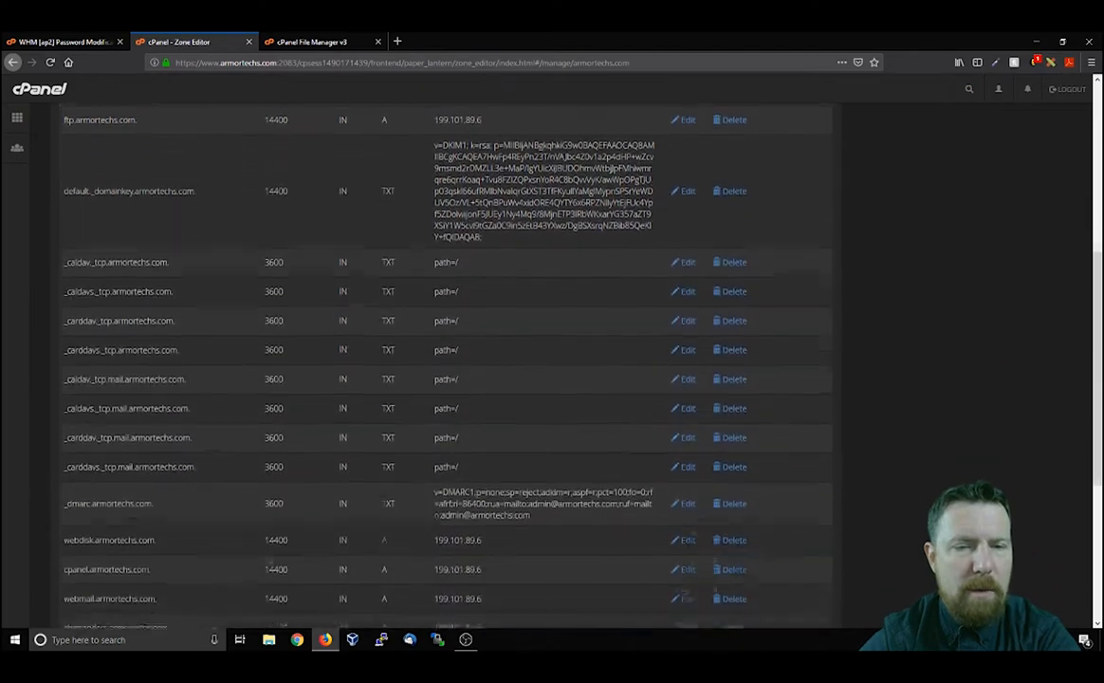
scroll(down, 3)
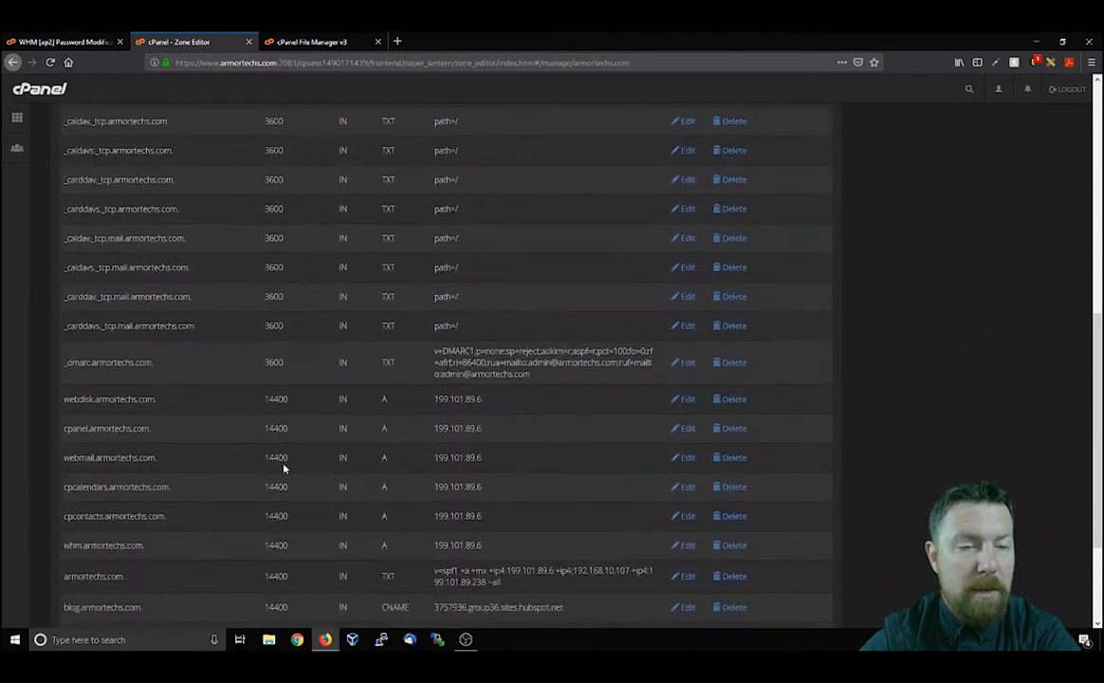
scroll(down, 3)
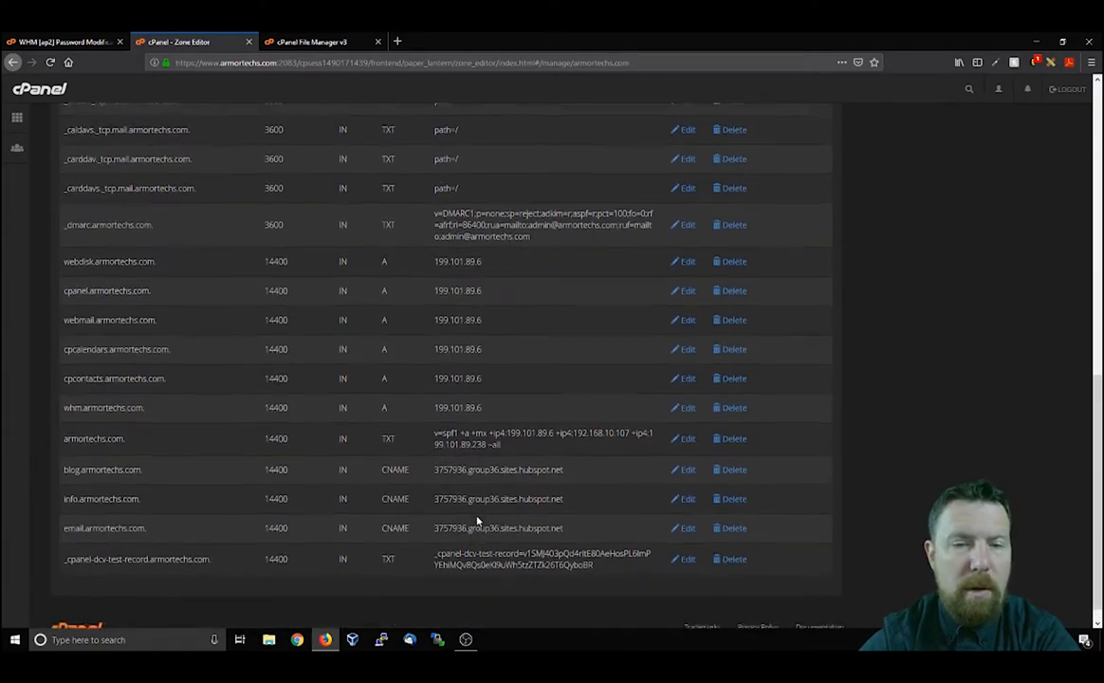
scroll(up, 3)
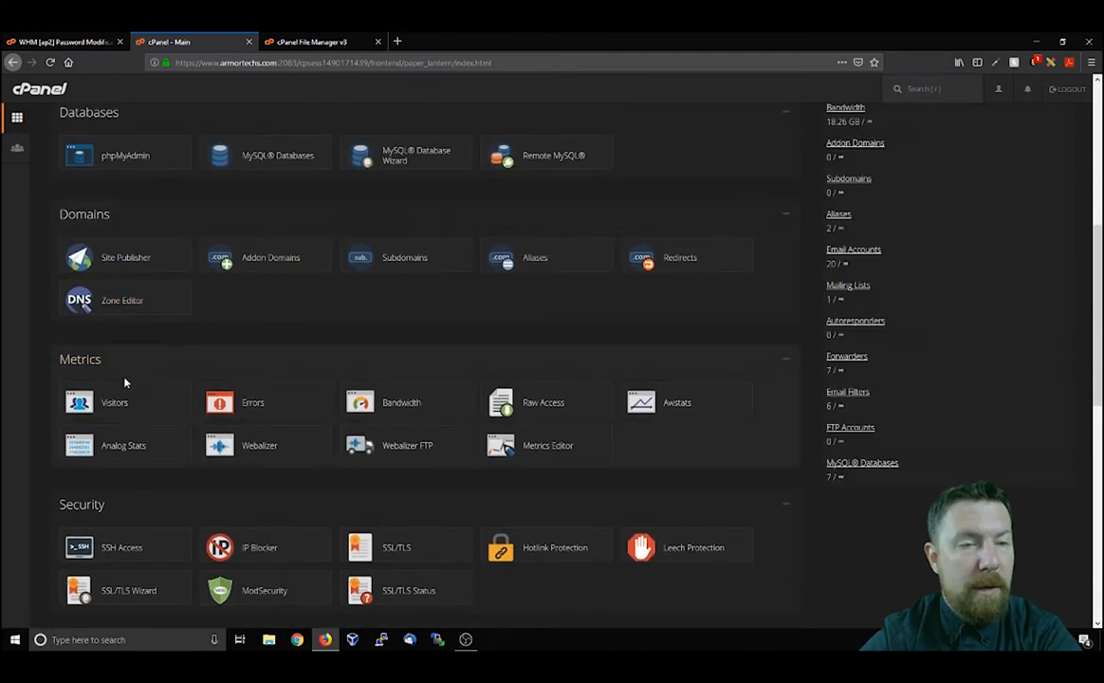
Bring up Webalizer from the Metrics section, listing the armortechs.com domains
scroll(down, 3)
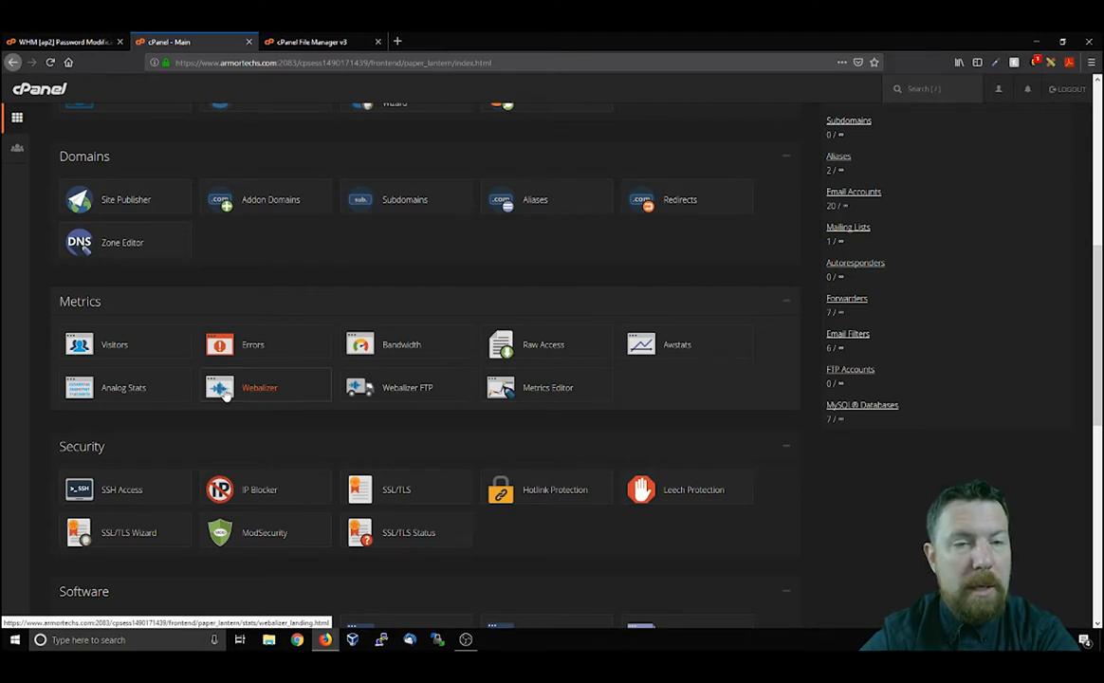
mouse_move(542, 345)
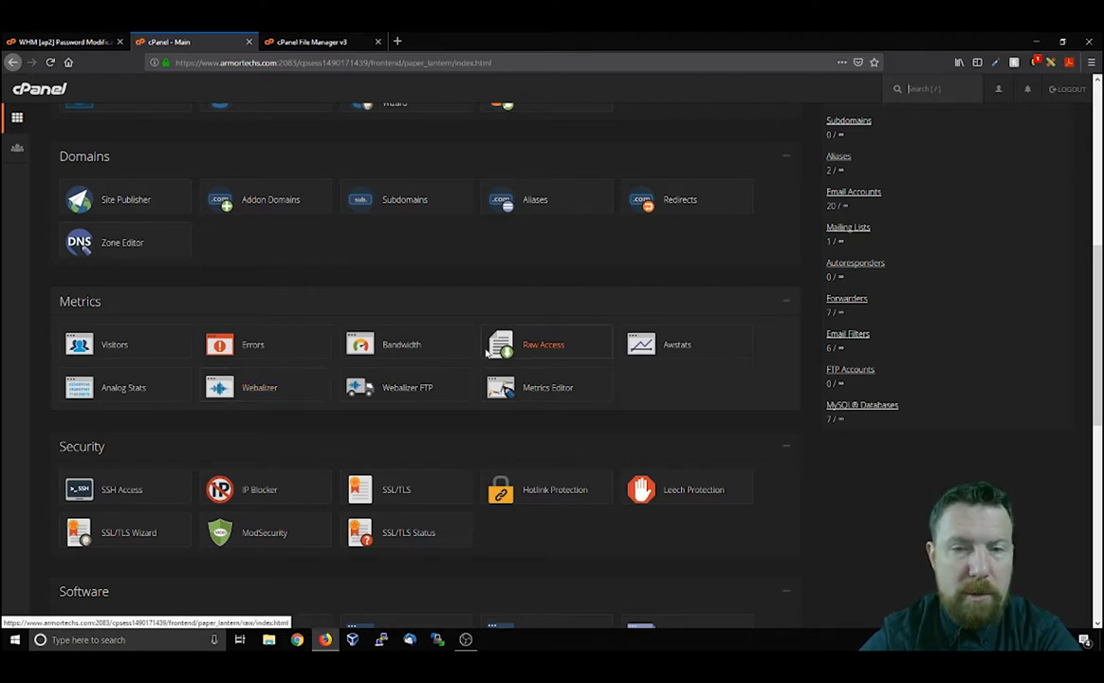
click(258, 387)
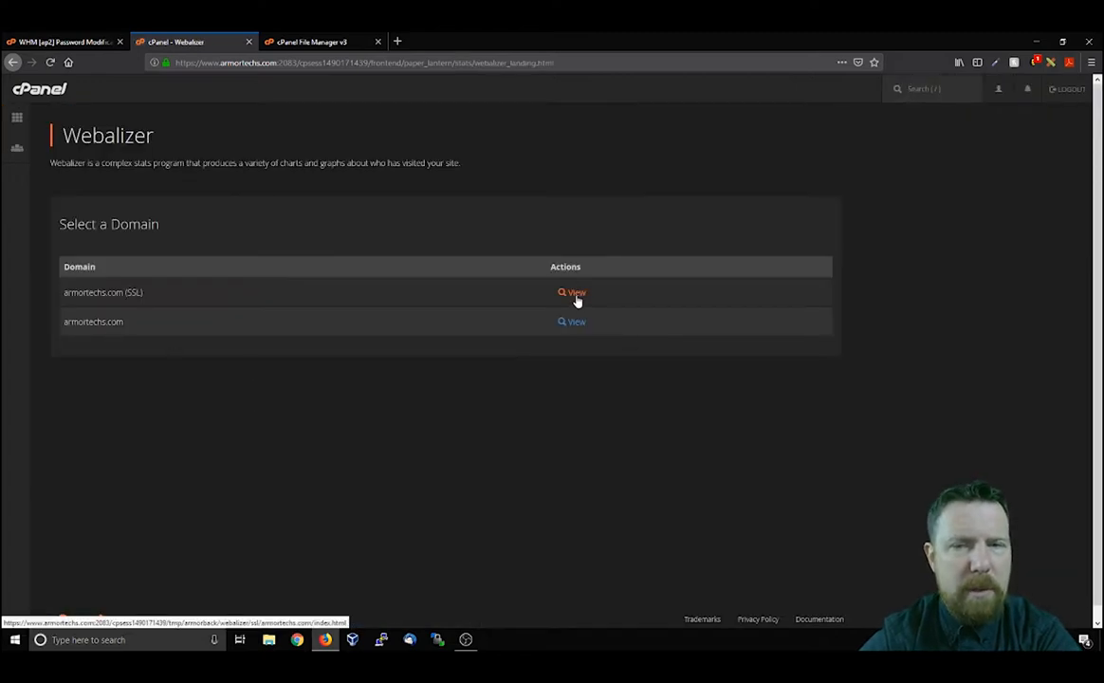
View armortechs.com SSL usage stats, review the October 2018 detailed report, then return to the monthly summary
click(570, 292)
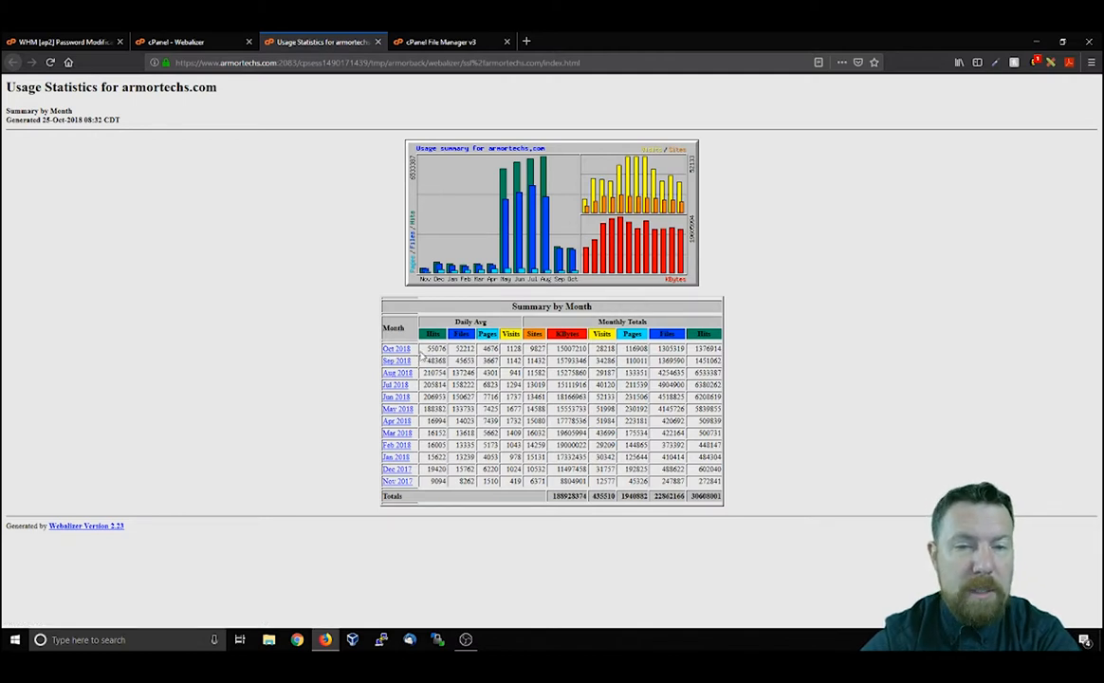
click(395, 349)
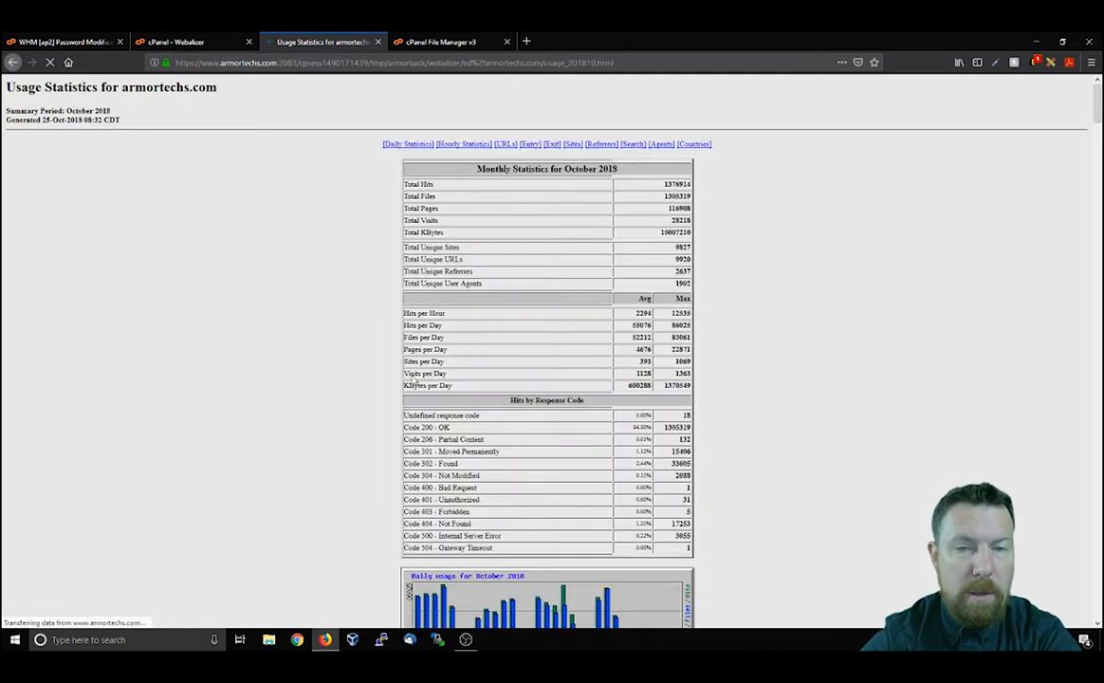
scroll(down, 3)
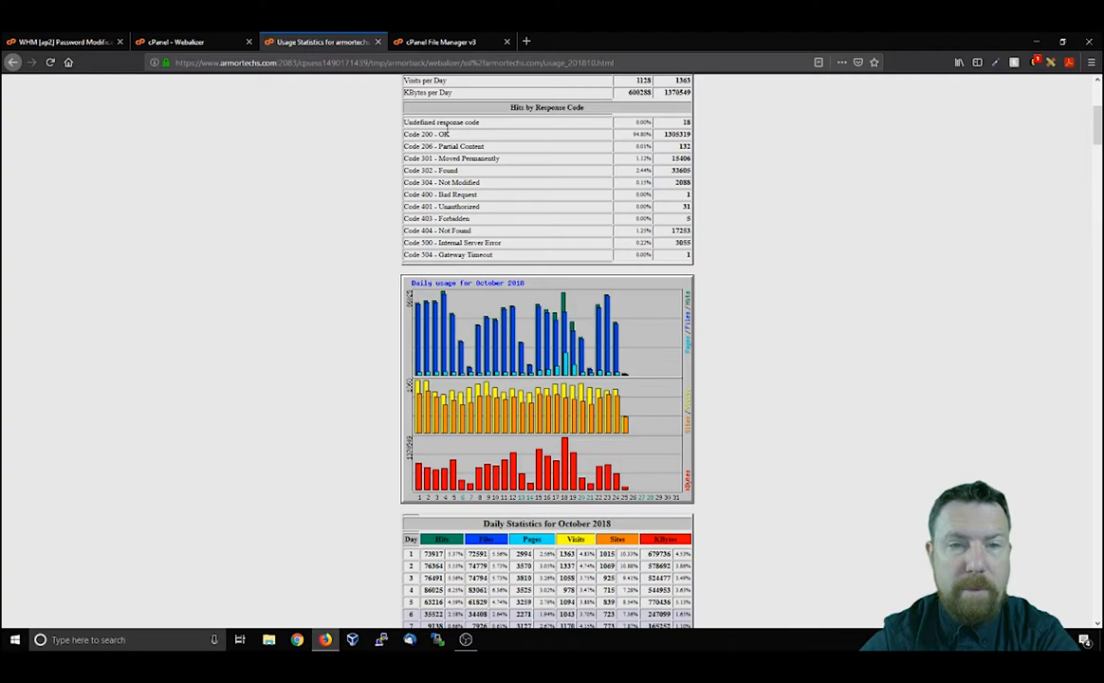
scroll(down, 3)
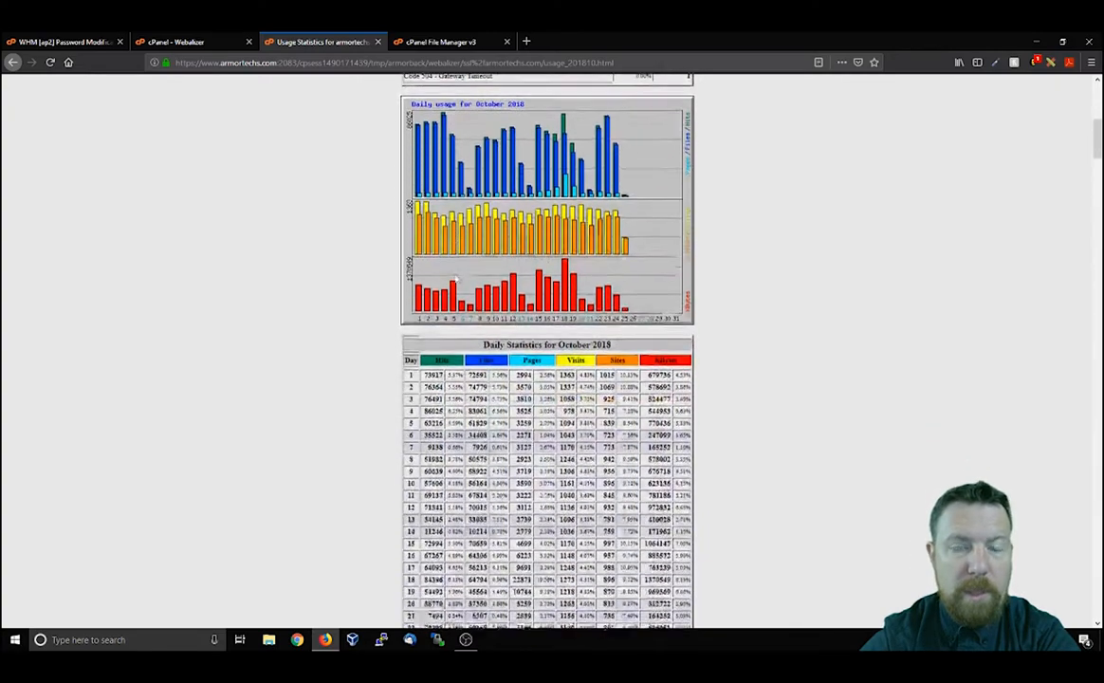
scroll(down, 3)
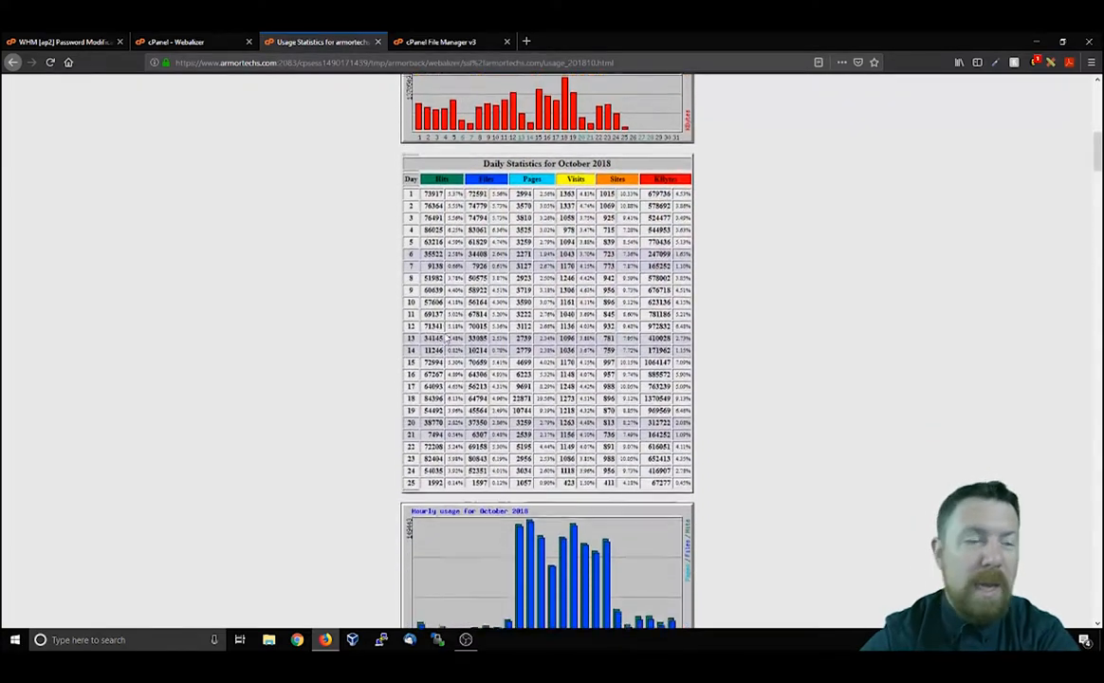
scroll(down, 3)
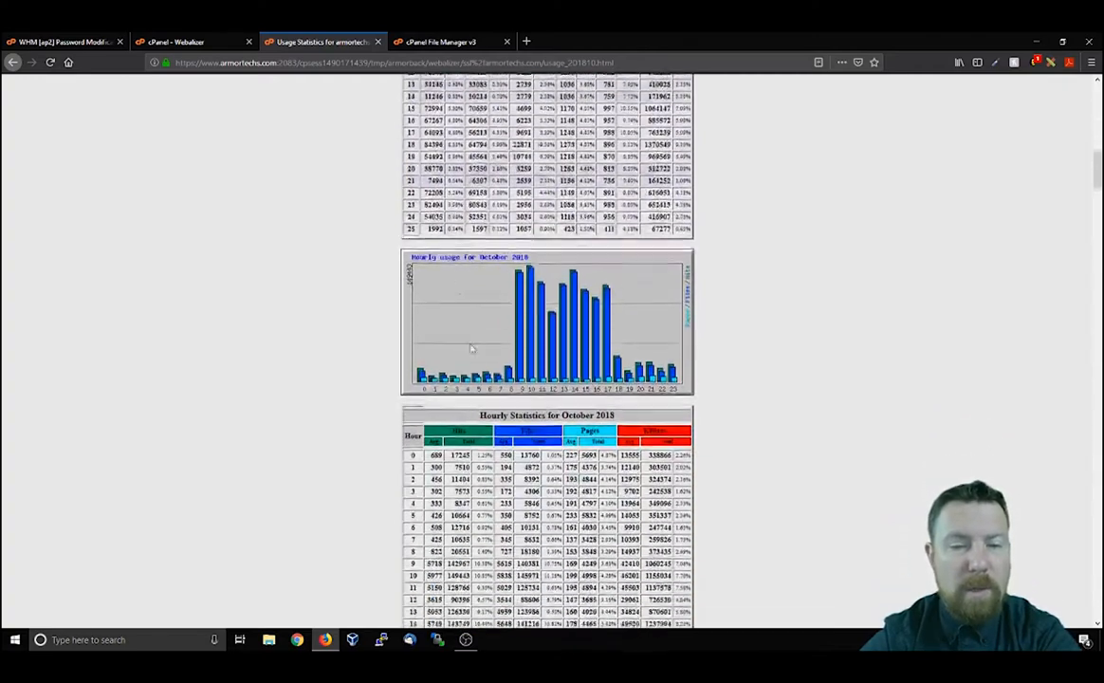
scroll(down, 3)
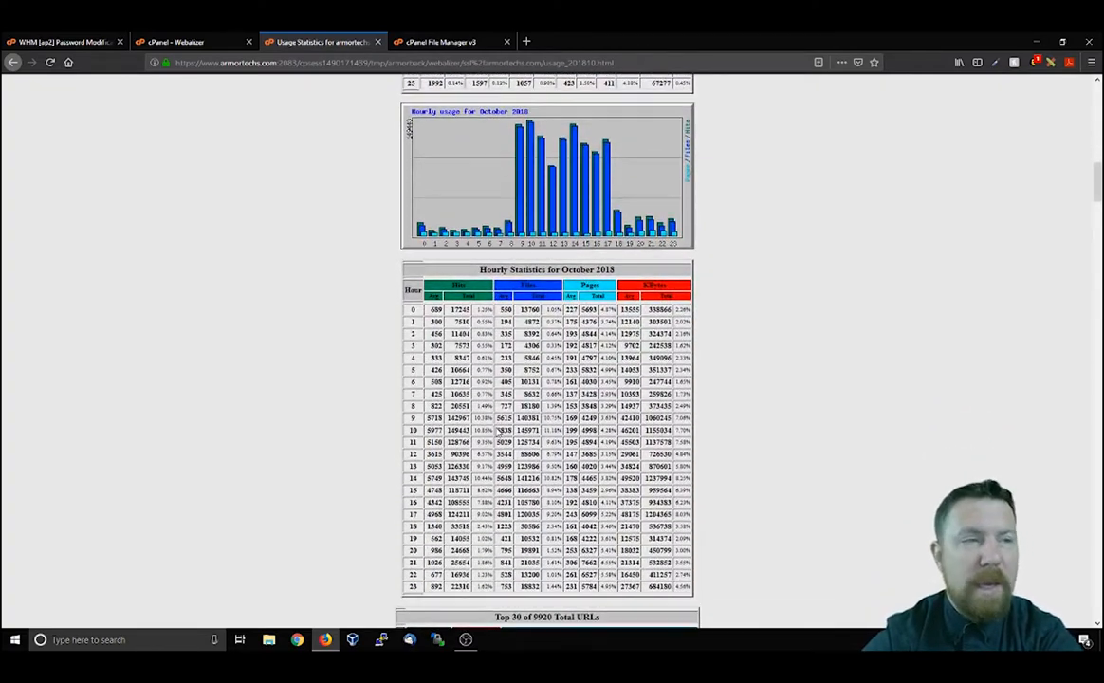
scroll(down, 3)
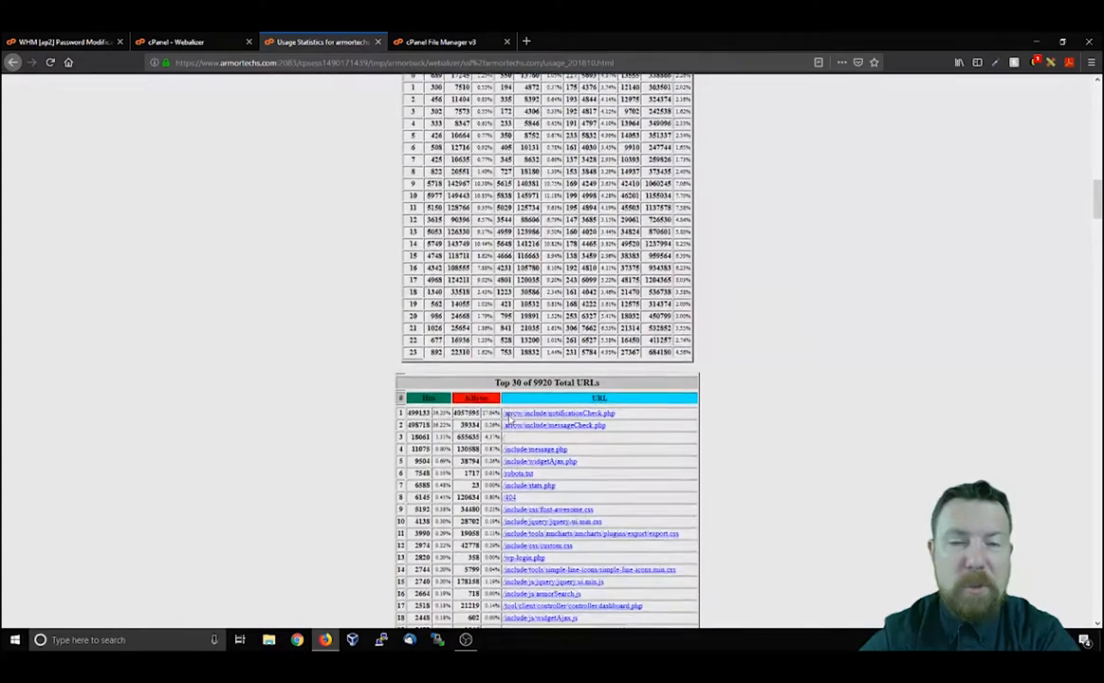
scroll(down, 3)
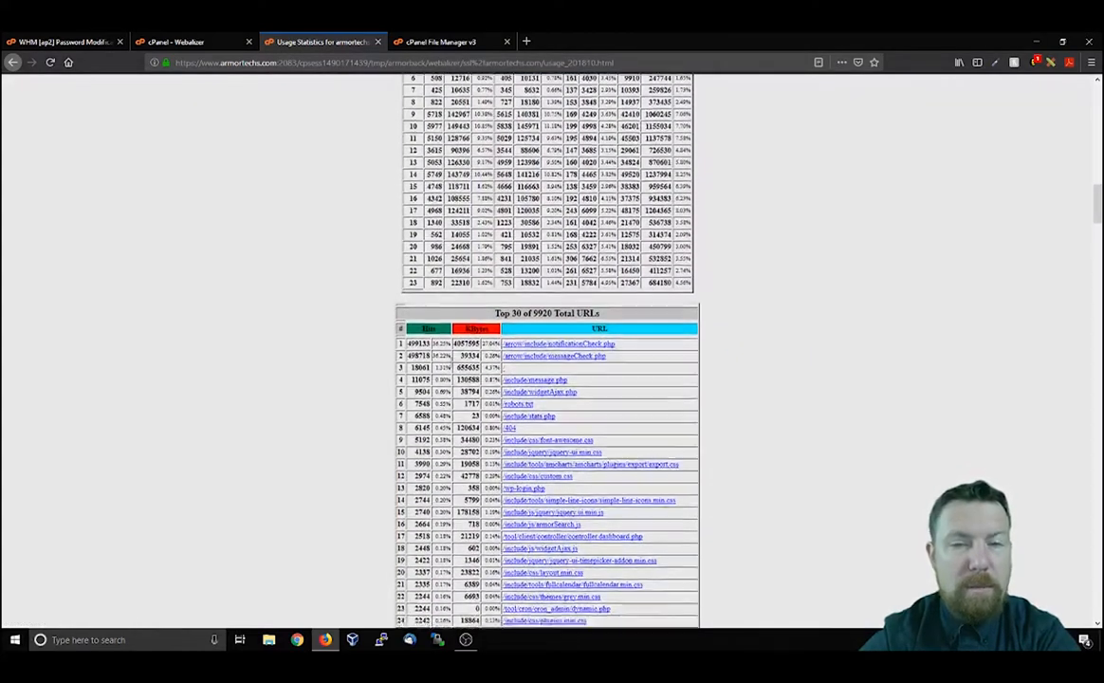
scroll(down, 3)
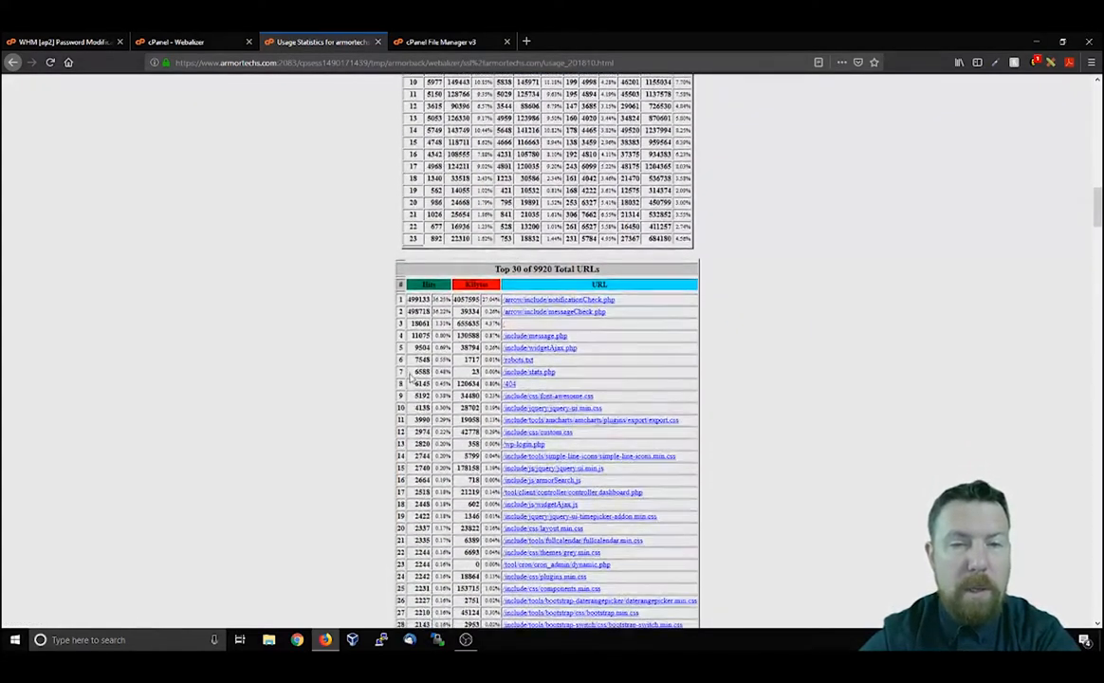
scroll(down, 3)
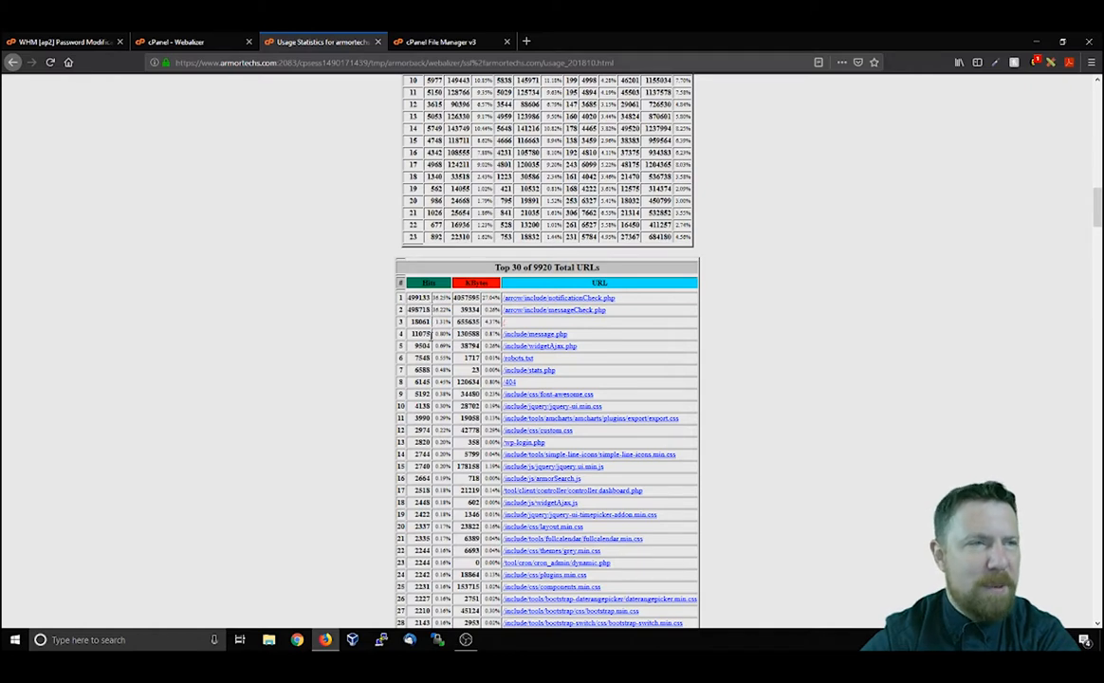
scroll(down, 3)
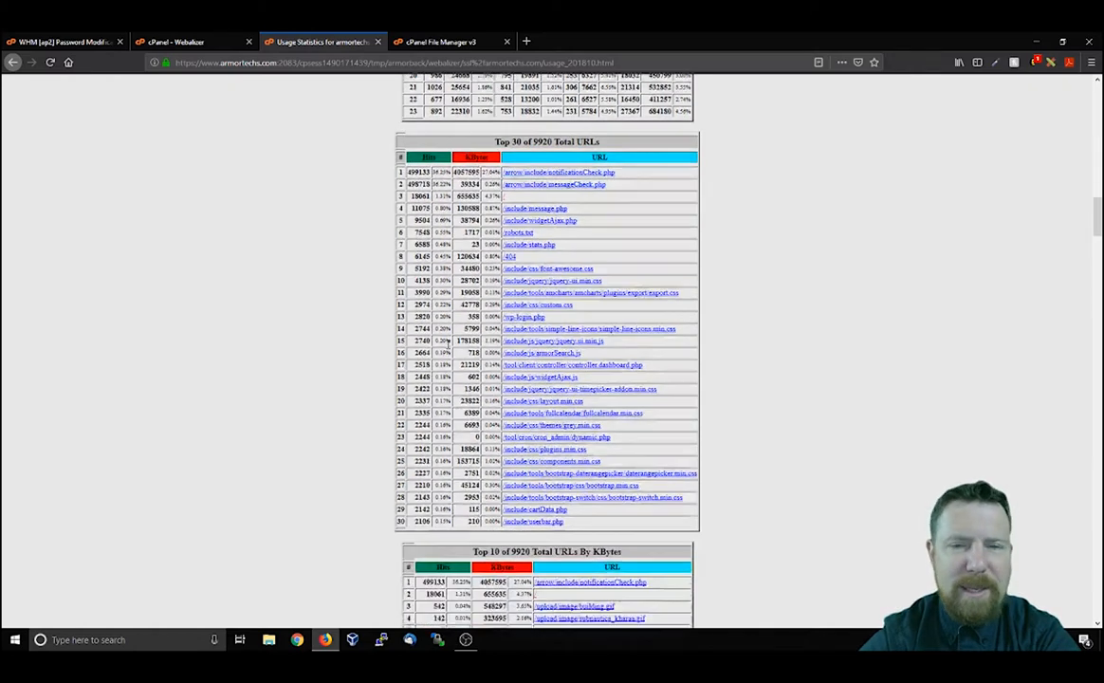
scroll(down, 3)
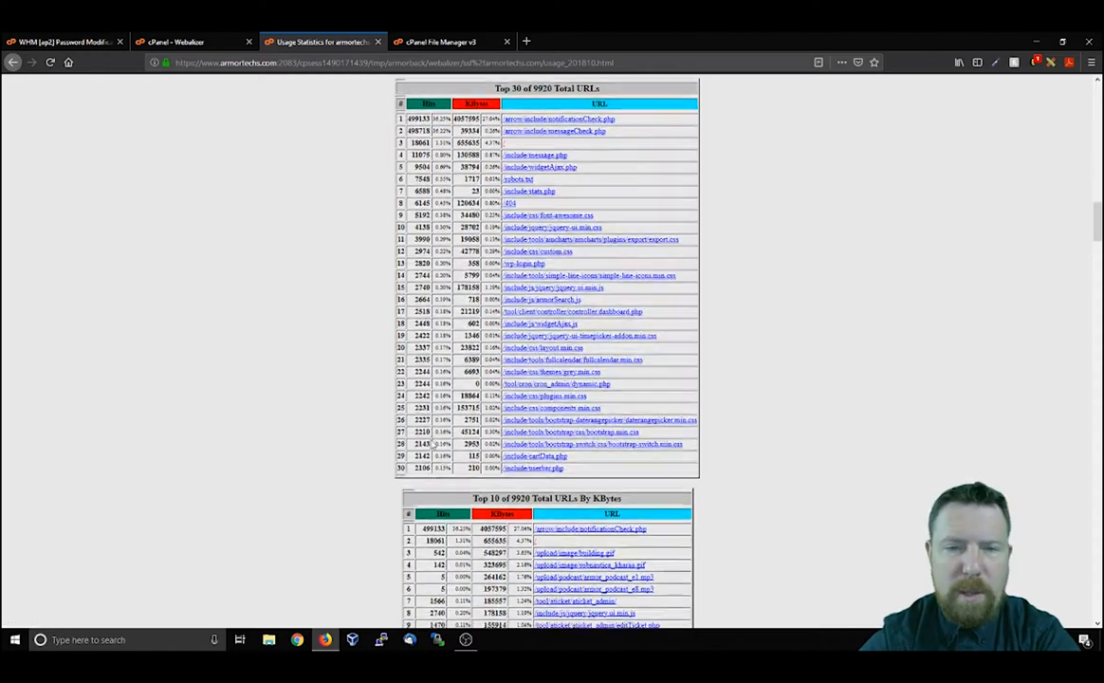
scroll(down, 3)
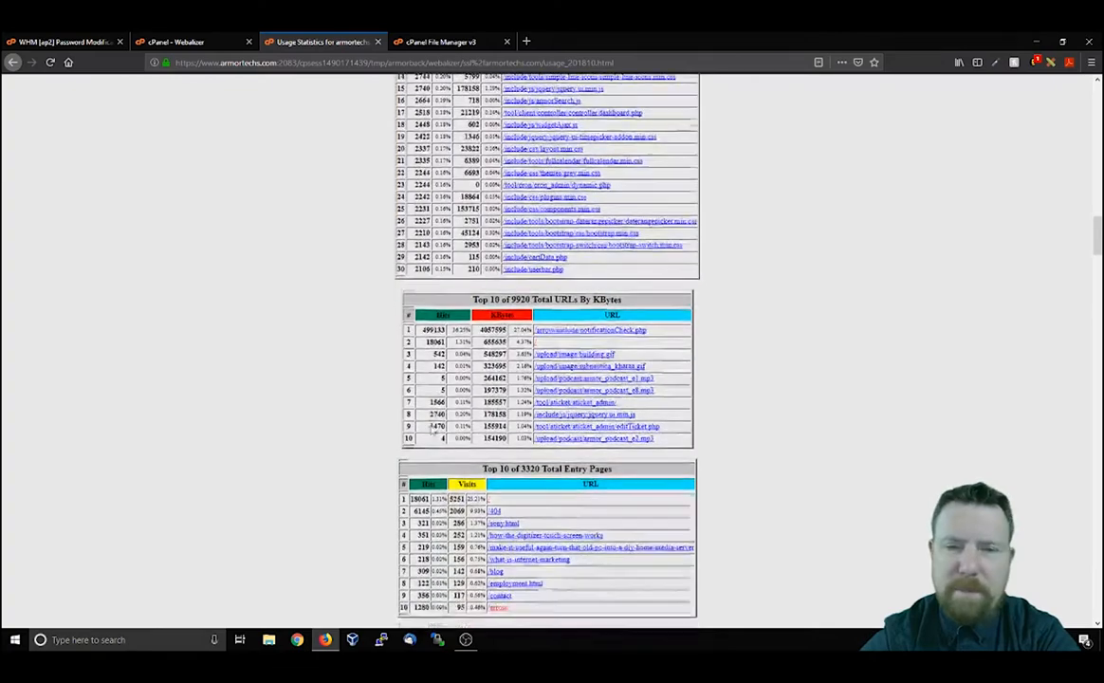
scroll(down, 3)
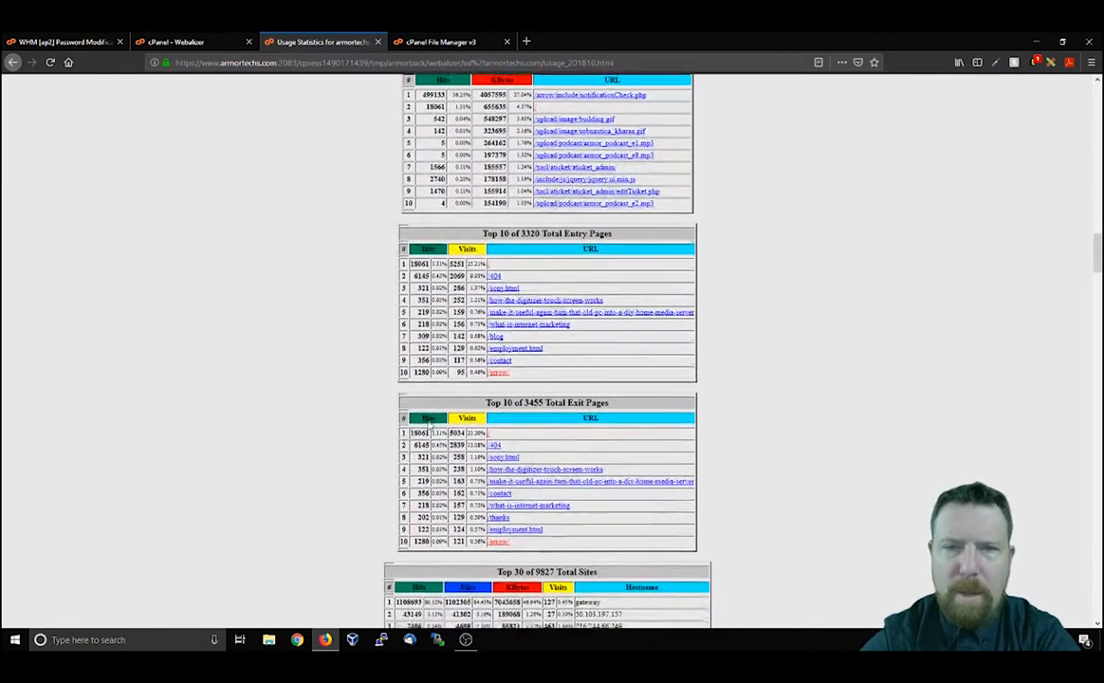
scroll(down, 3)
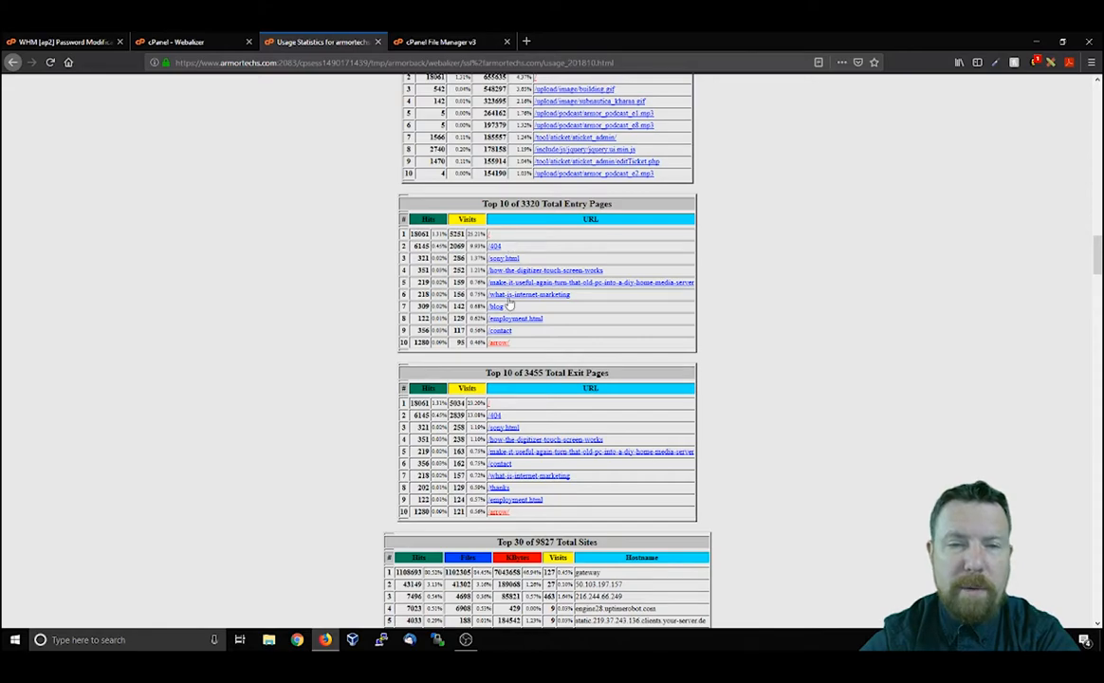
scroll(down, 3)
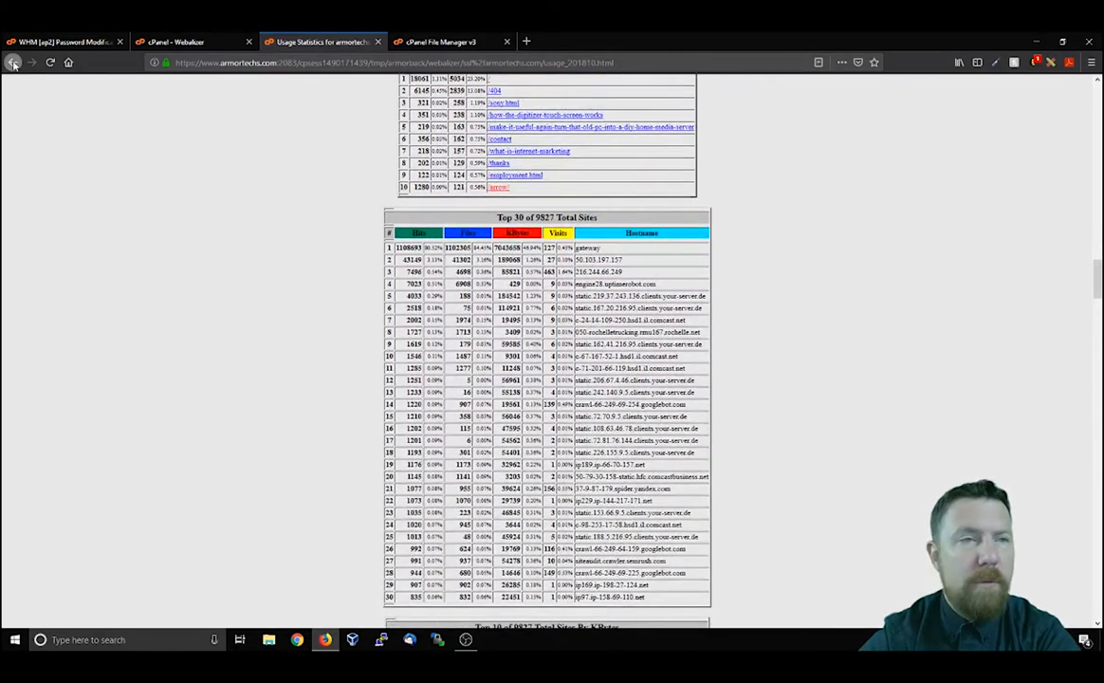
click(11, 68)
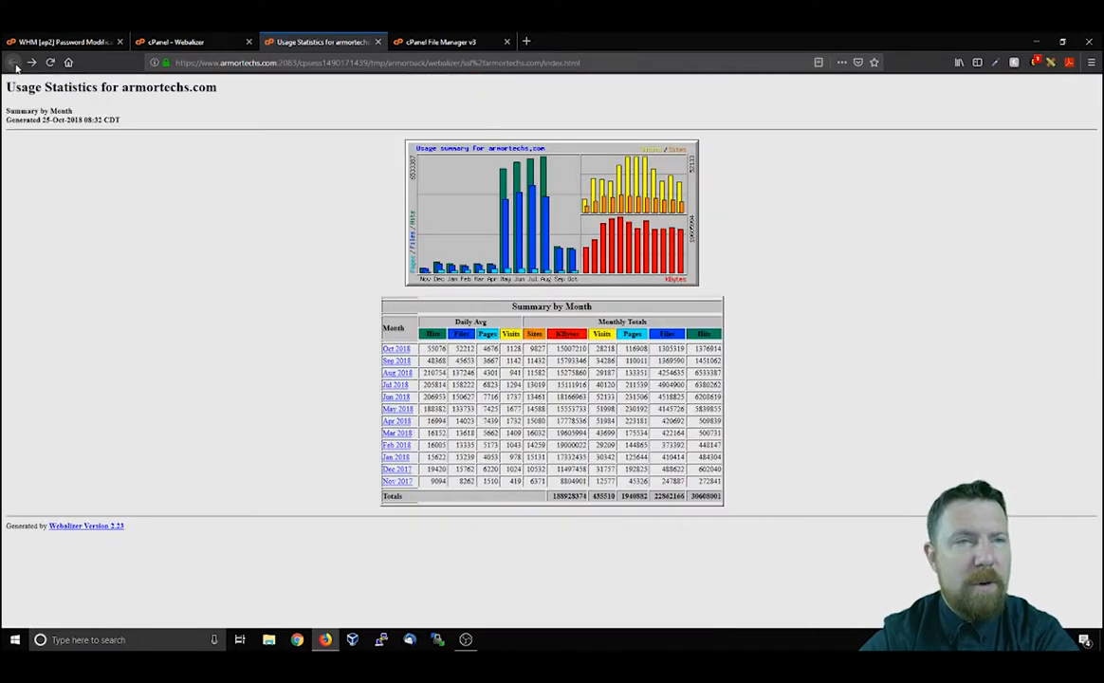
mouse_move(187, 41)
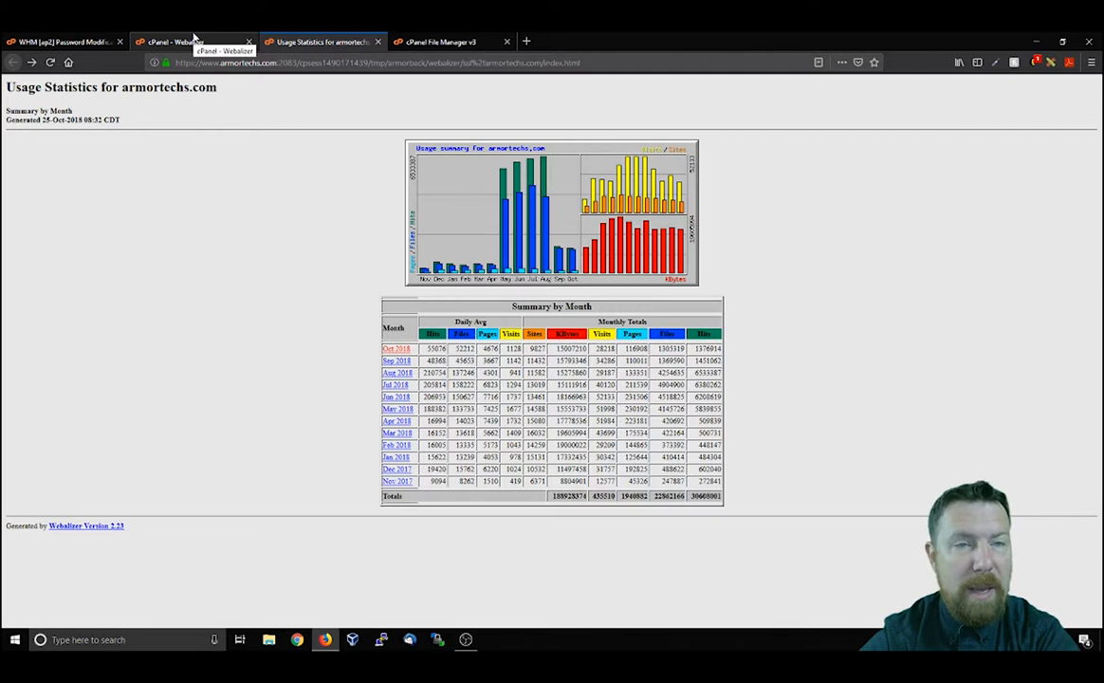
Switch back to the cPanel Main tab and scroll to the Metrics, Security and Software sections
click(175, 40)
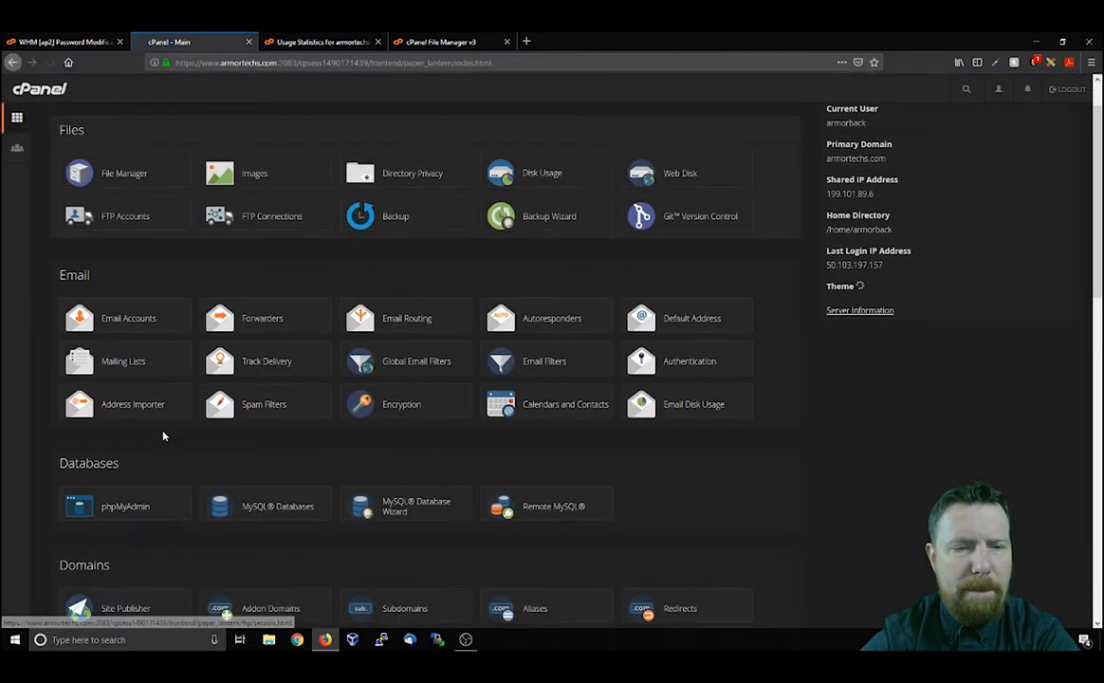
scroll(down, 3)
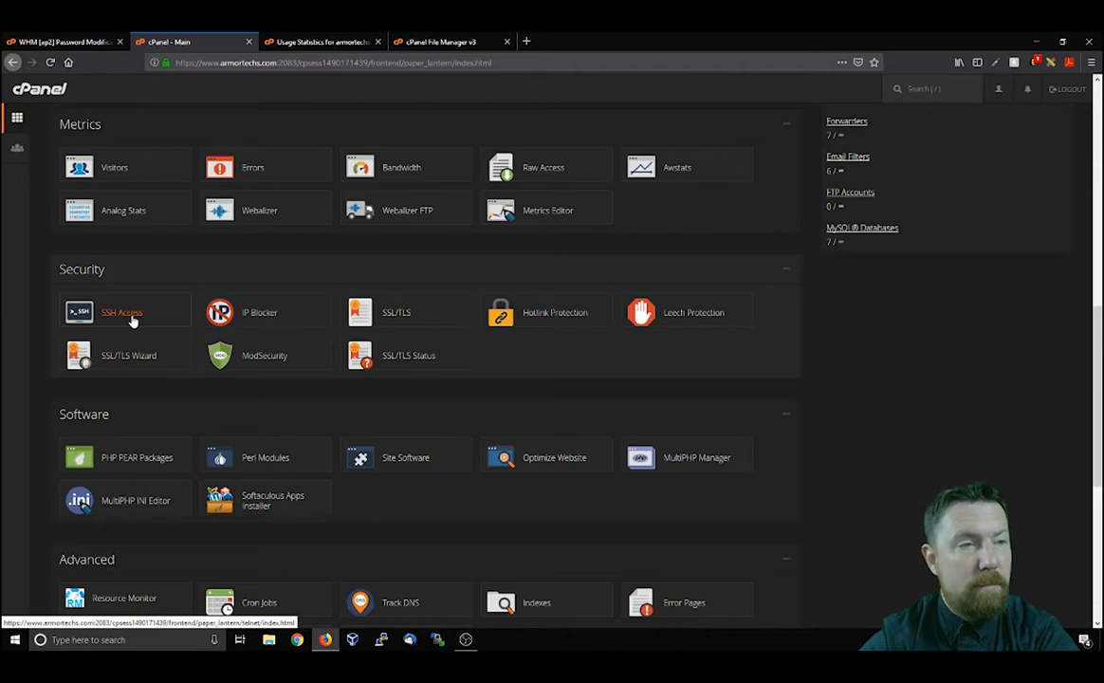
mouse_move(258, 315)
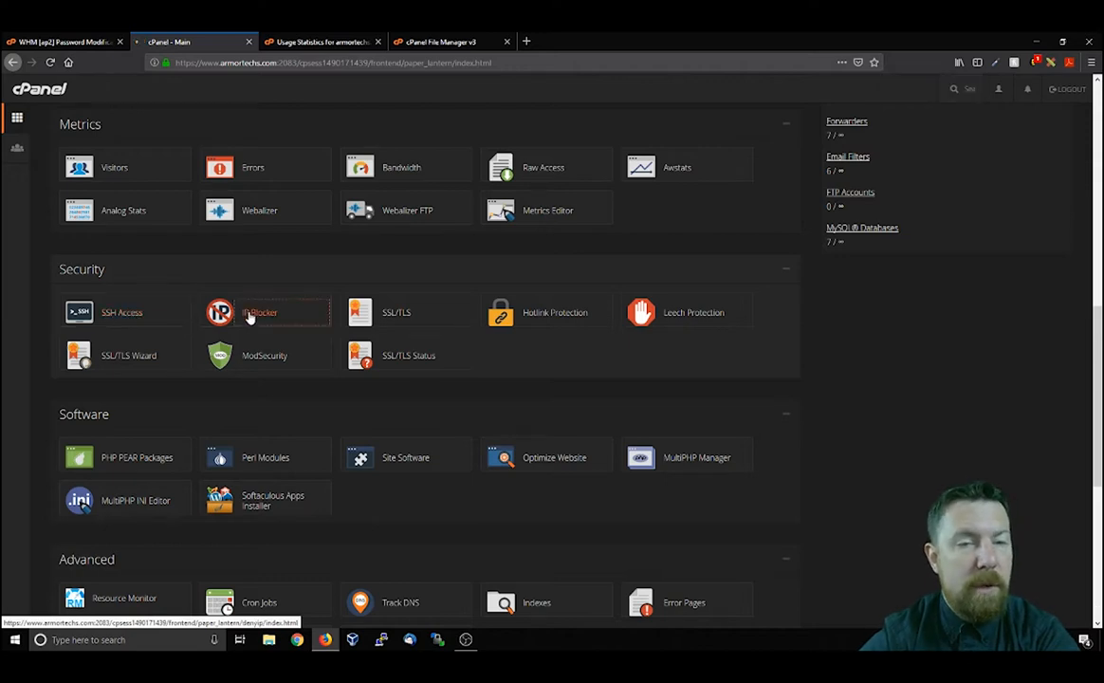
click(265, 311)
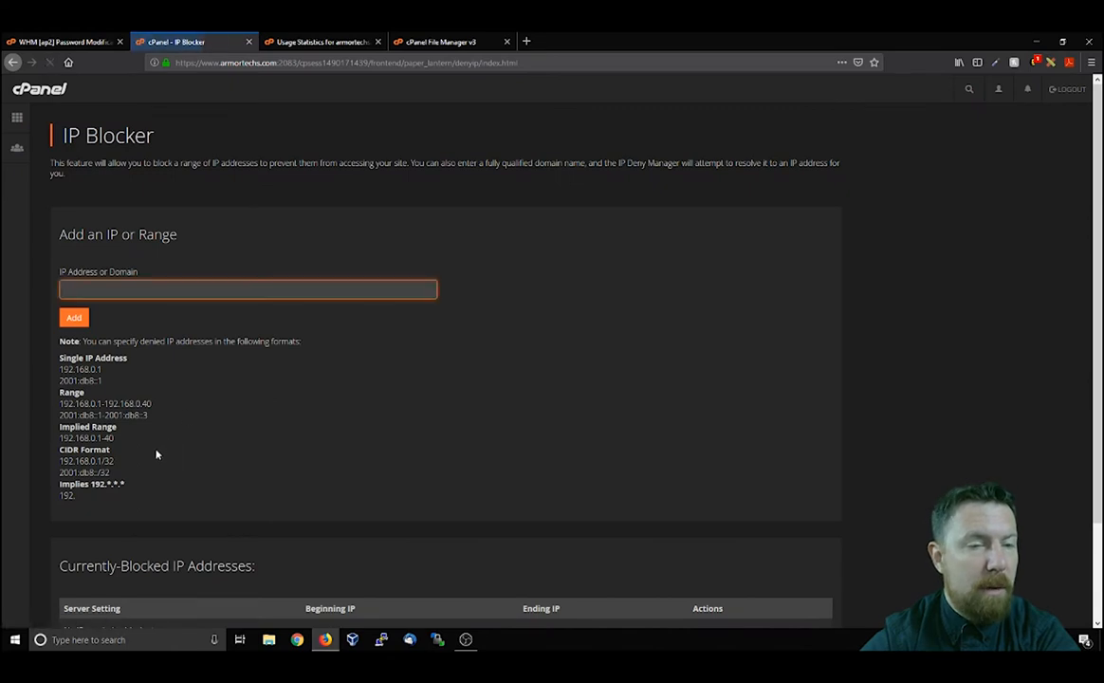
scroll(down, 3)
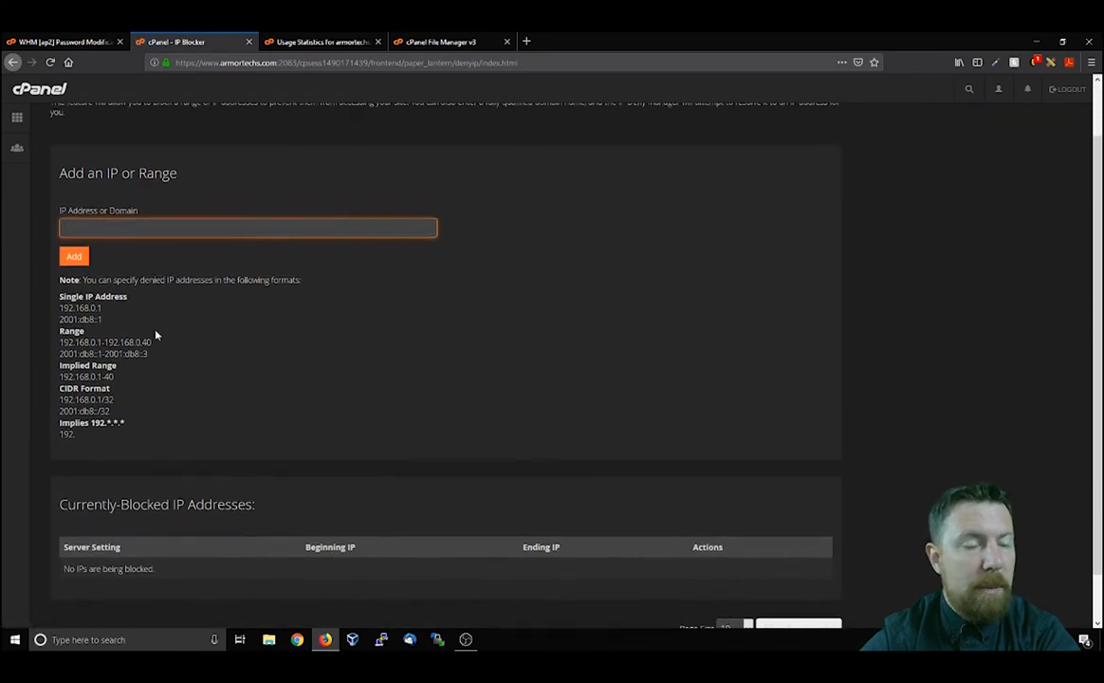
click(16, 68)
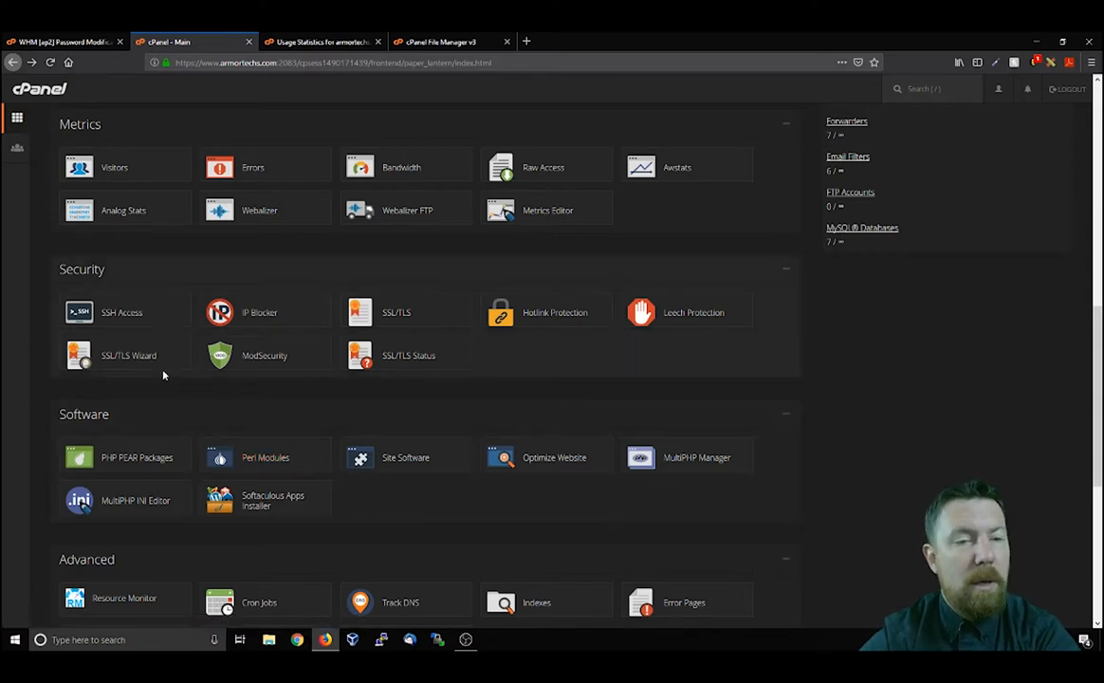
mouse_move(159, 364)
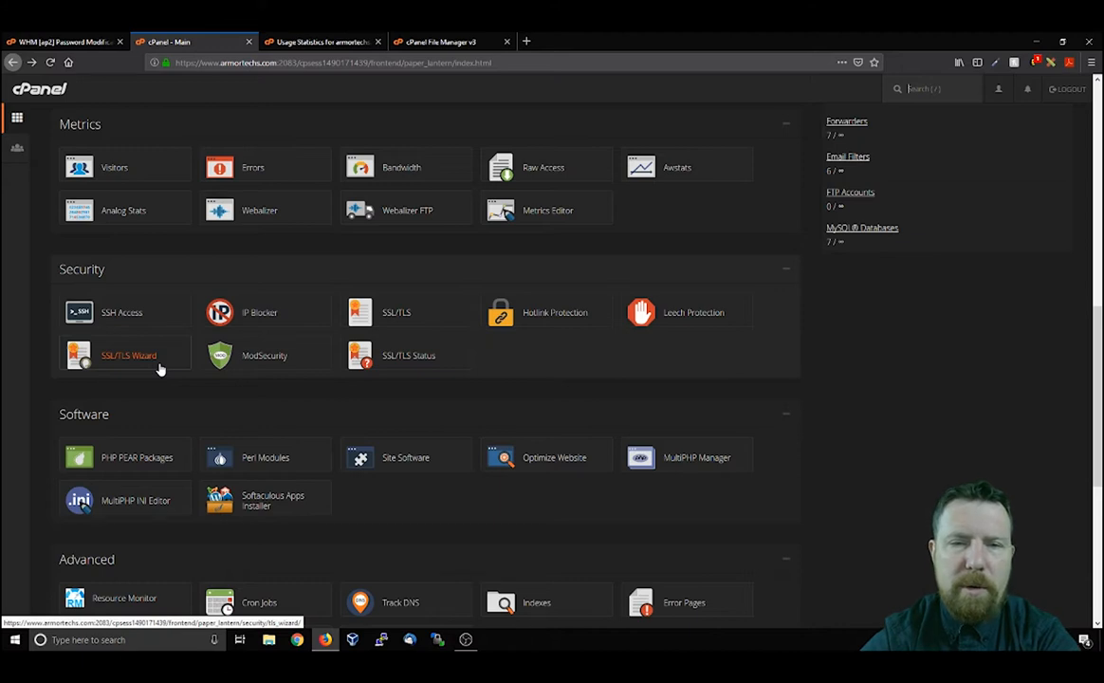
mouse_move(121, 311)
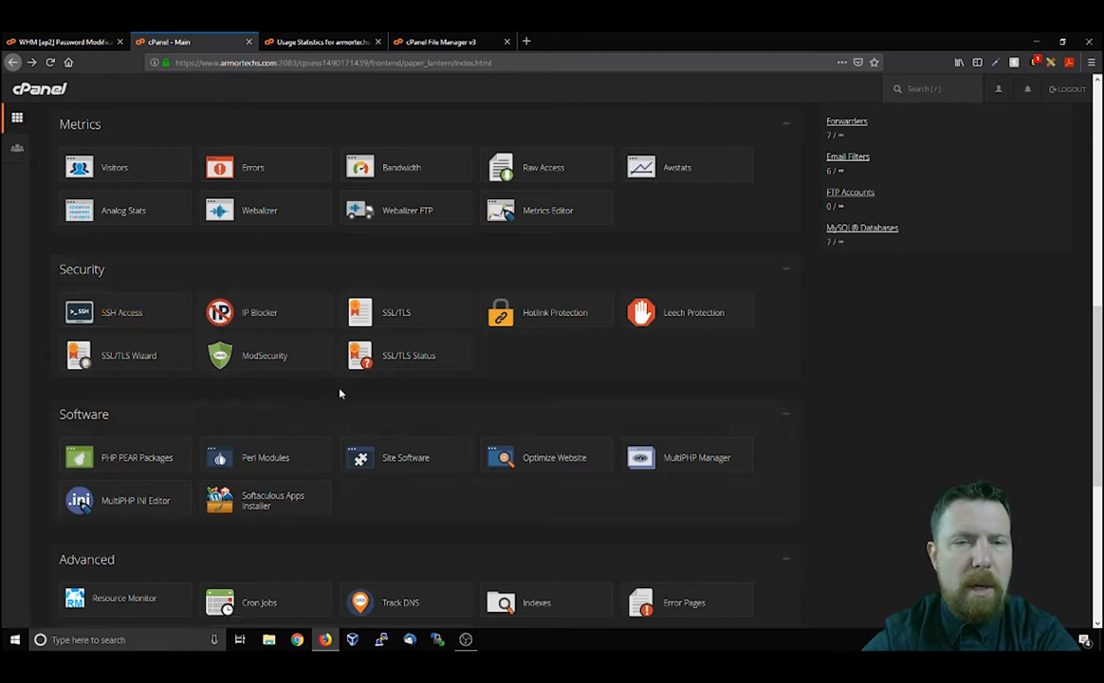
scroll(down, 3)
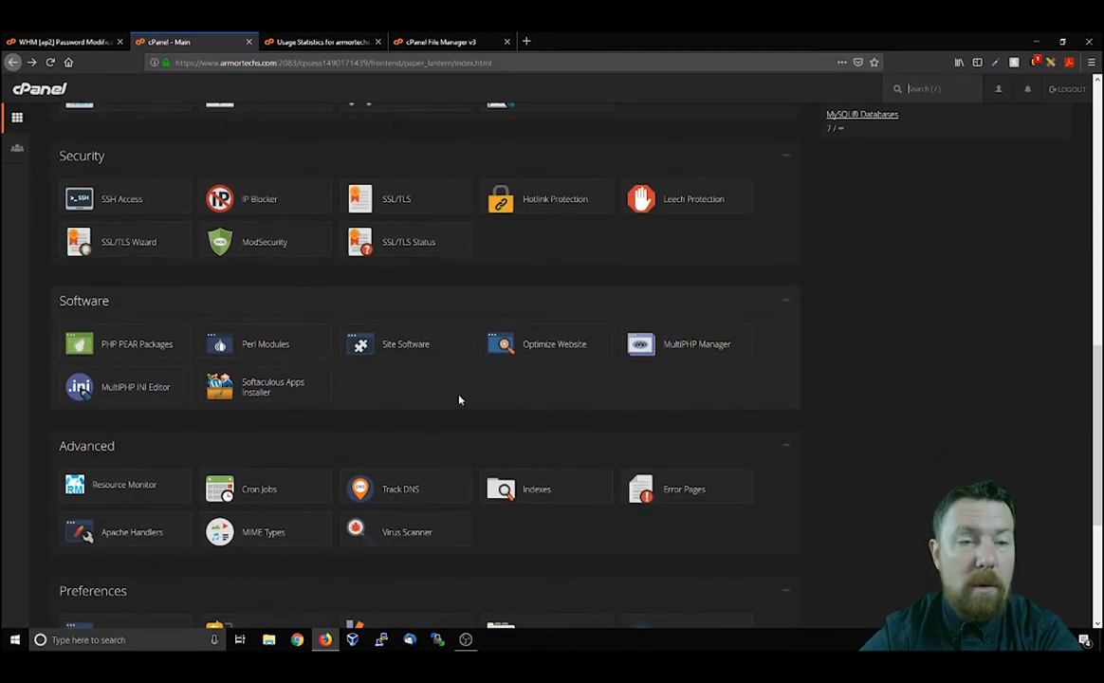
mouse_move(421, 398)
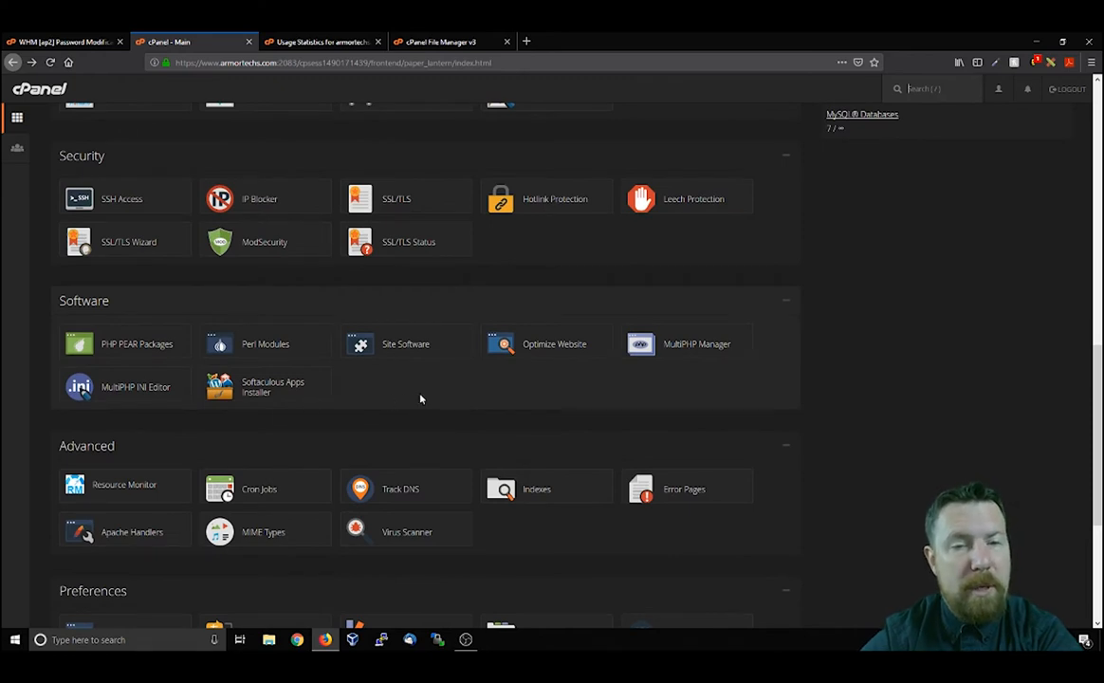
mouse_move(546, 349)
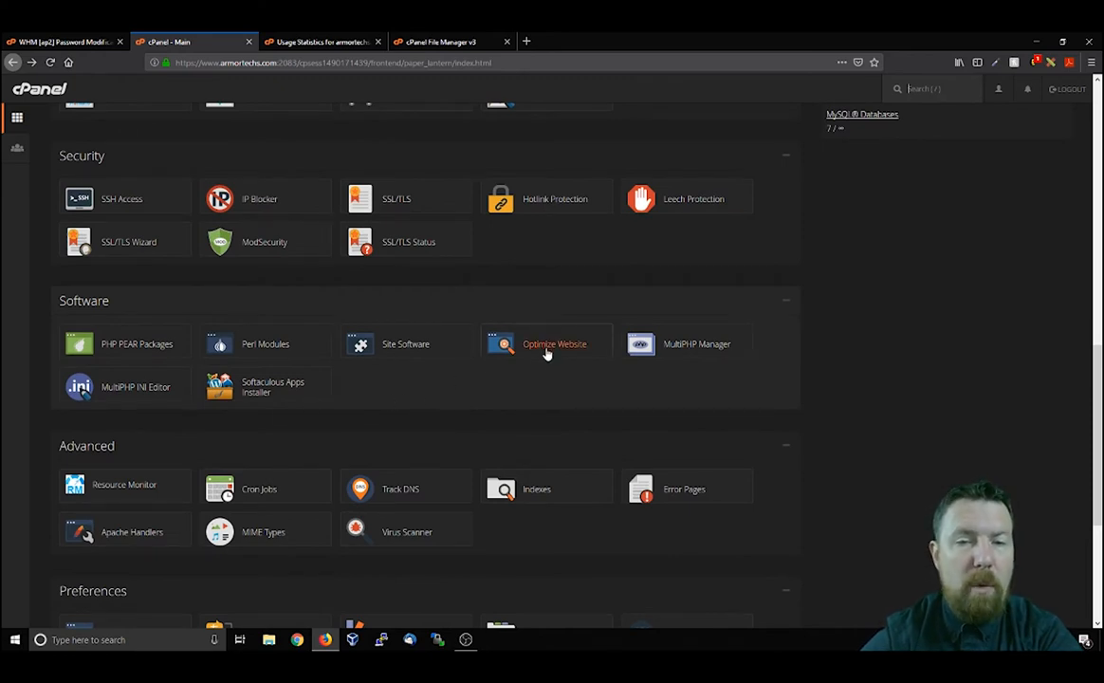
In Optimize Website, enable Compress All Content, save the setting, and go back
click(553, 343)
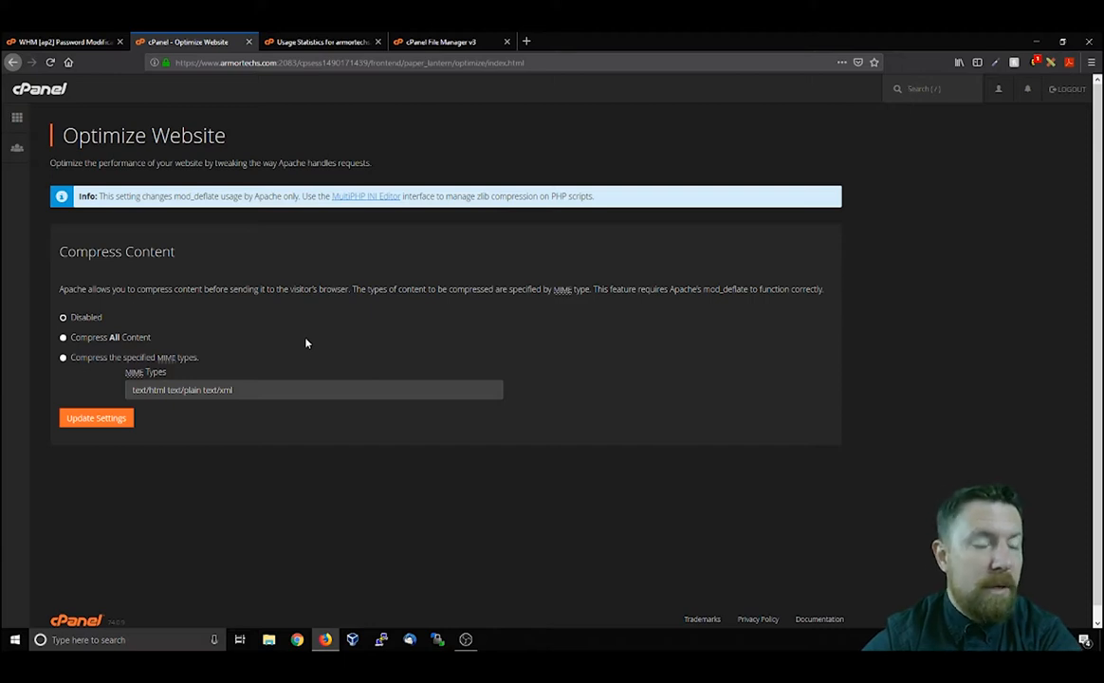
mouse_move(246, 349)
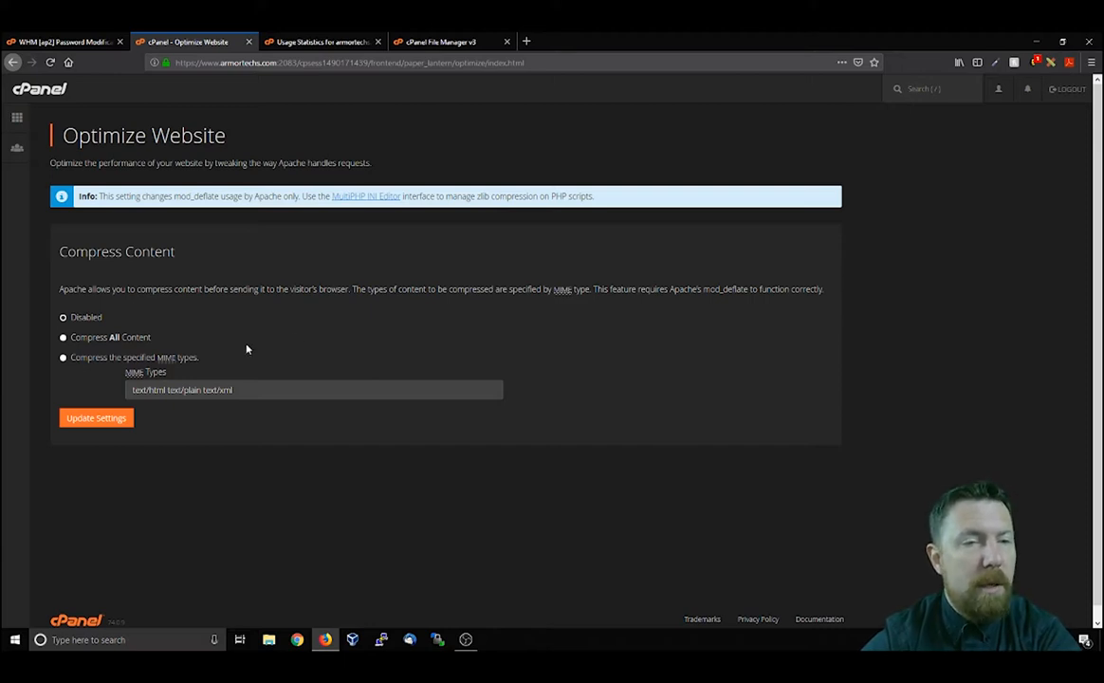
click(57, 338)
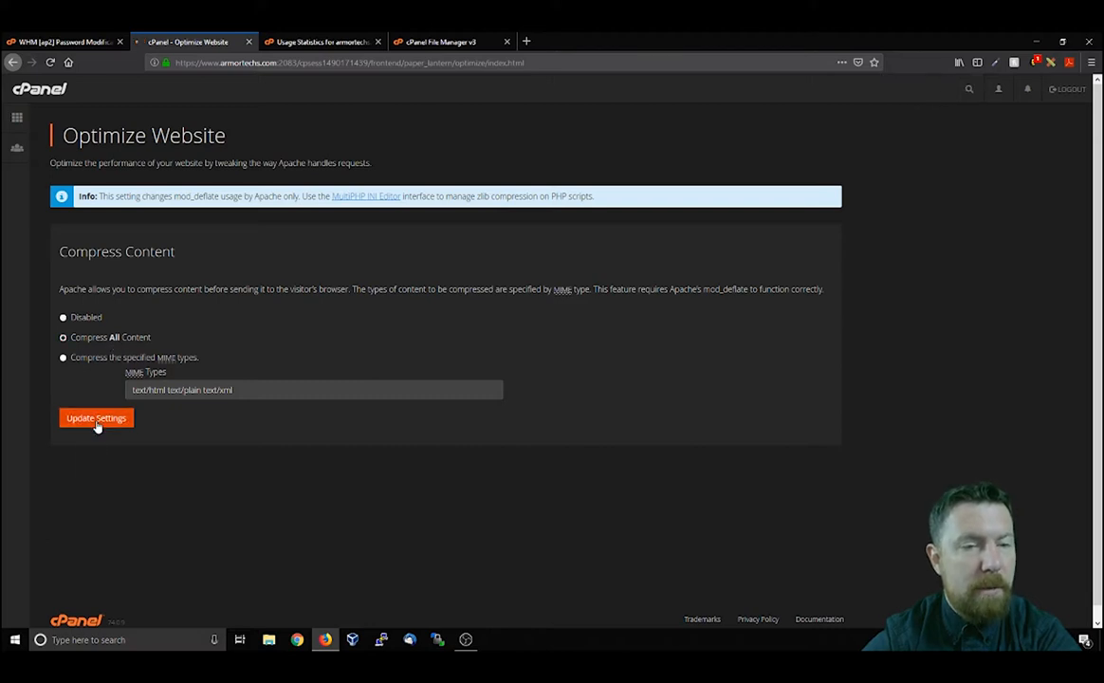
click(95, 417)
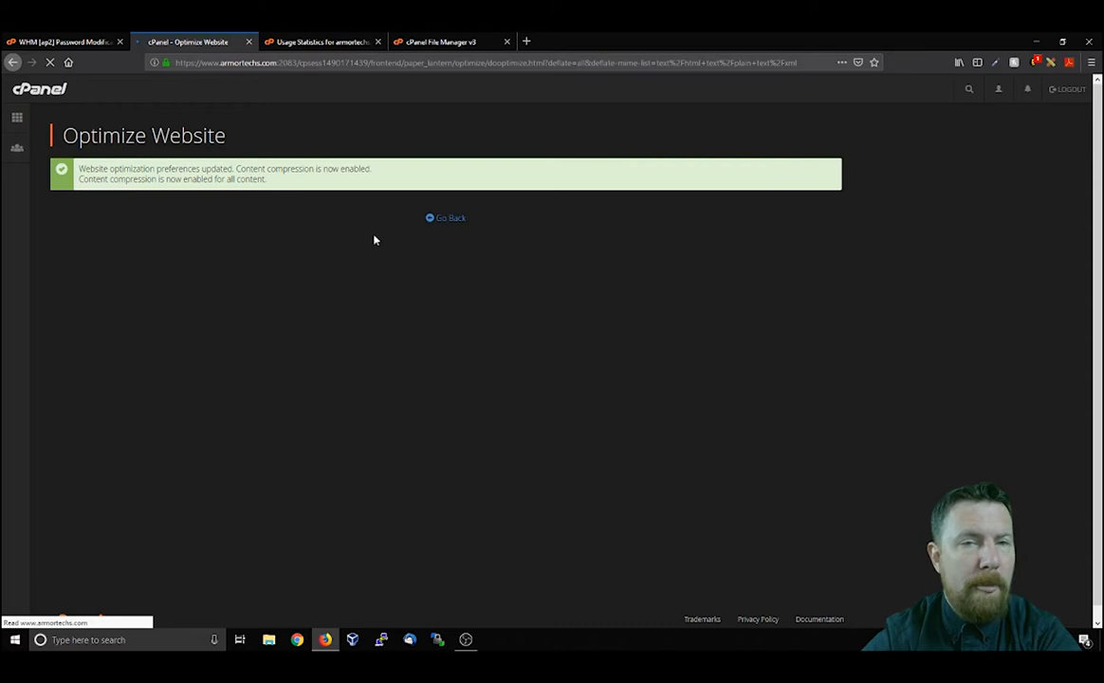
click(452, 216)
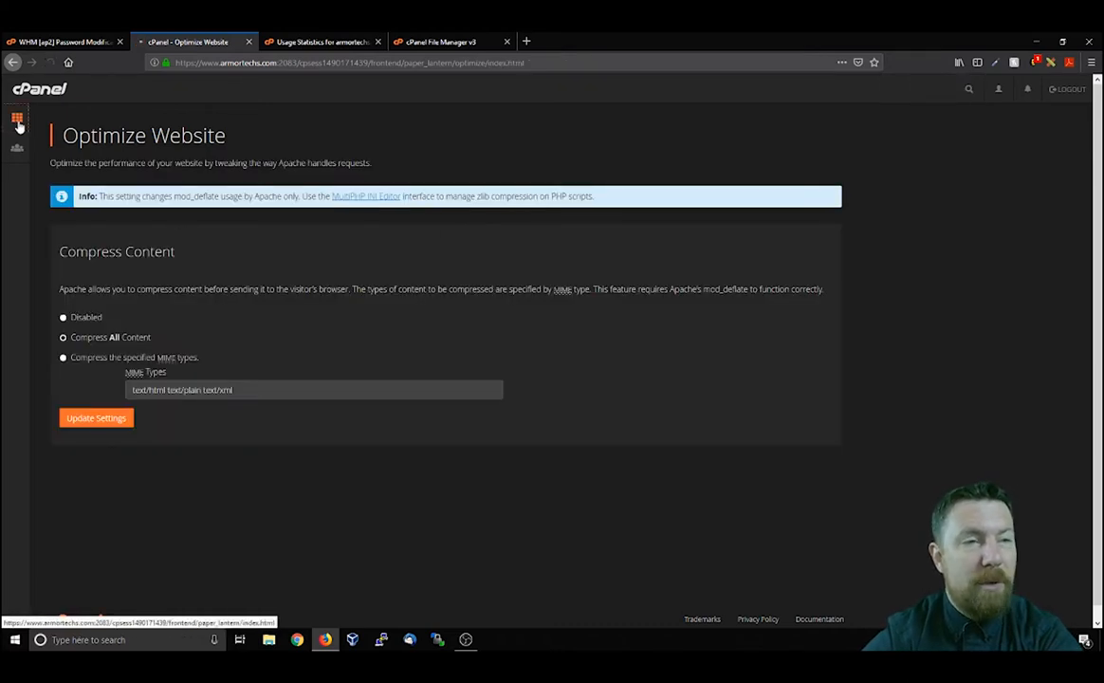
Return to the main dashboard and scroll to the Security, Software and Advanced sections
click(15, 117)
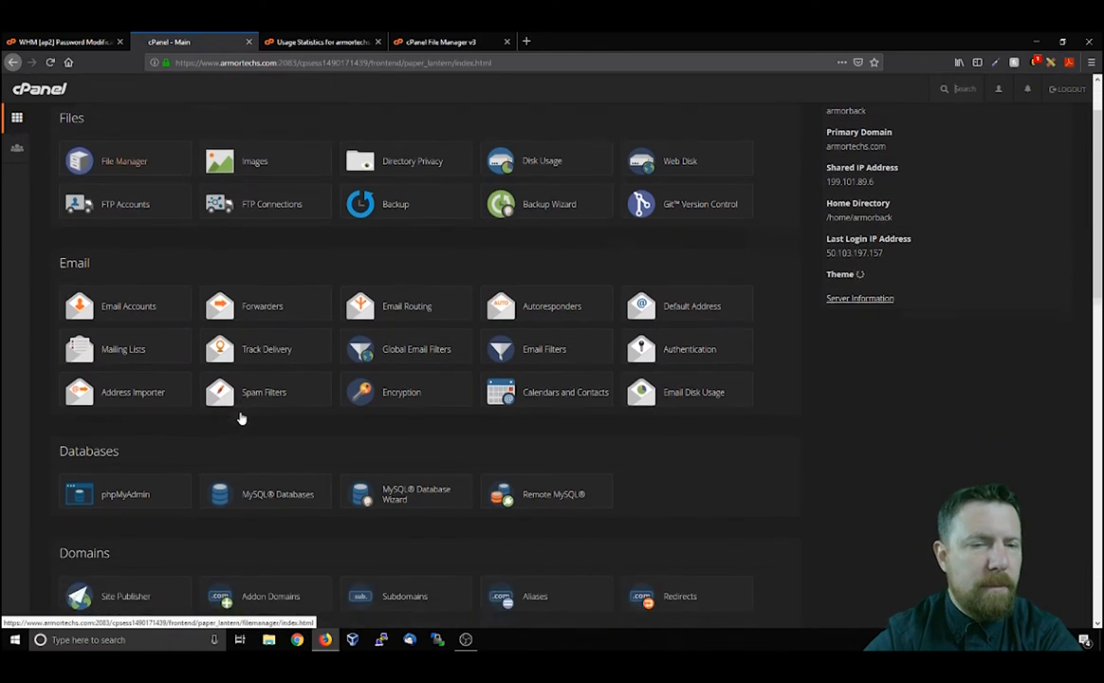
scroll(down, 3)
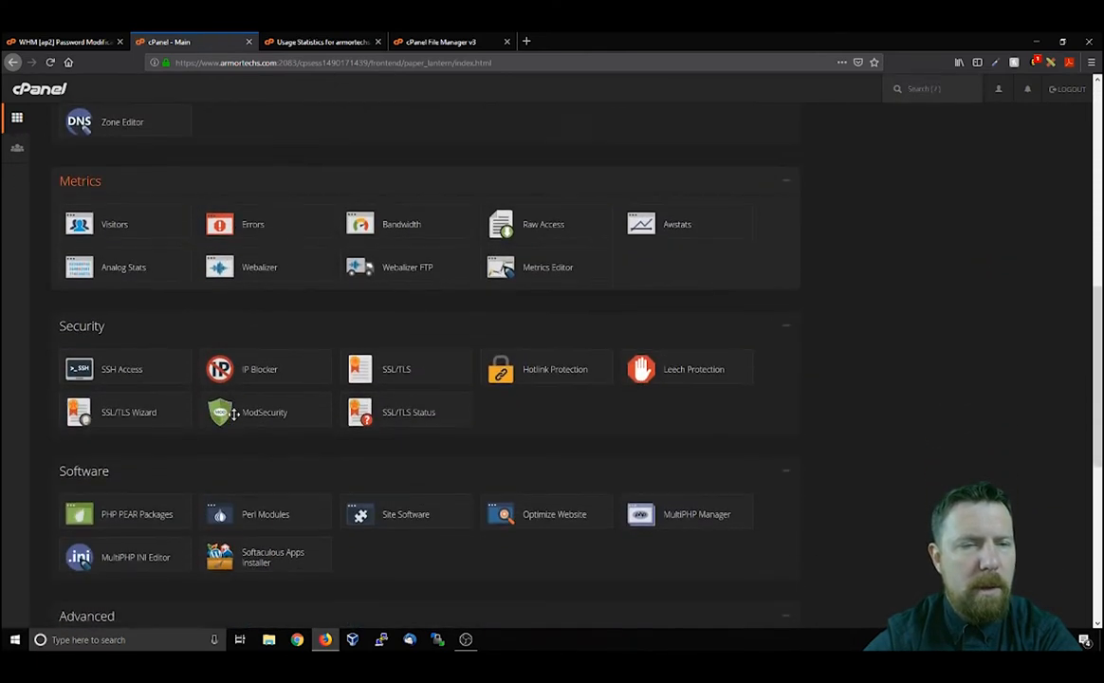
scroll(down, 3)
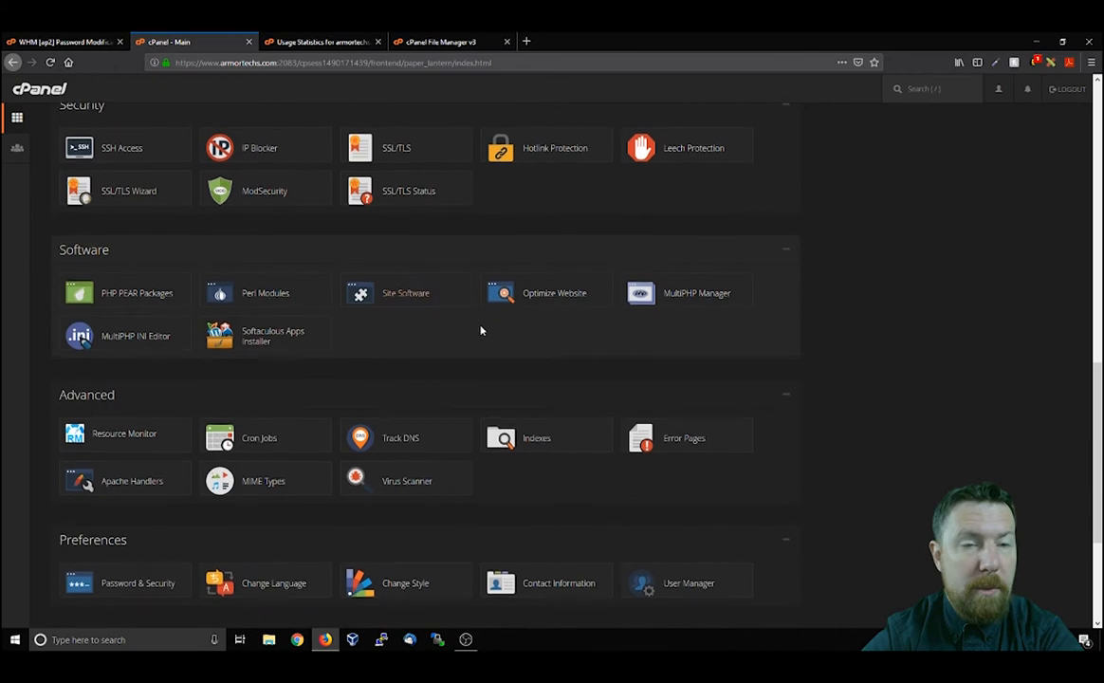
scroll(down, 3)
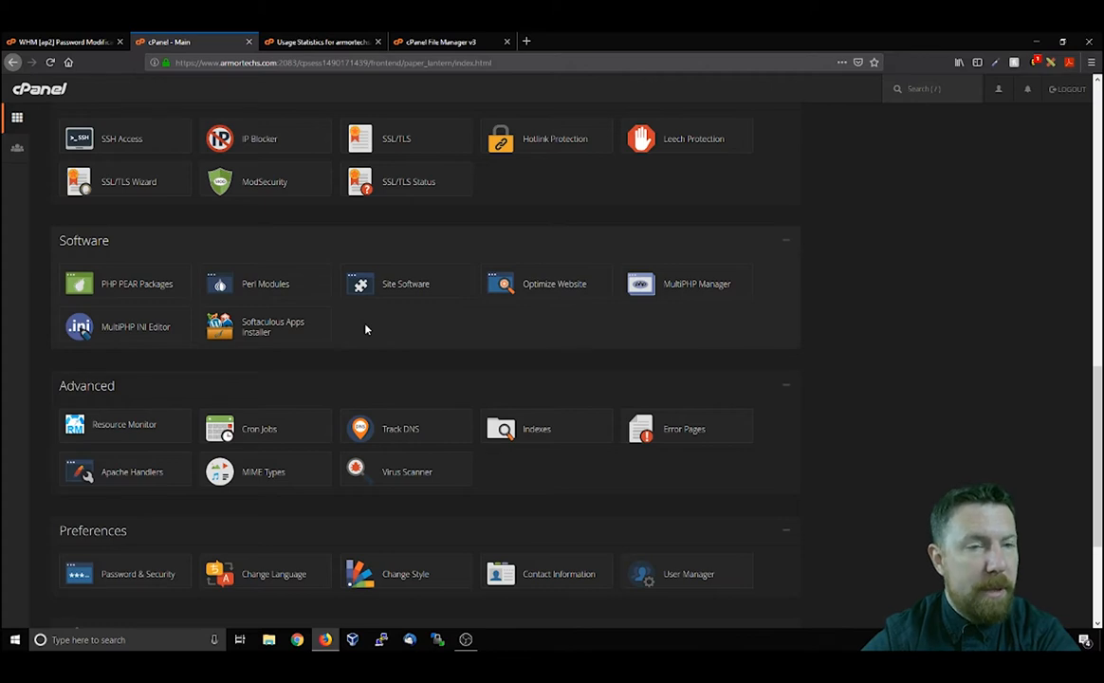
mouse_move(258, 288)
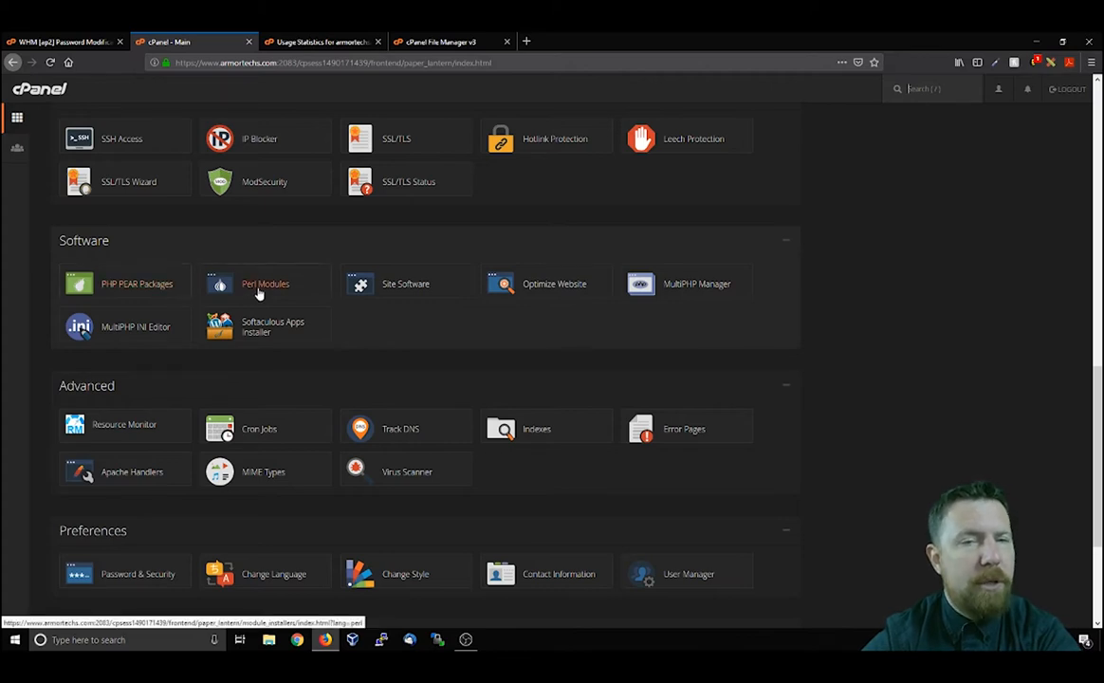
mouse_move(273, 296)
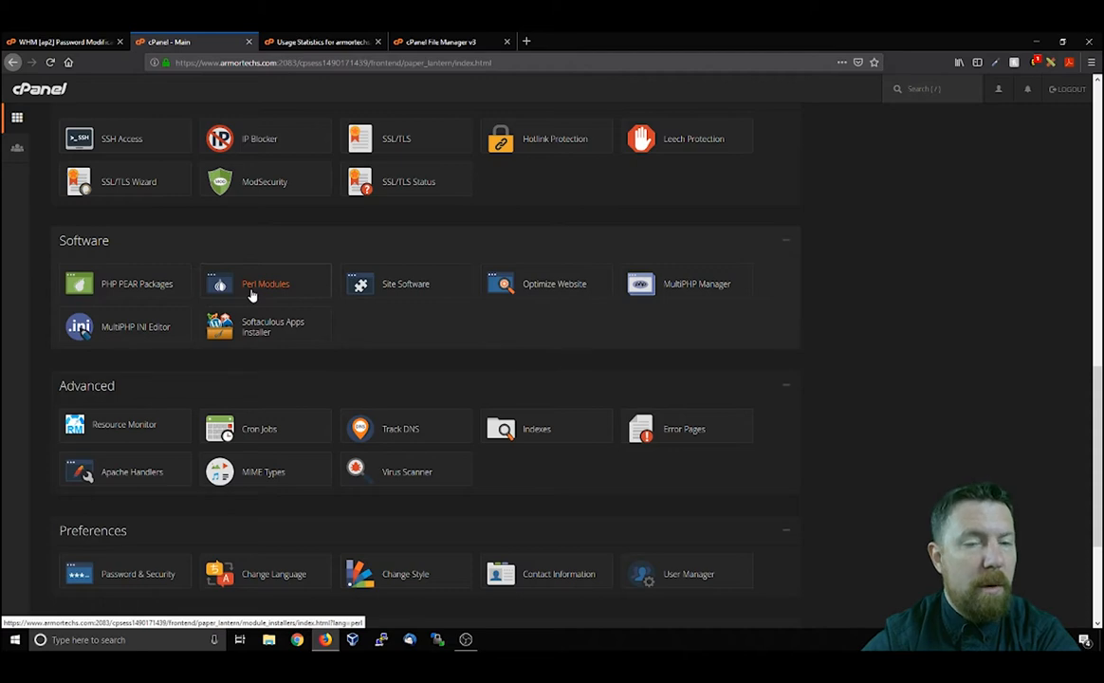
mouse_move(252, 319)
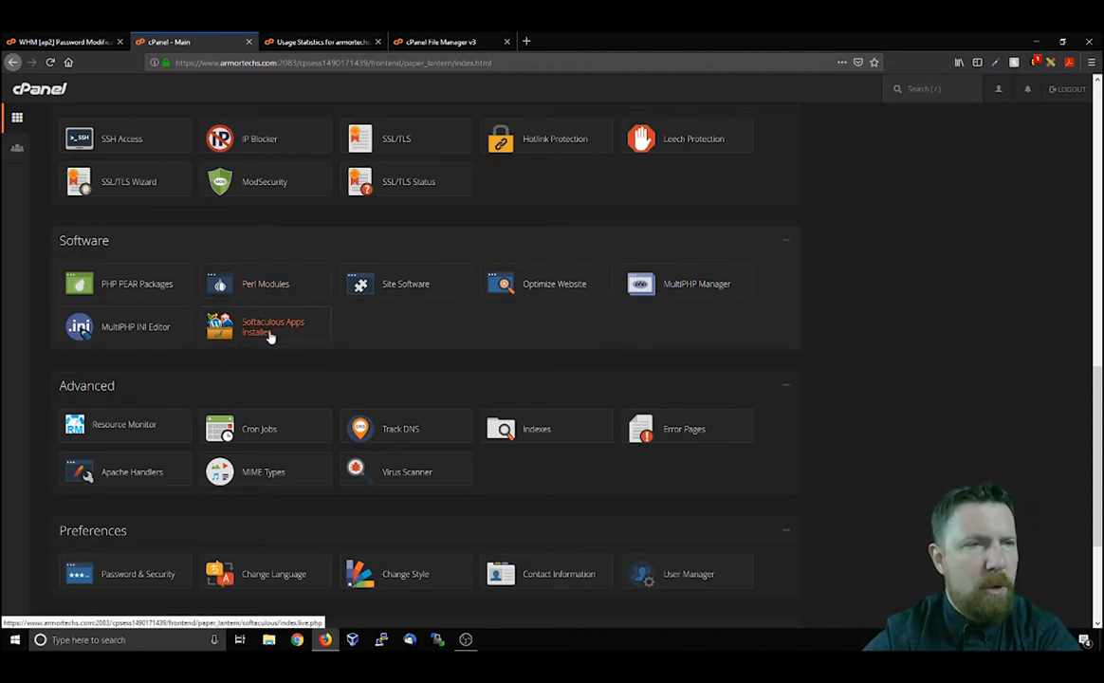
mouse_move(275, 338)
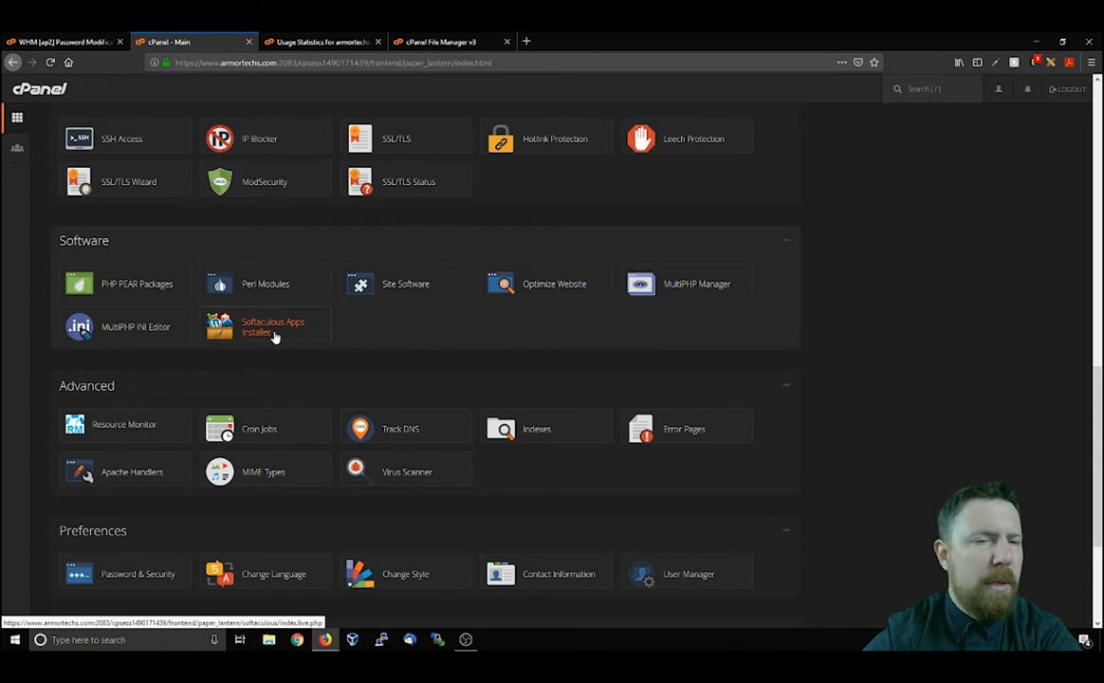
Scroll the cPanel home down to the Software, Advanced and Softaculous sections
scroll(down, 3)
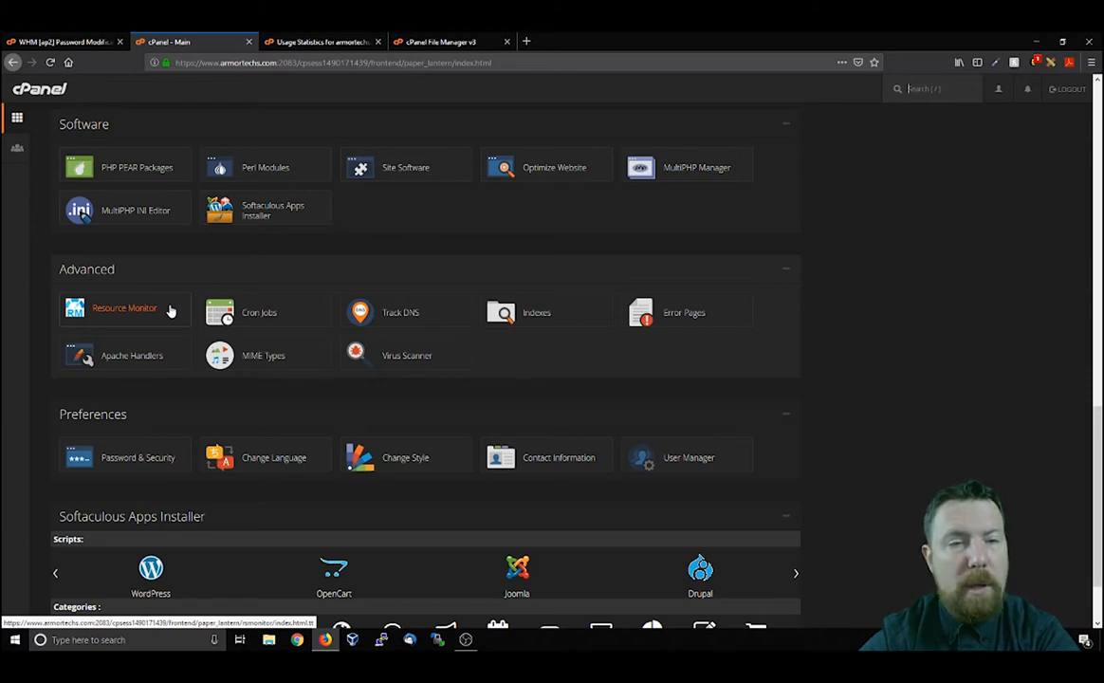
mouse_move(269, 319)
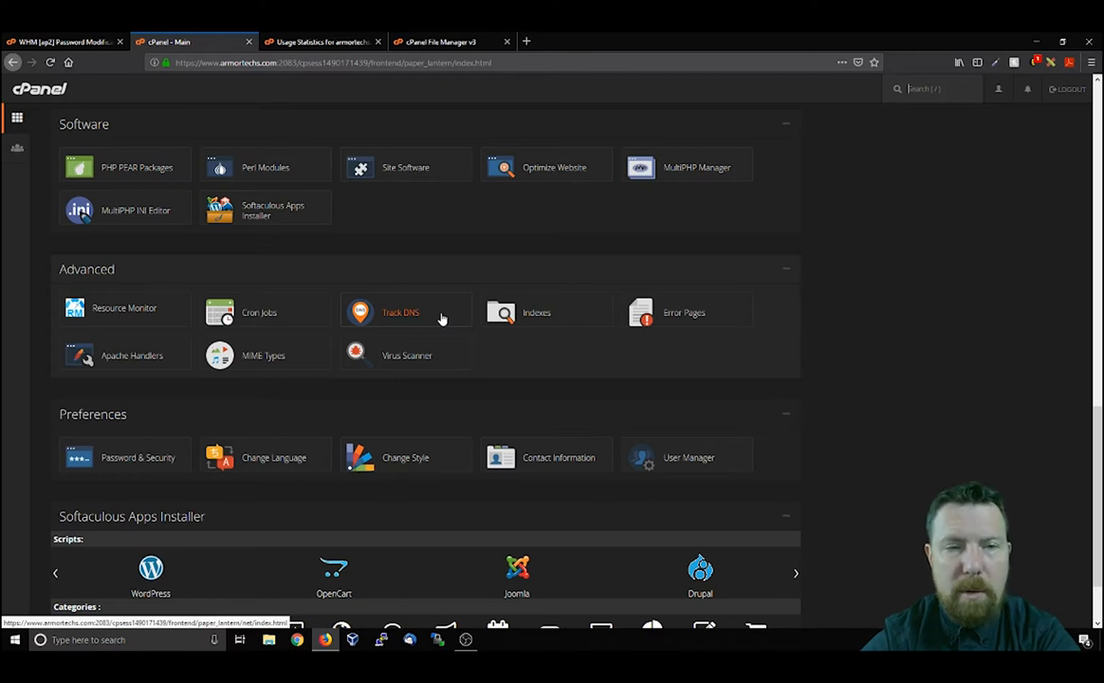
mouse_move(682, 320)
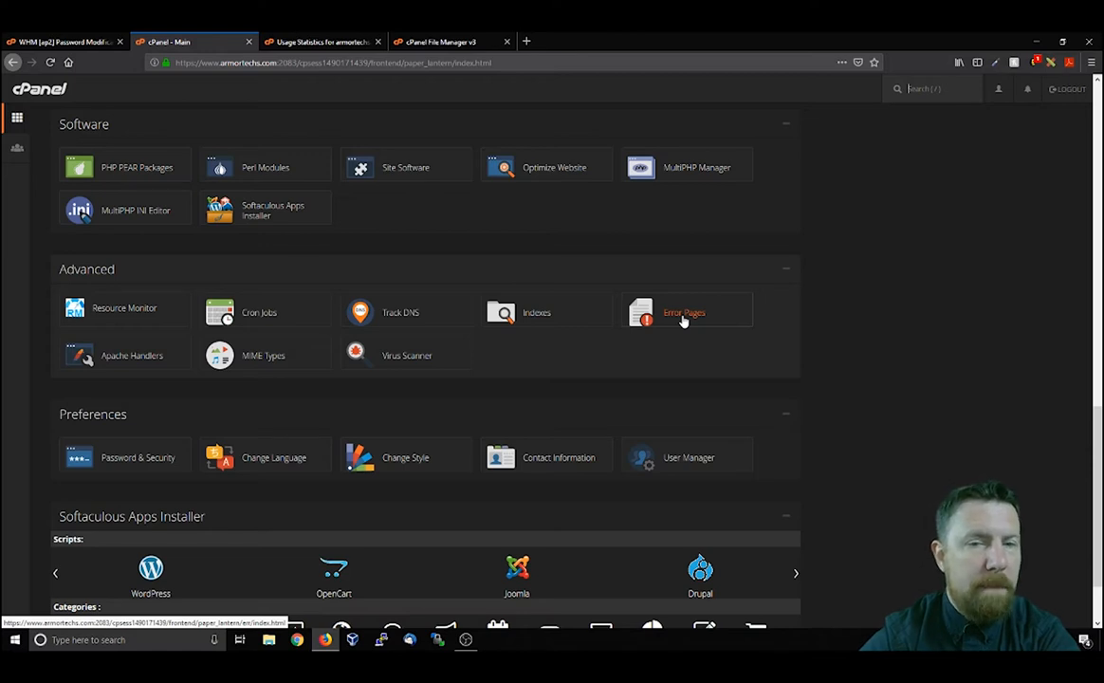
mouse_move(406, 361)
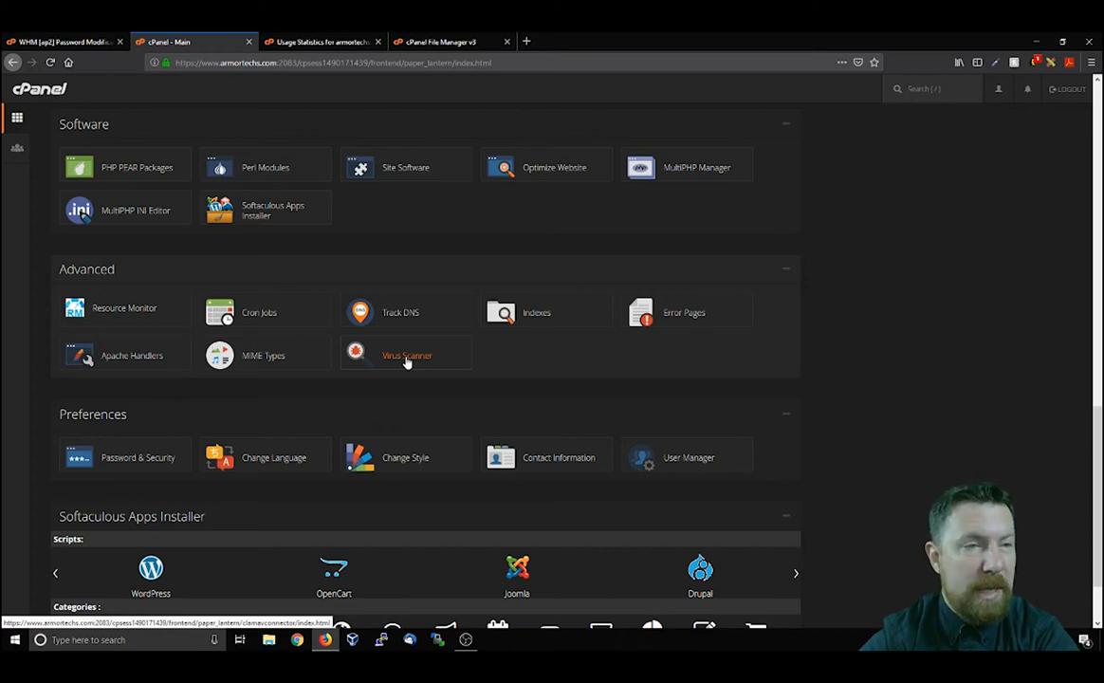
scroll(down, 3)
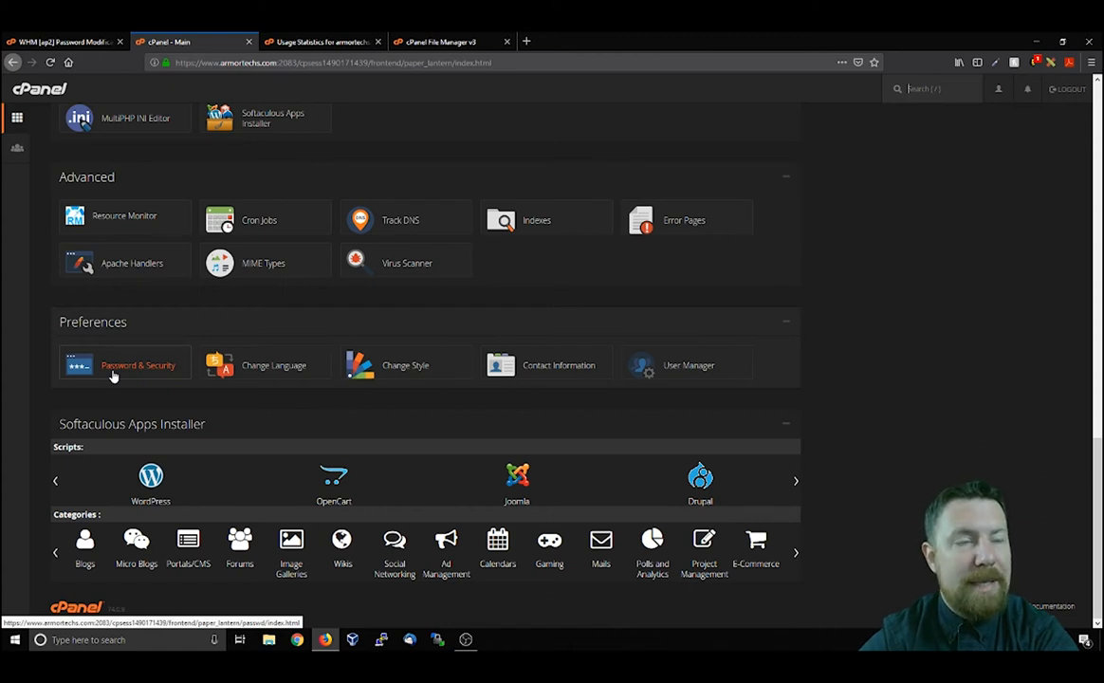
mouse_move(281, 364)
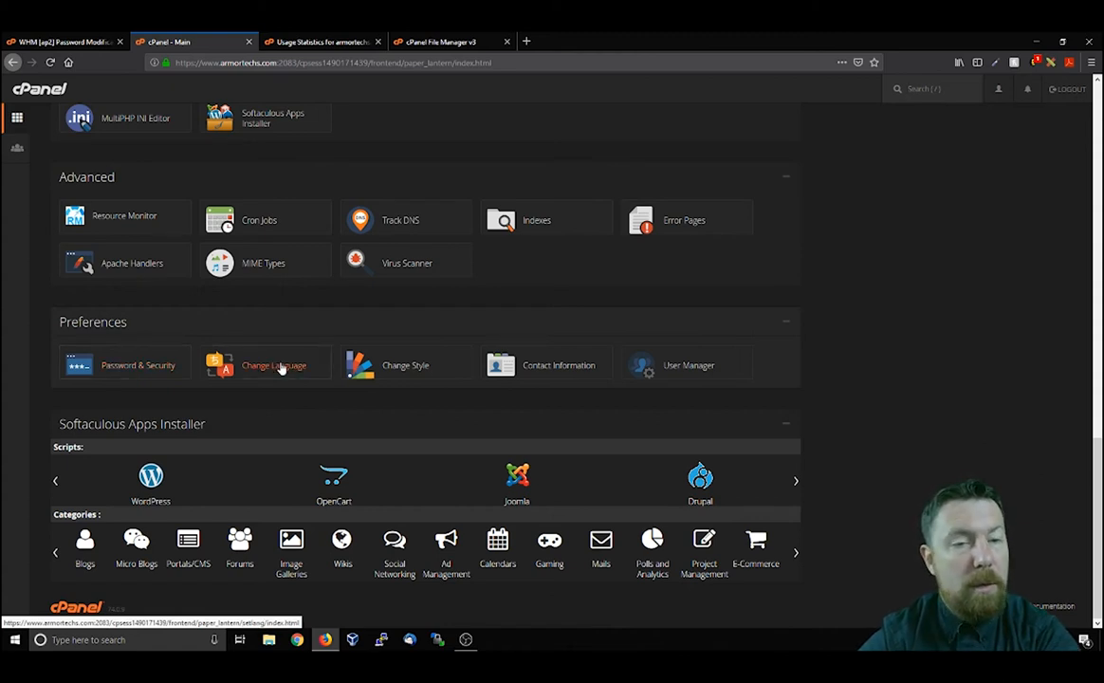
mouse_move(335, 366)
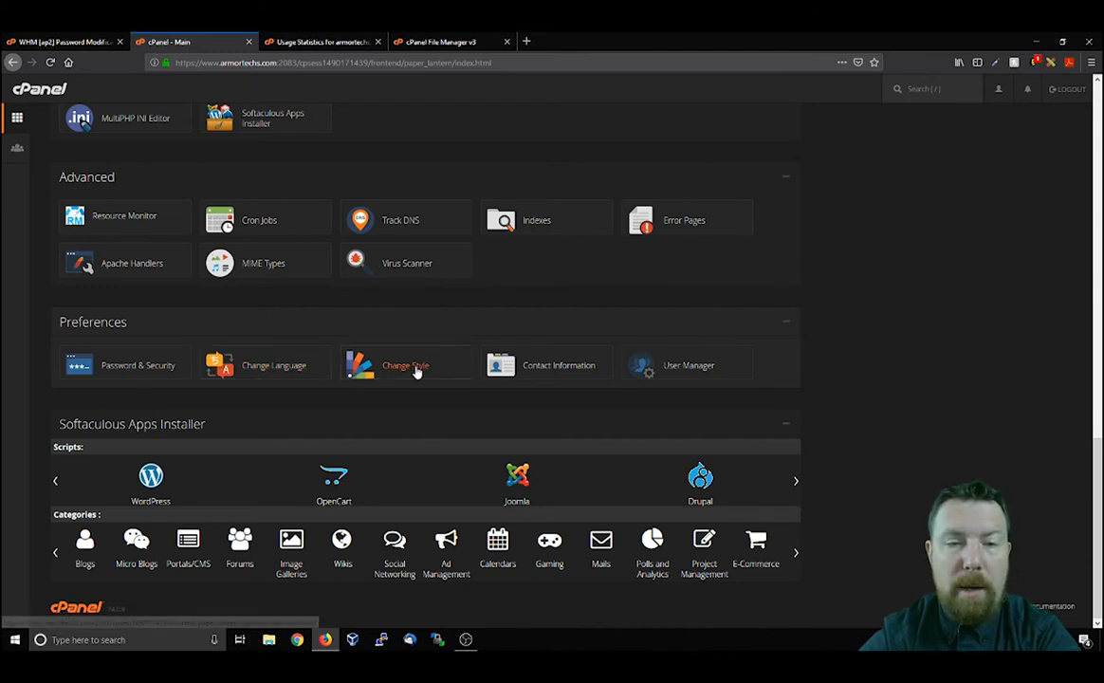
View the Change Style page offering Basic, Dark, Light and Retro themes, Dark current
click(404, 364)
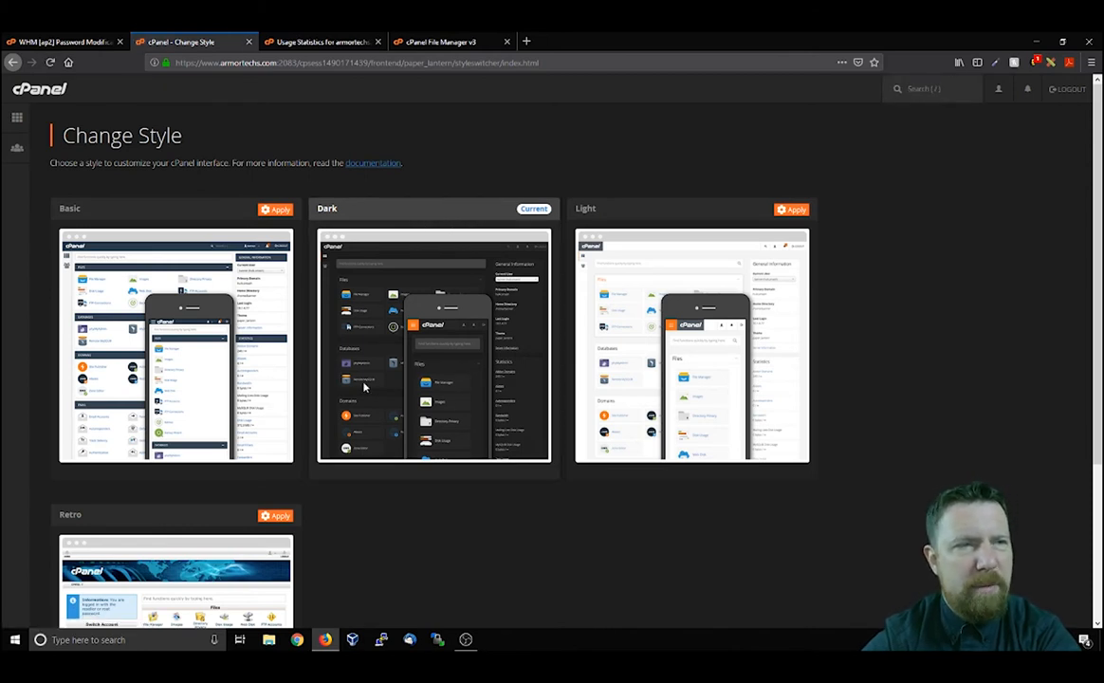
mouse_move(218, 396)
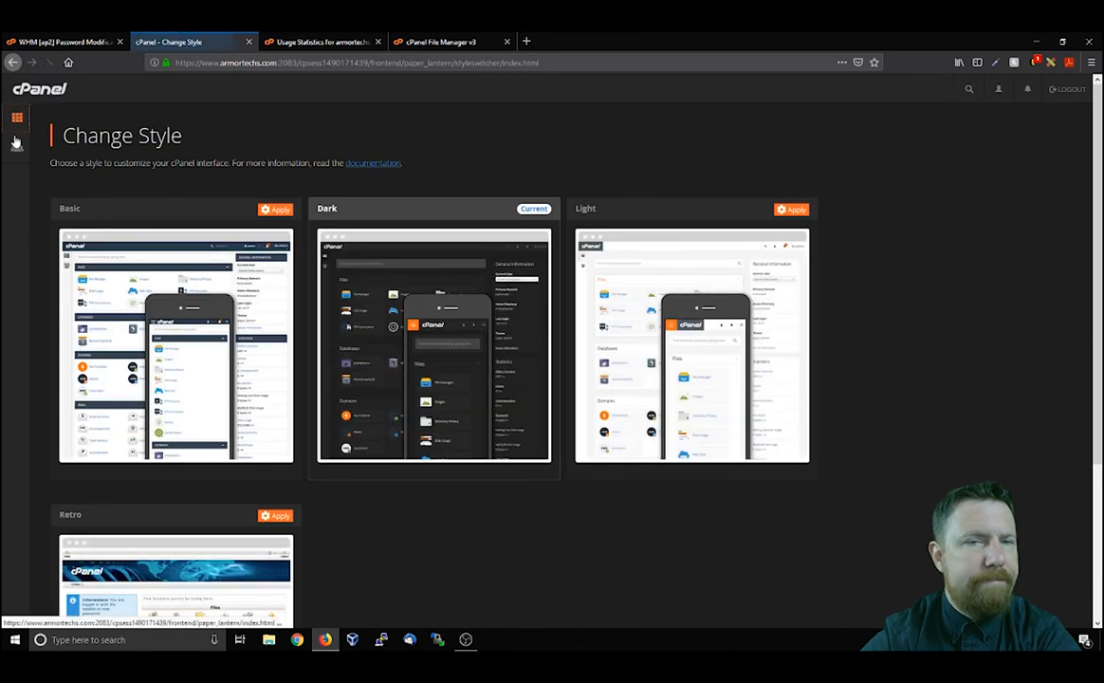
Return to the dashboard and advance the Softaculous Categories carousel to show ERP
click(15, 118)
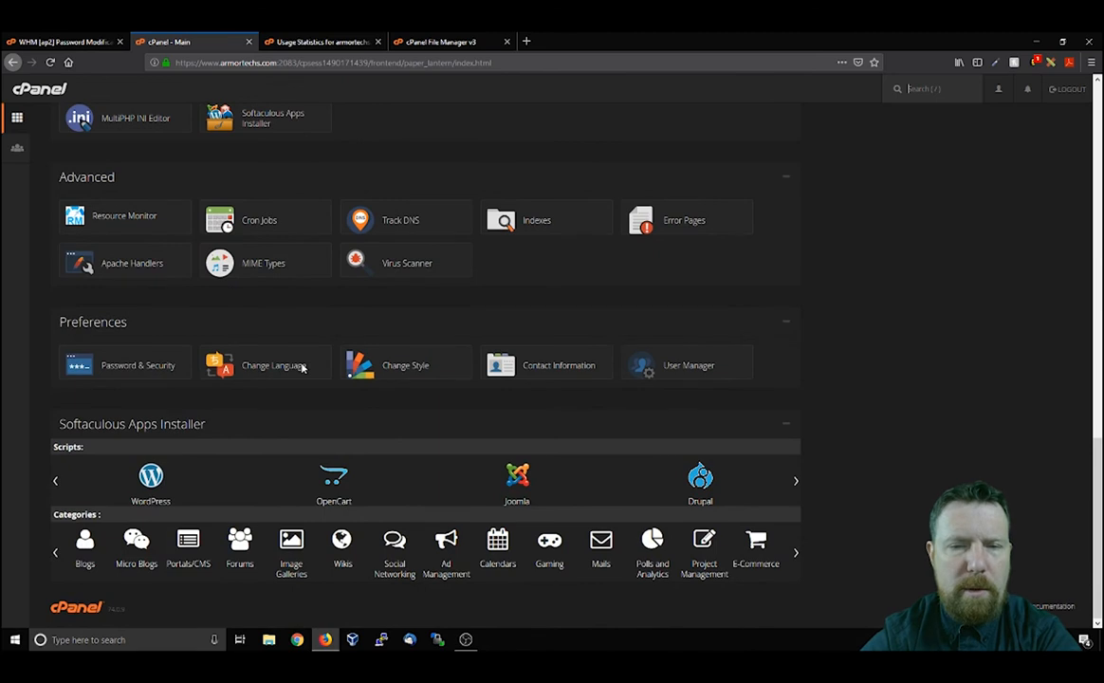
mouse_move(656, 381)
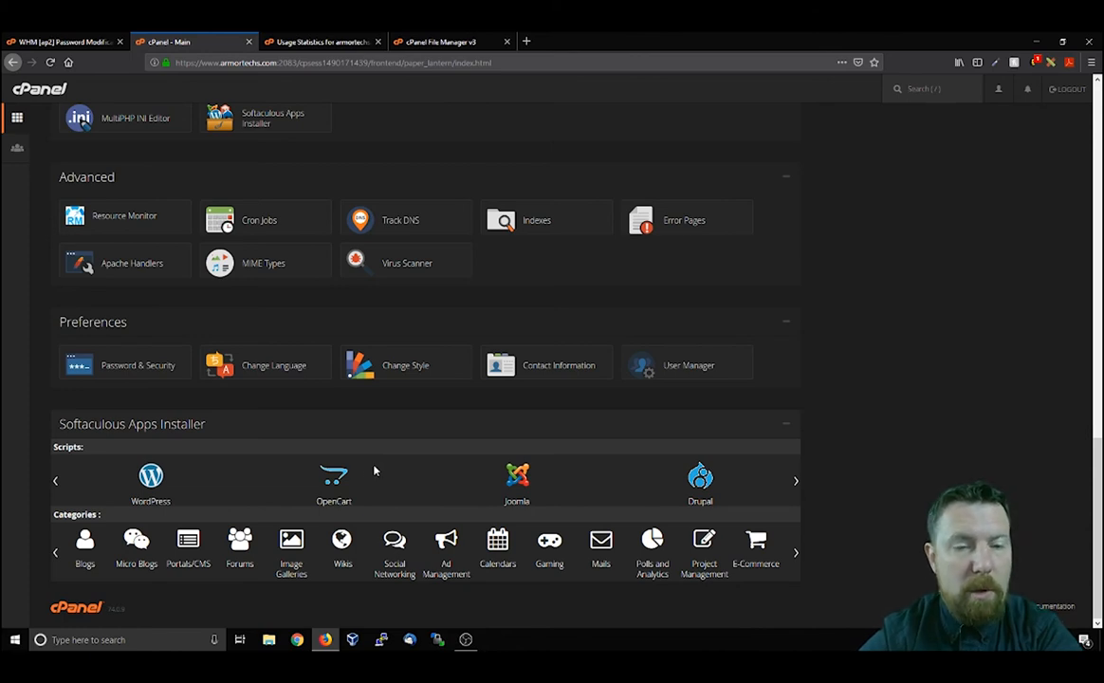
mouse_move(790, 481)
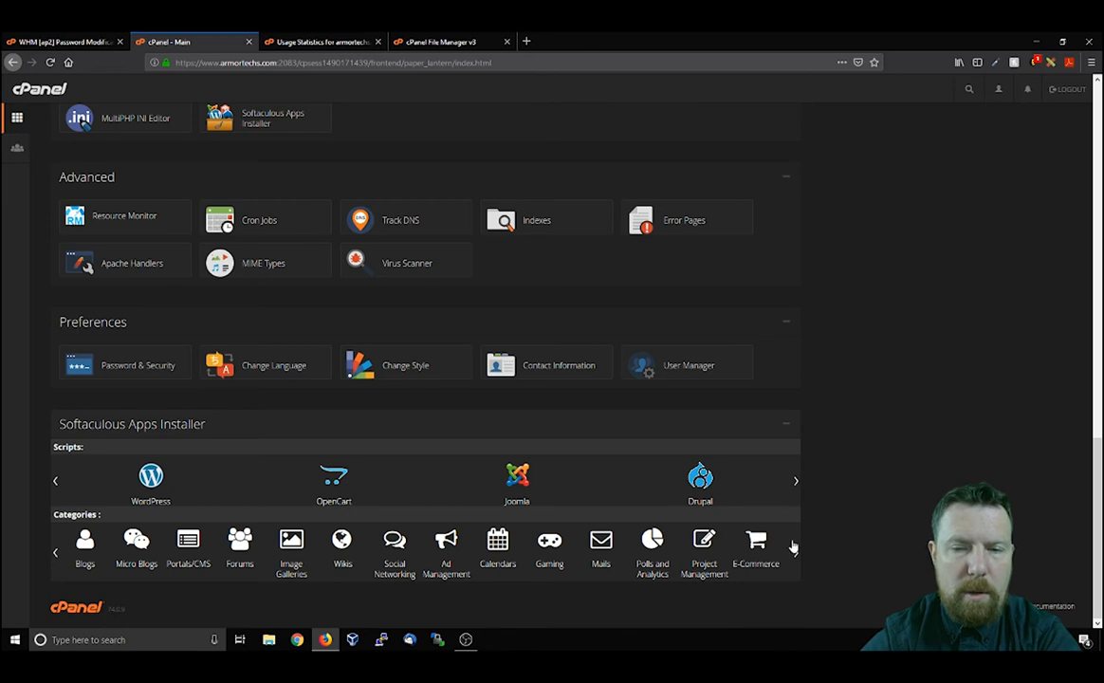
click(795, 546)
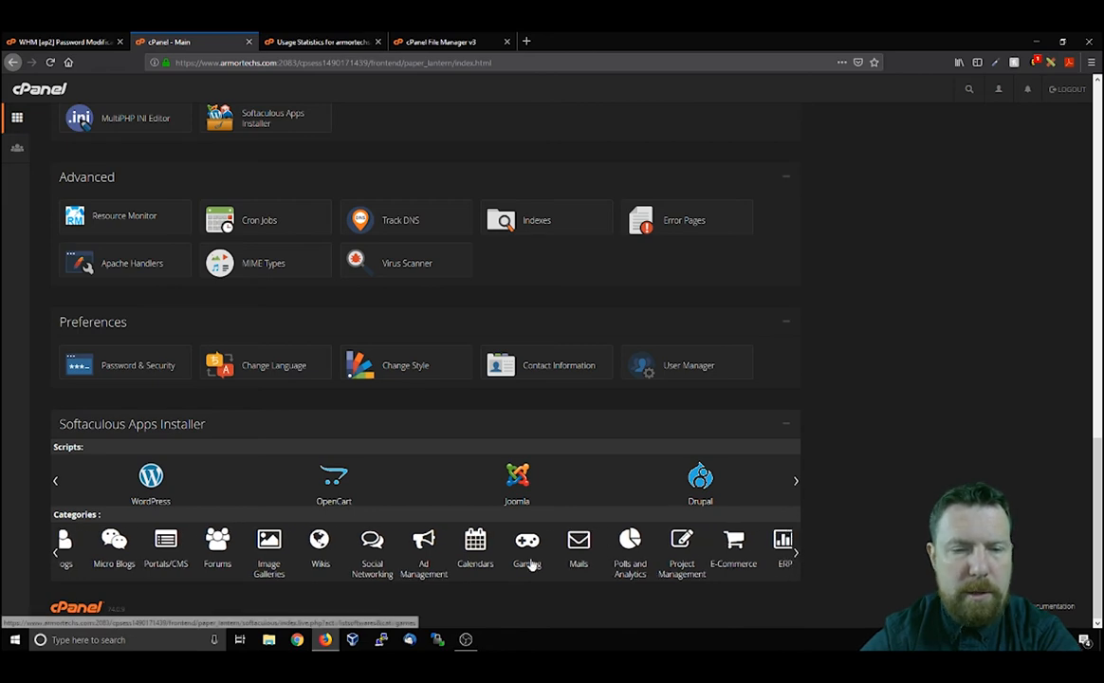
mouse_move(98, 540)
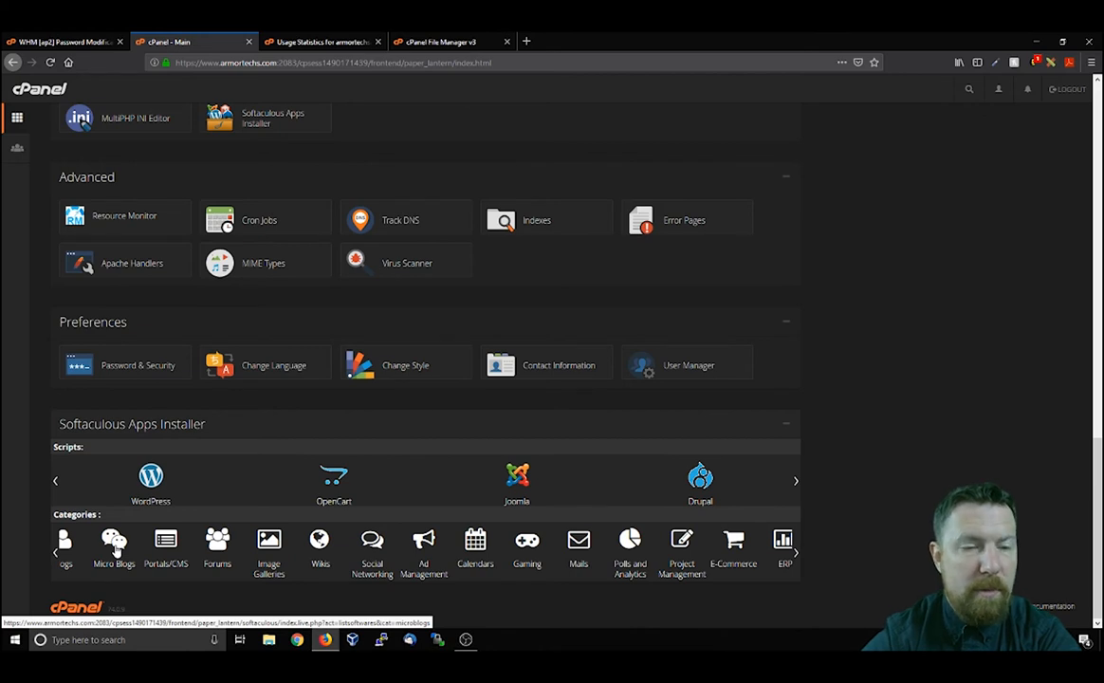
Browse Softaculous categories Micro Blogs, Guest Books, Calendars, then Portals/CMS with Joomla
click(112, 542)
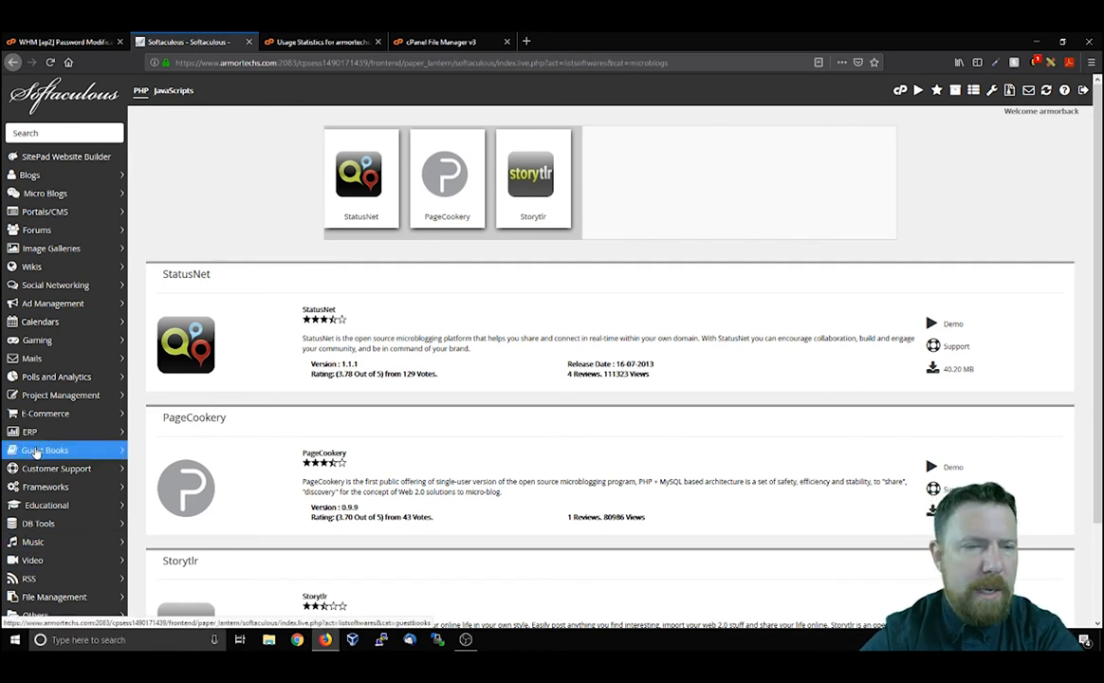
click(40, 449)
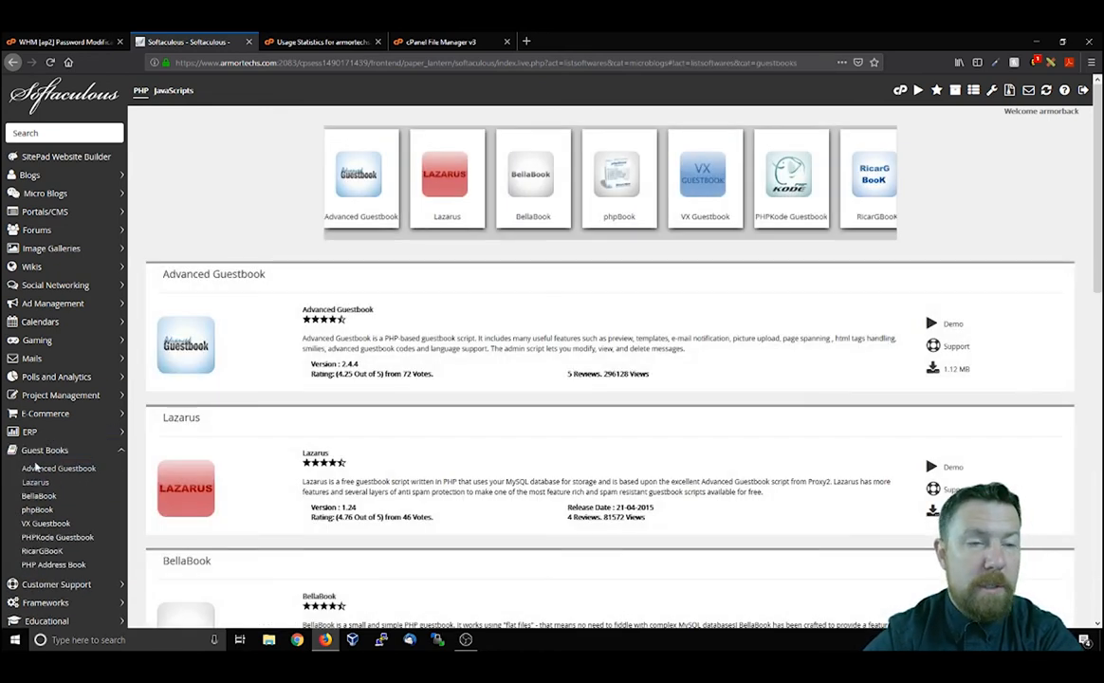
click(40, 321)
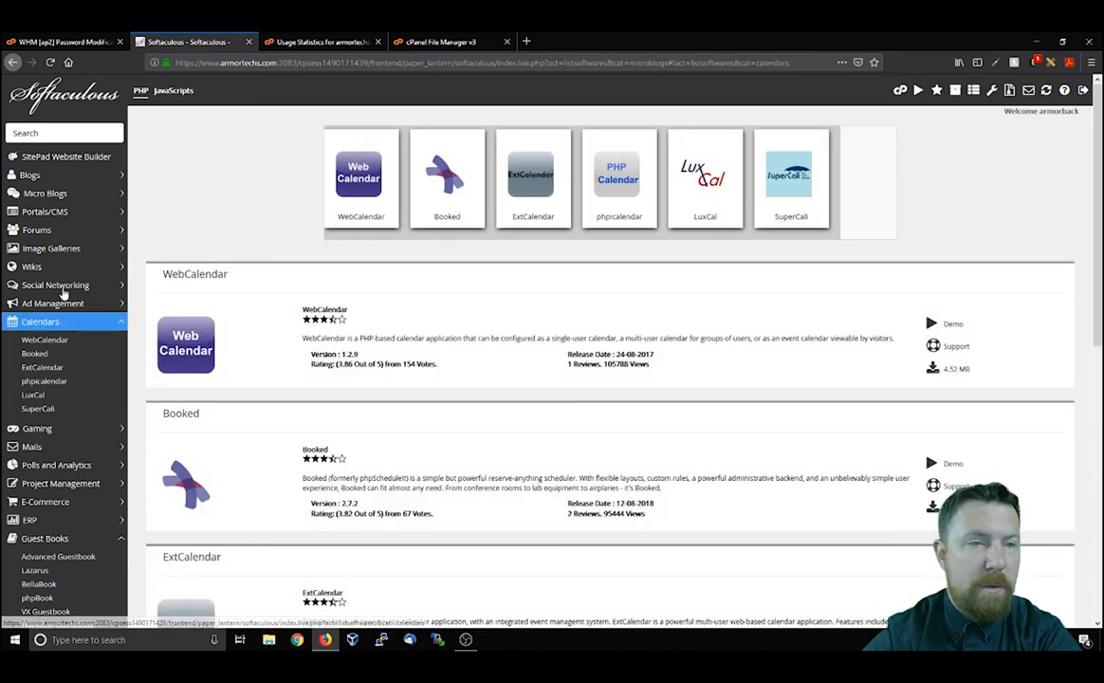
click(45, 210)
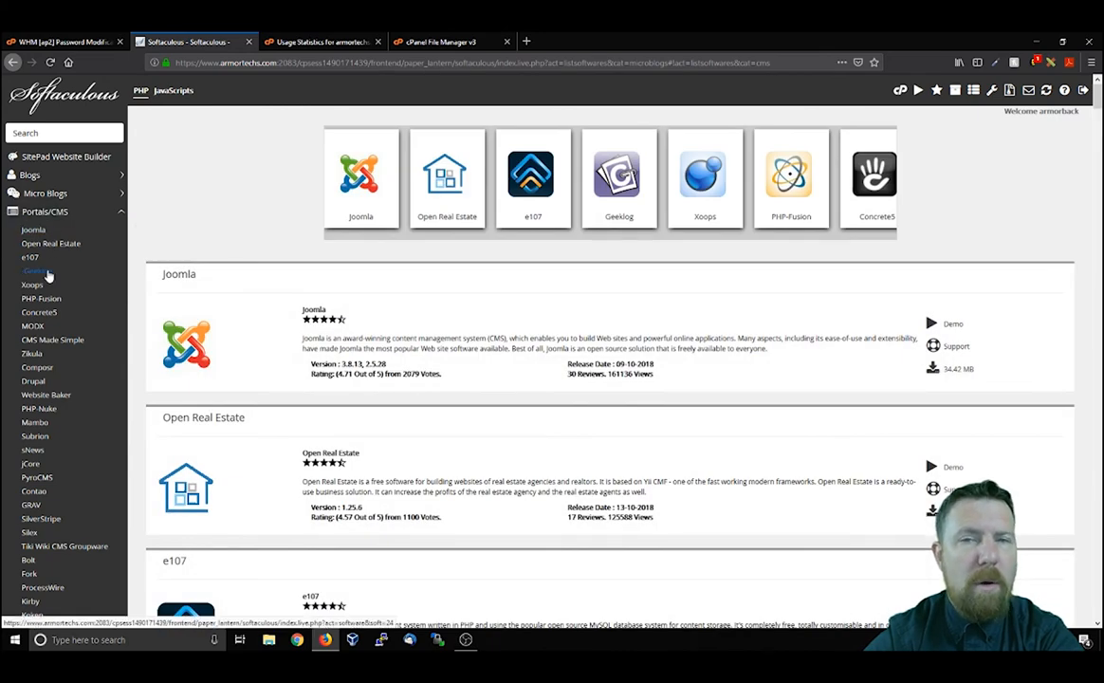
mouse_move(47, 273)
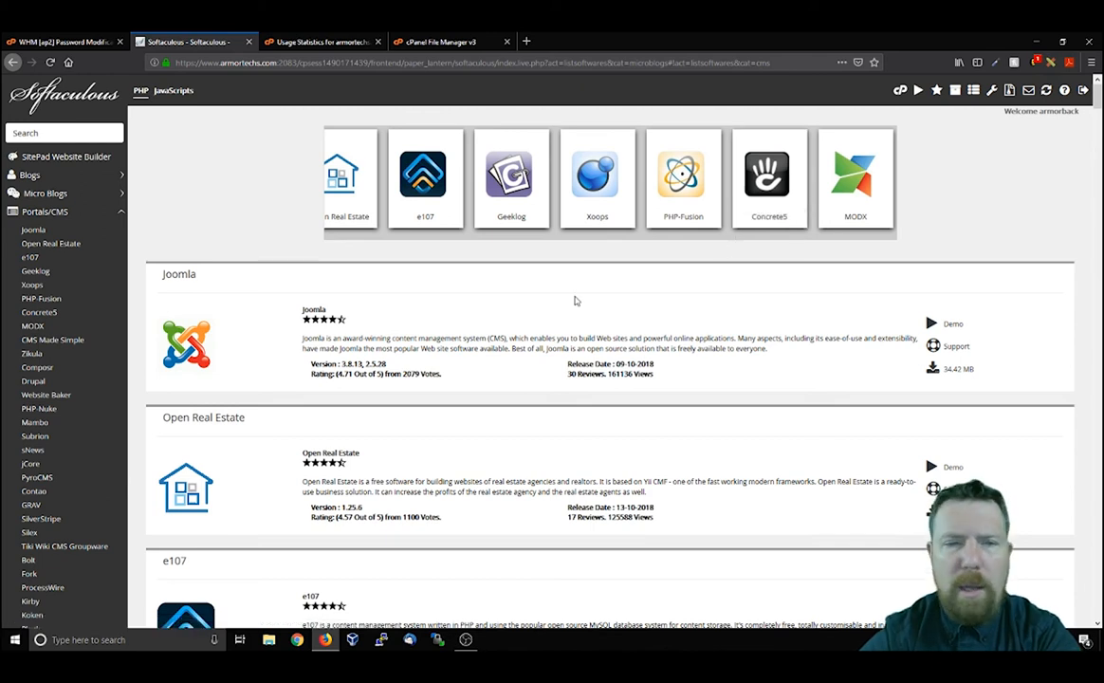
mouse_move(30, 461)
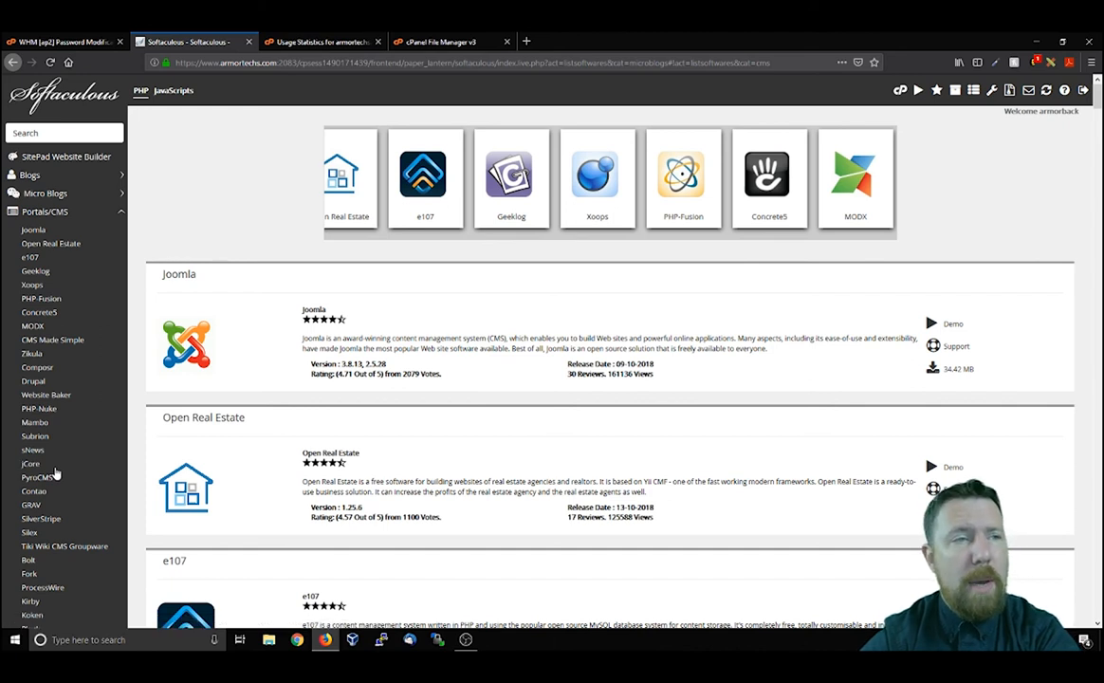
mouse_move(30, 463)
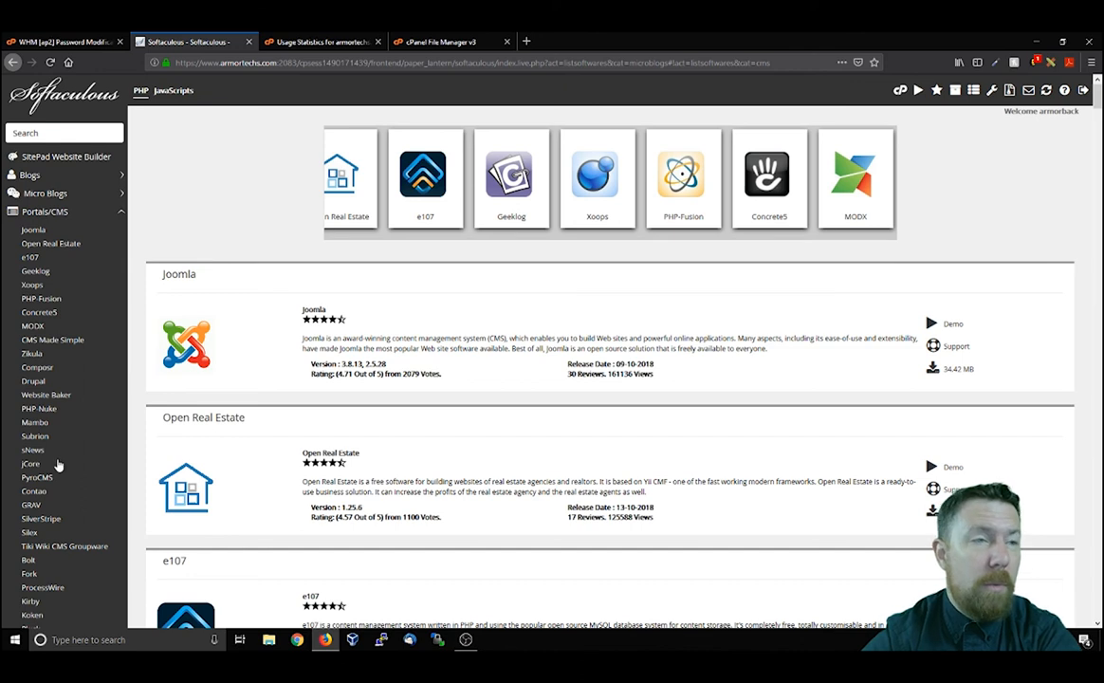
mouse_move(31, 464)
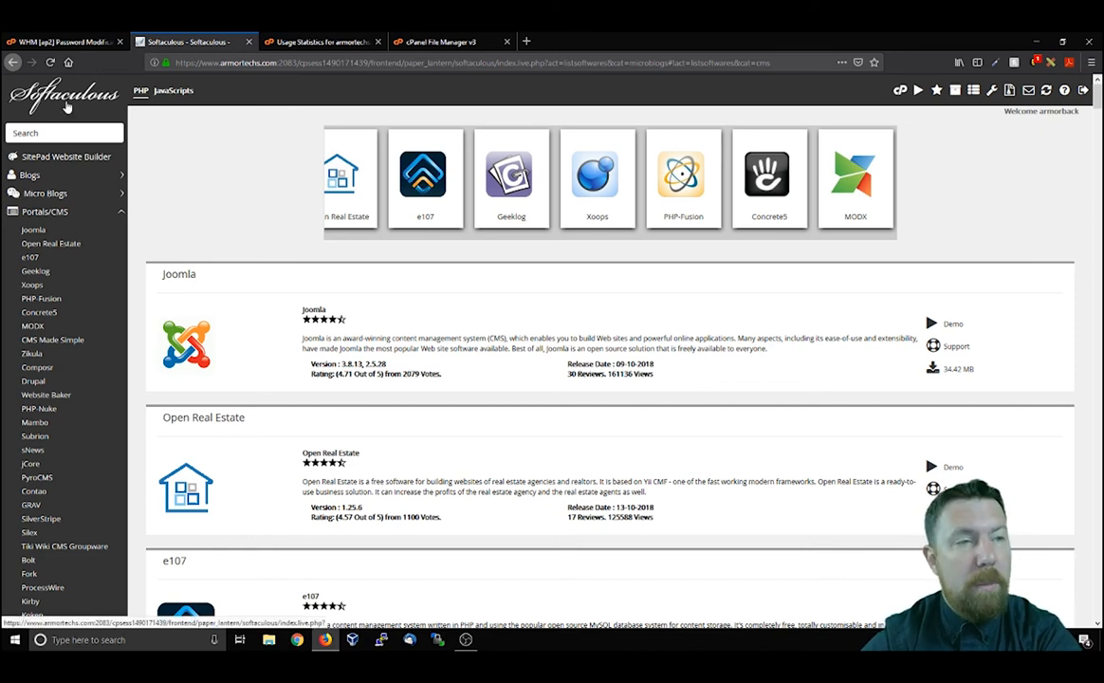
Glance at the File Manager browser tab and return to the Softaculous catalogue
click(15, 64)
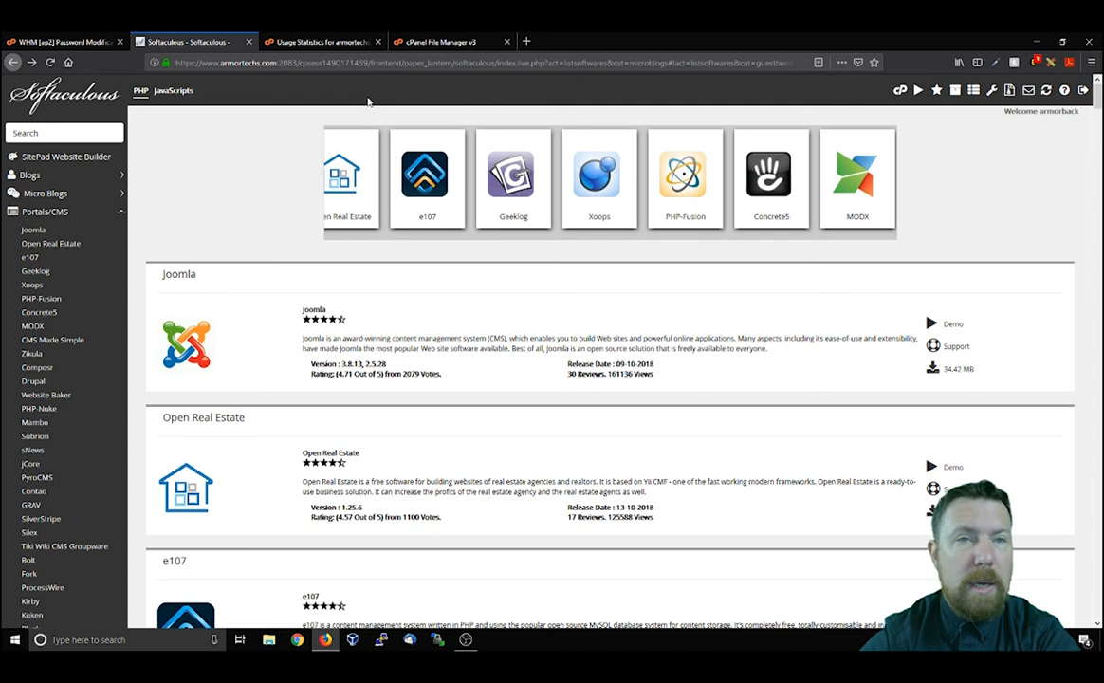
click(445, 42)
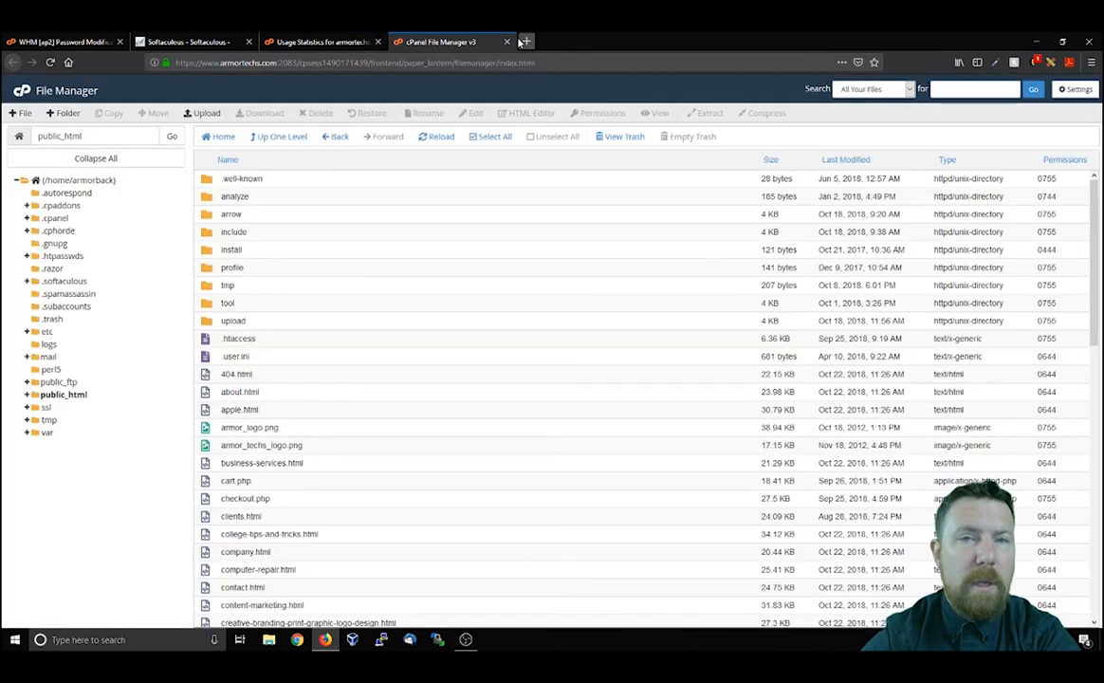
click(190, 42)
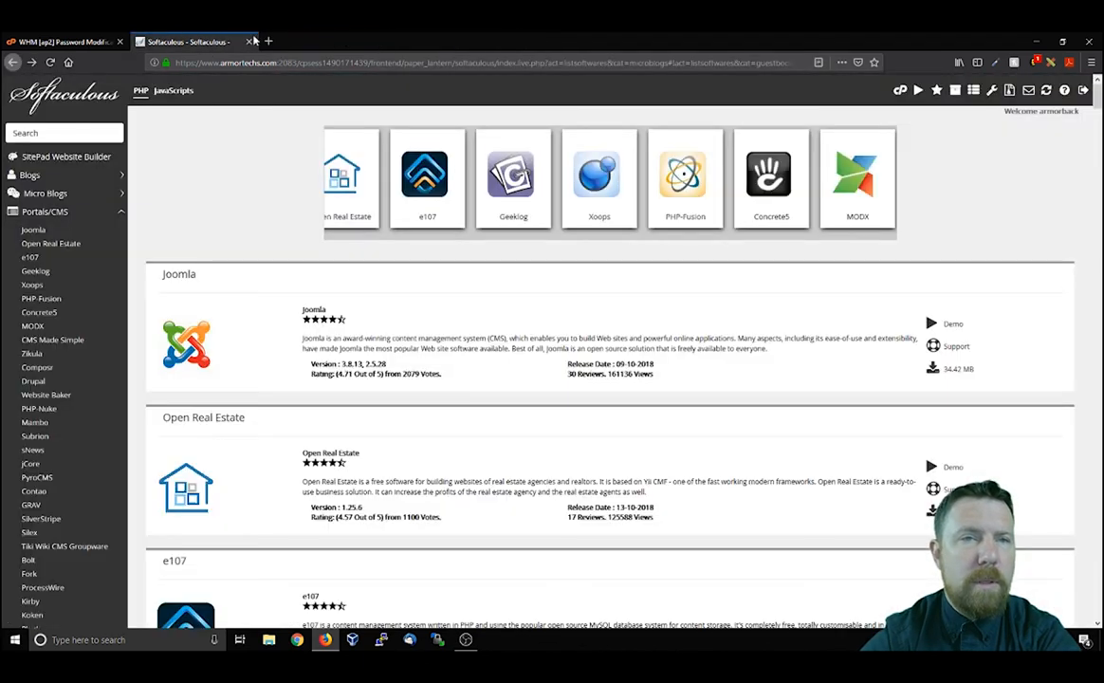
mouse_move(100, 277)
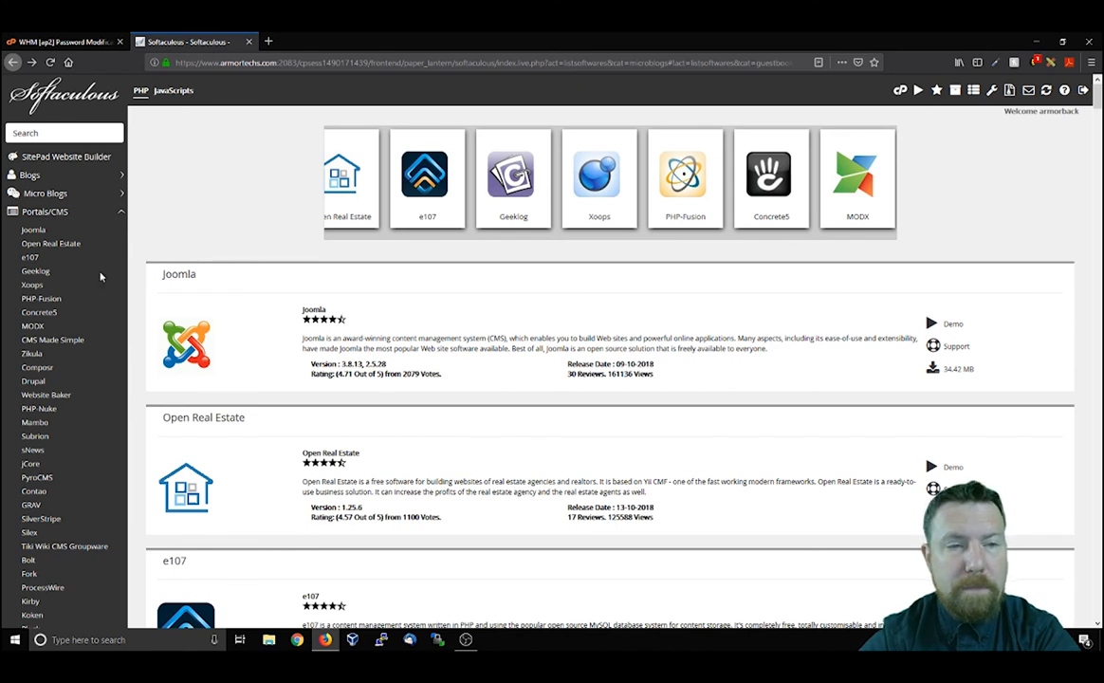
mouse_move(10, 258)
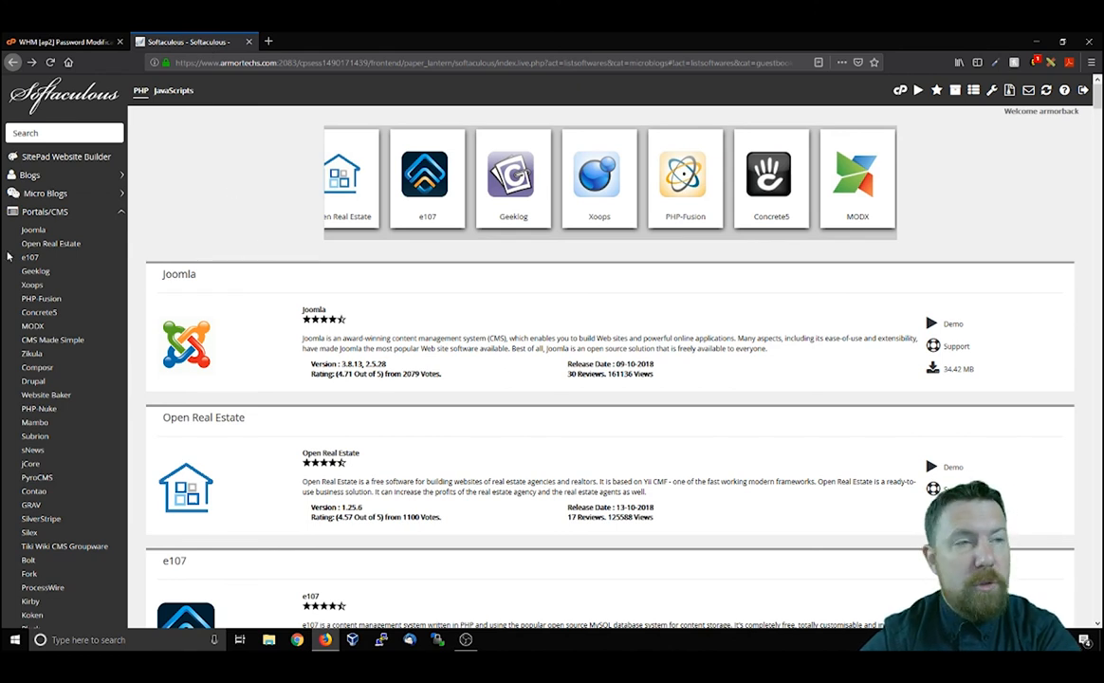